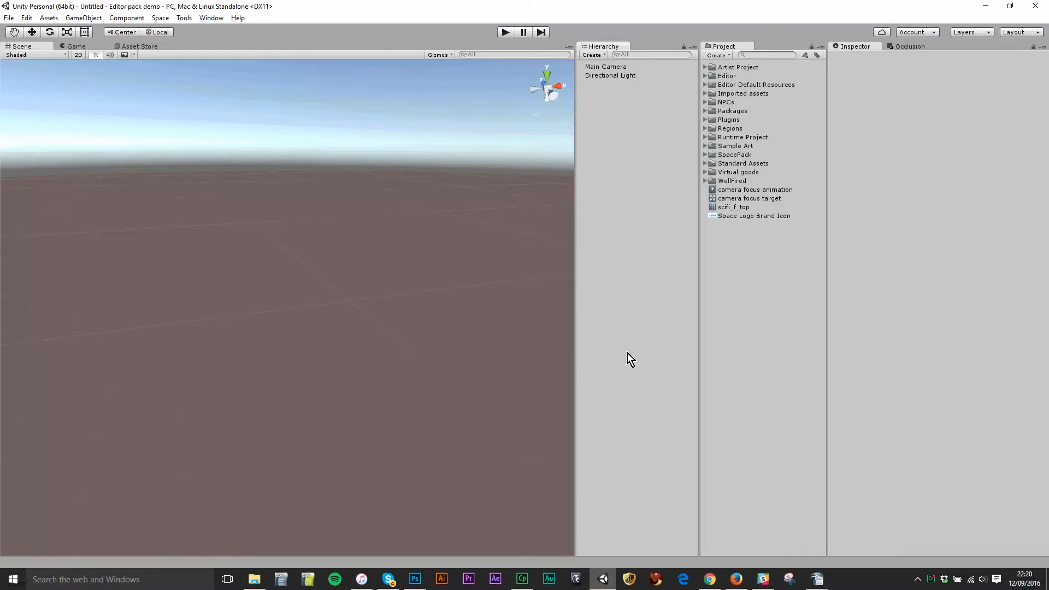
mouse_move(536, 326)
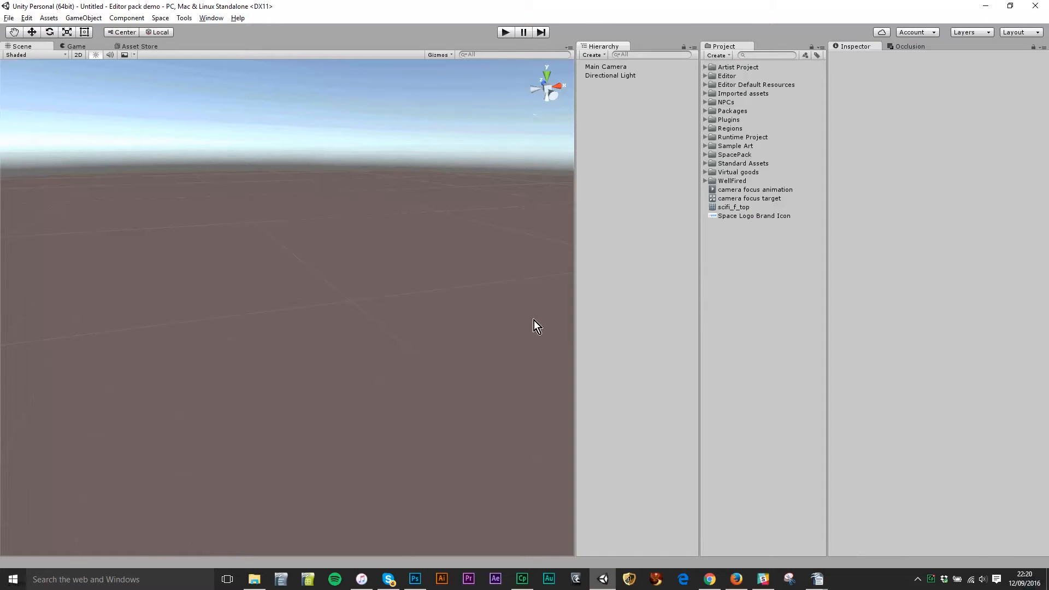
Glance at the Space menu, then add a Plane from GameObject > 3D Object.
left_click(161, 17)
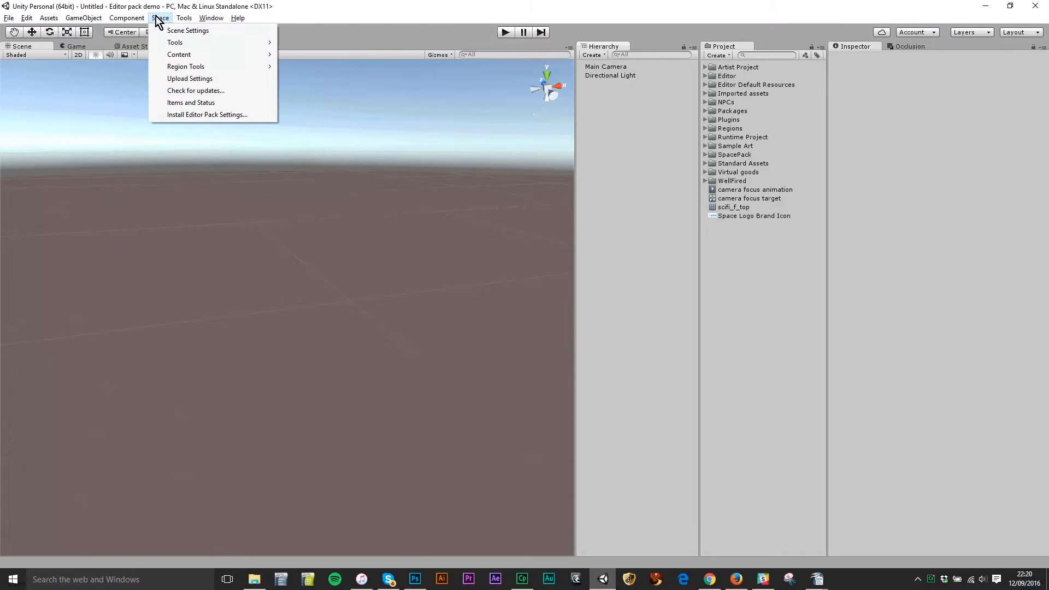
left_click(666, 360)
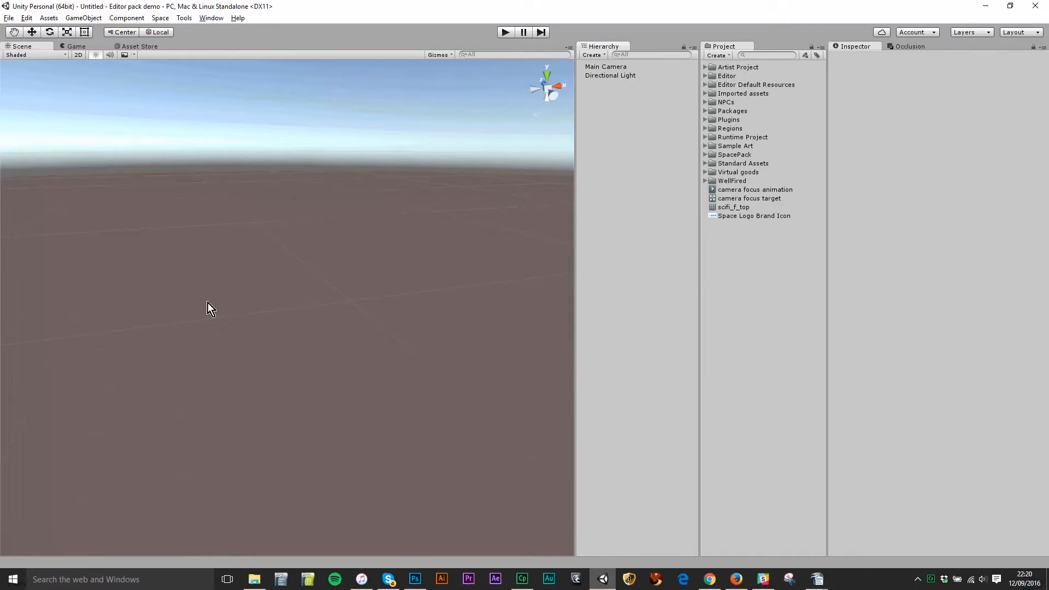
mouse_move(429, 328)
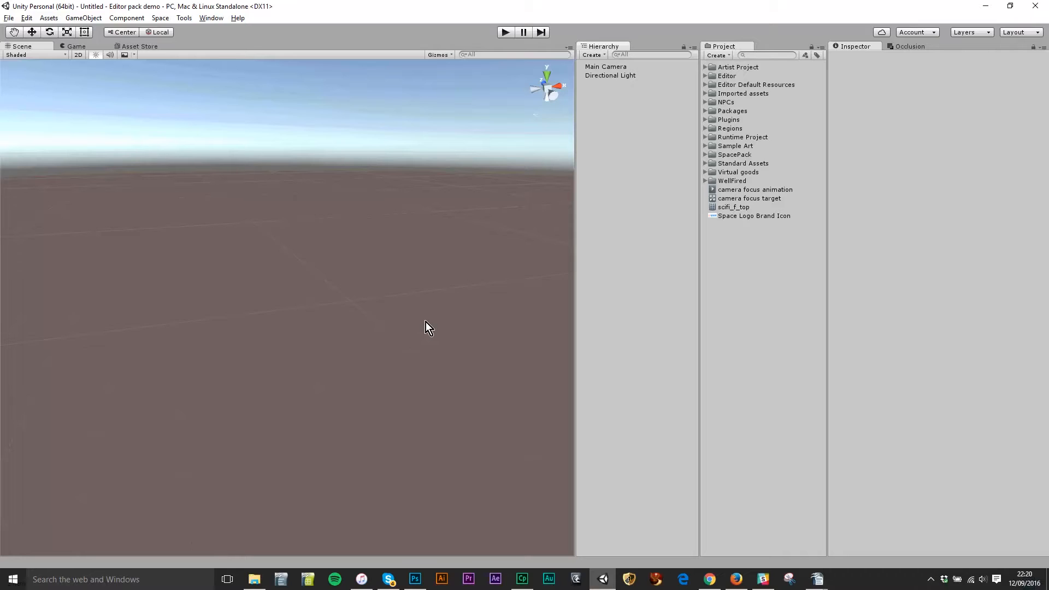
mouse_move(324, 260)
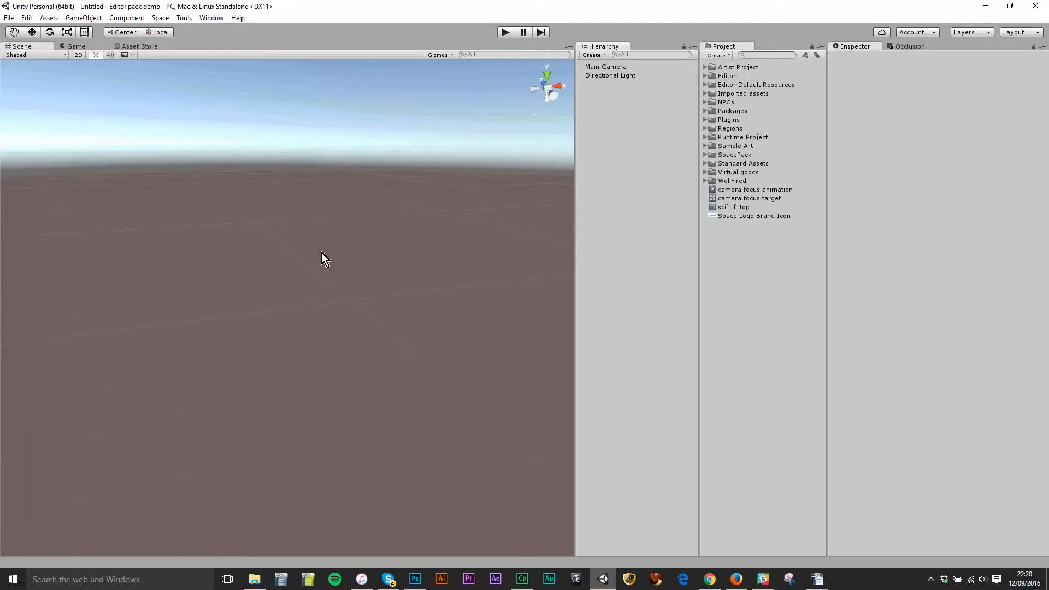
mouse_move(49, 17)
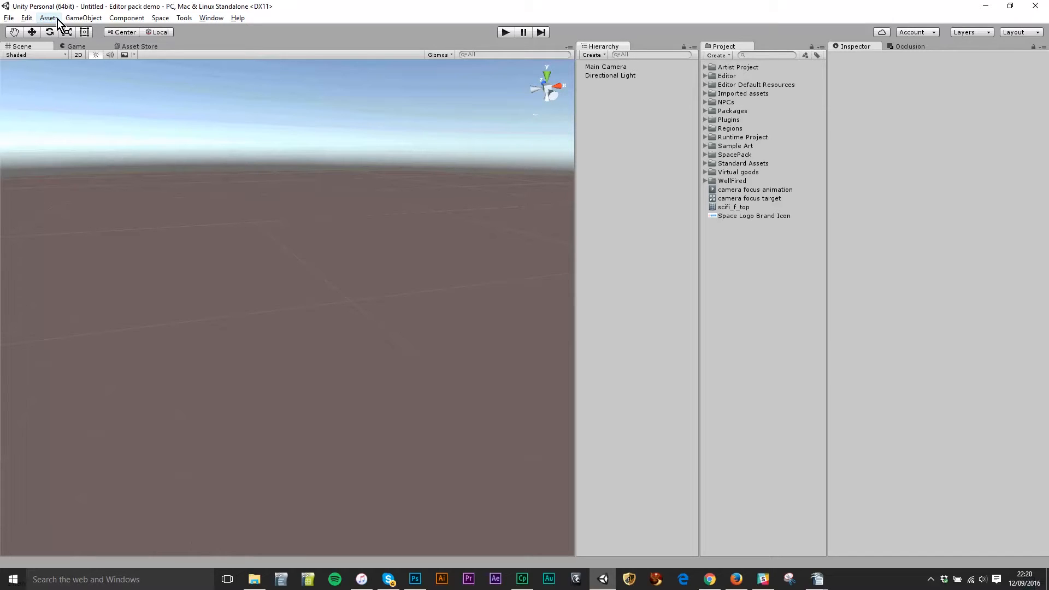
left_click(83, 17)
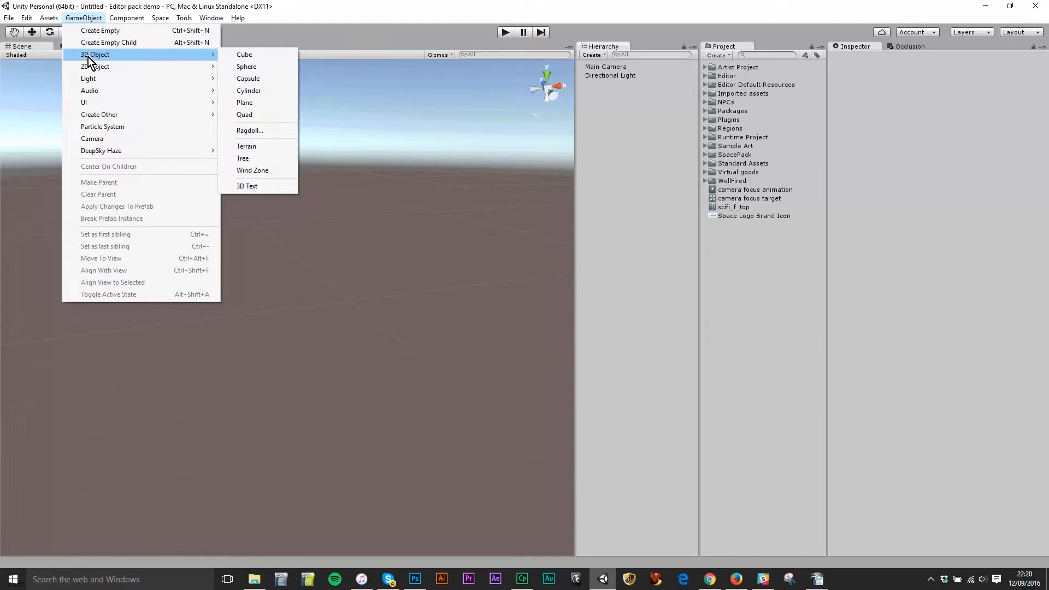
left_click(244, 102)
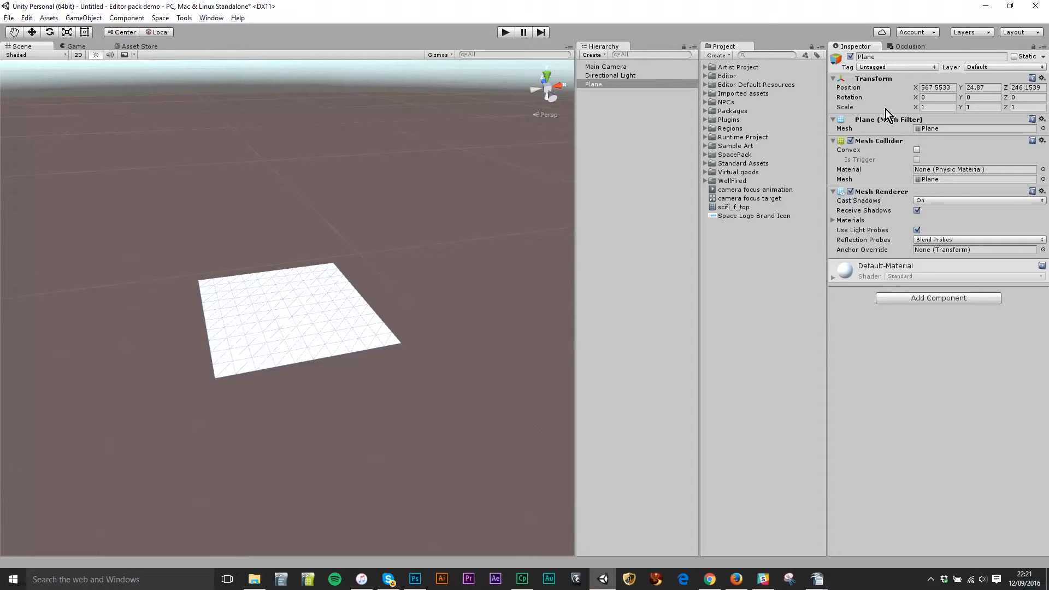
mouse_move(858, 55)
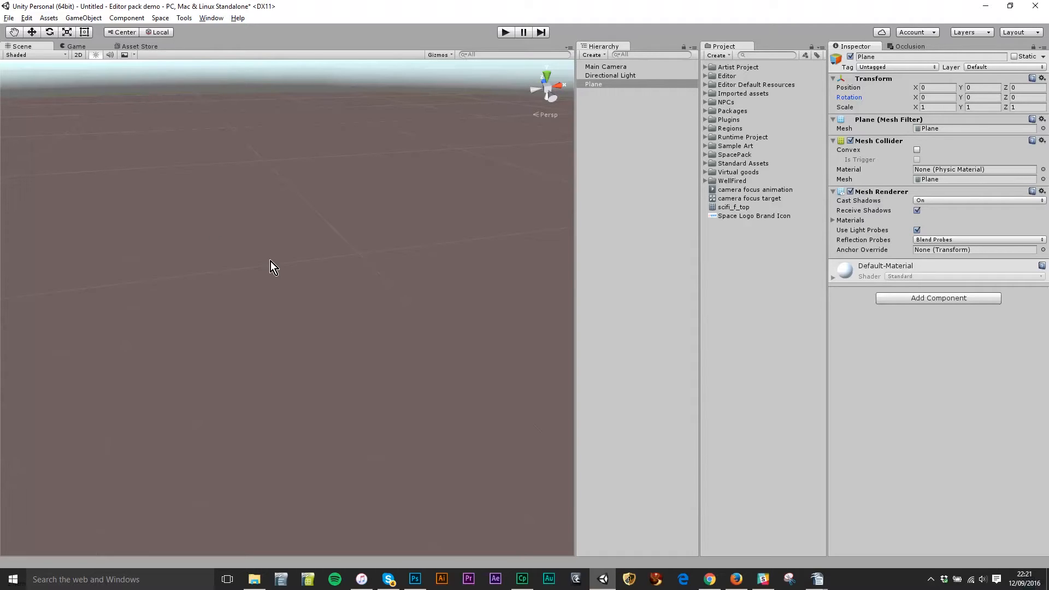
mouse_move(271, 289)
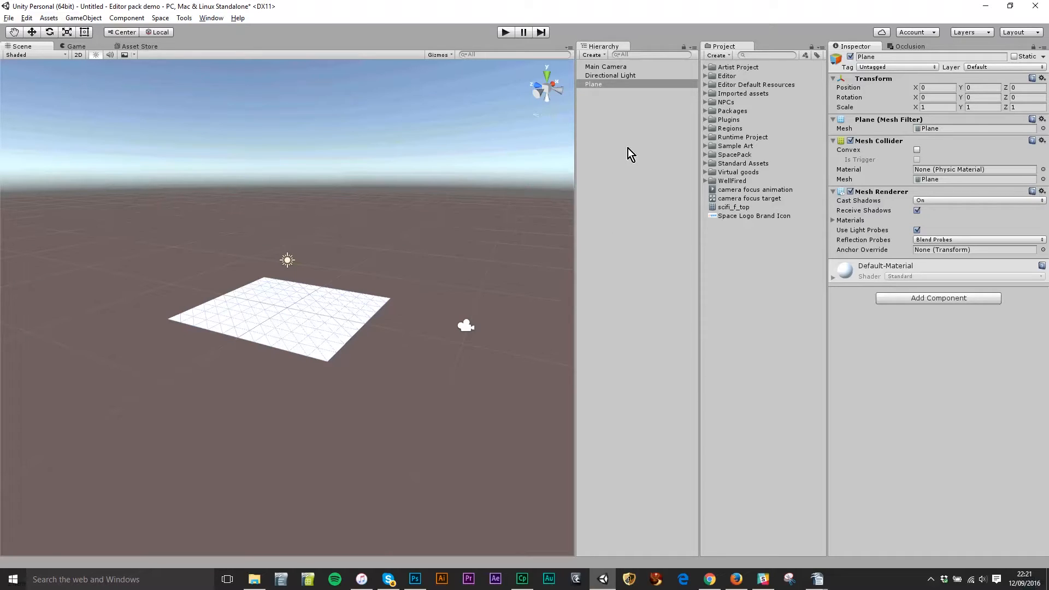
Check the Directional Light and Plane, then delete Main Camera from the Hierarchy.
left_click(610, 74)
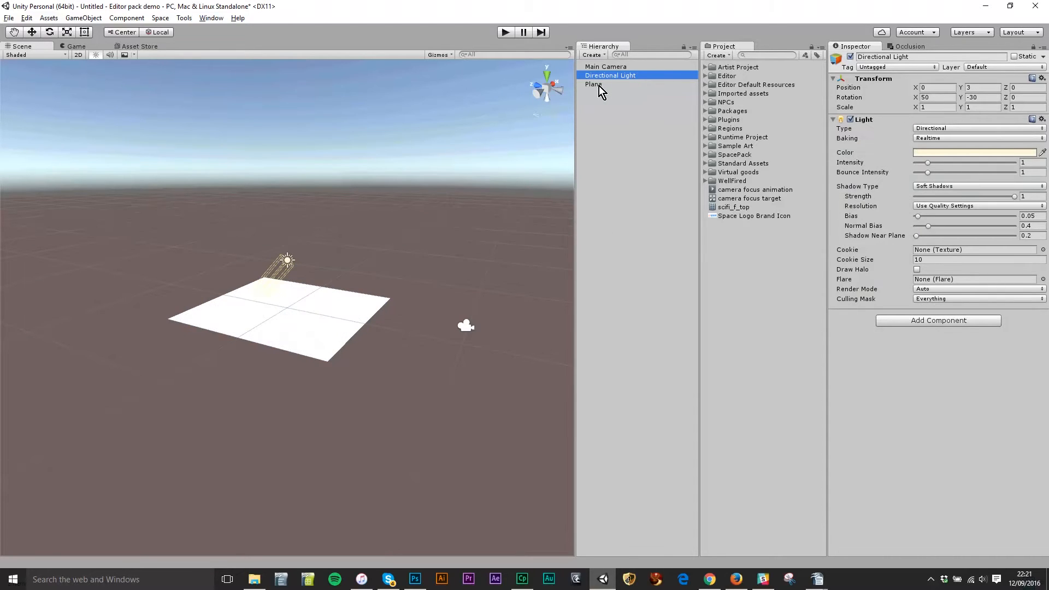
left_click(593, 84)
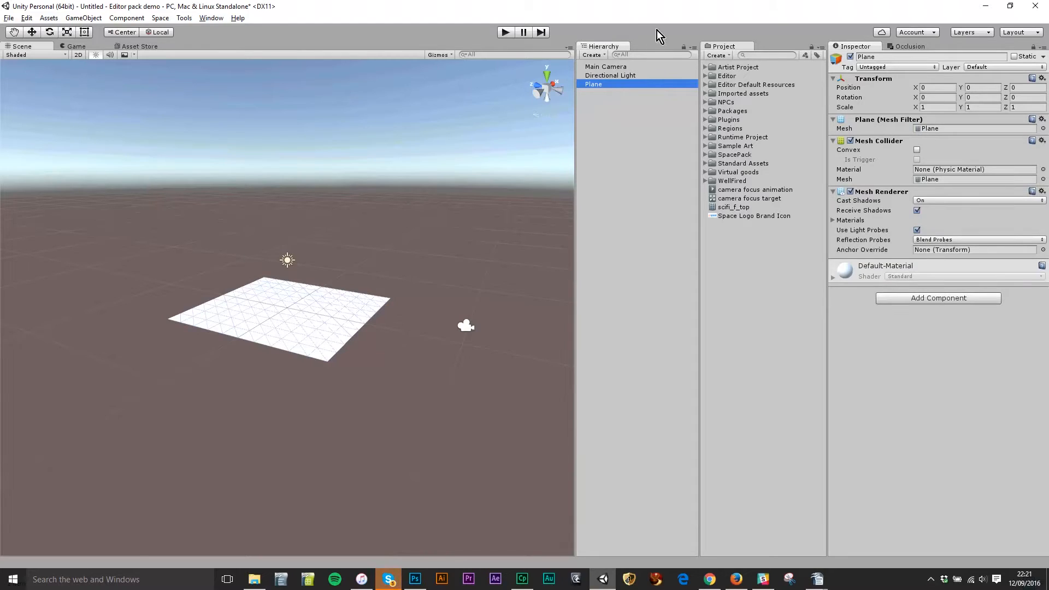
mouse_move(620, 101)
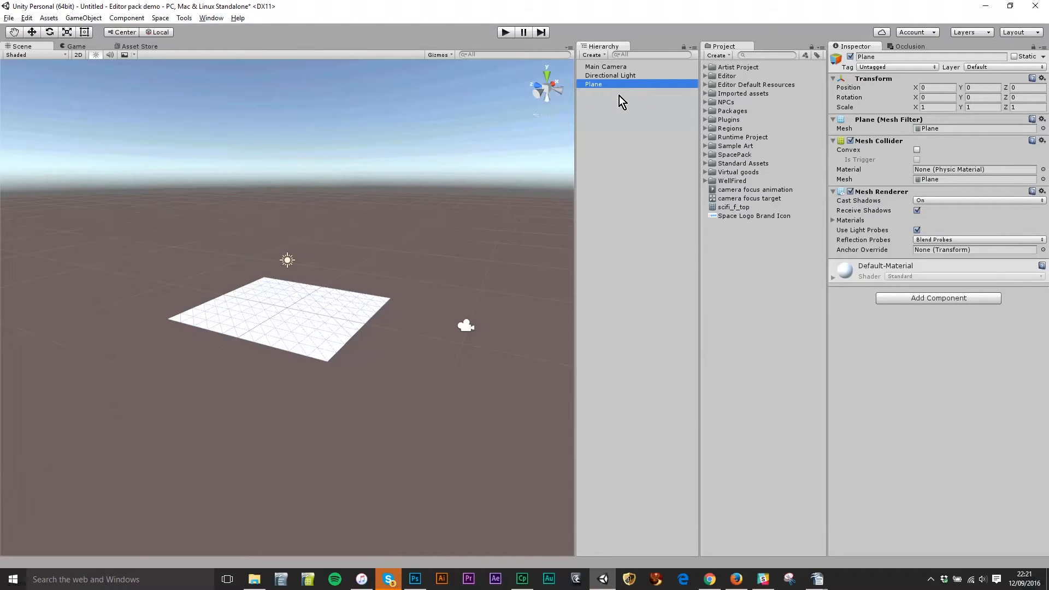
left_click(610, 74)
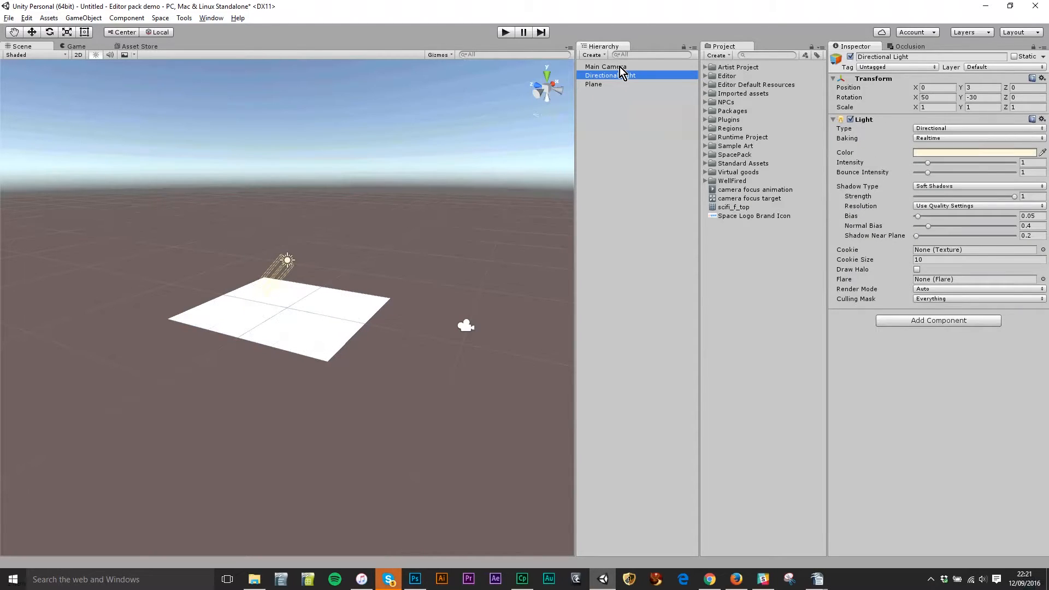
left_click(605, 66)
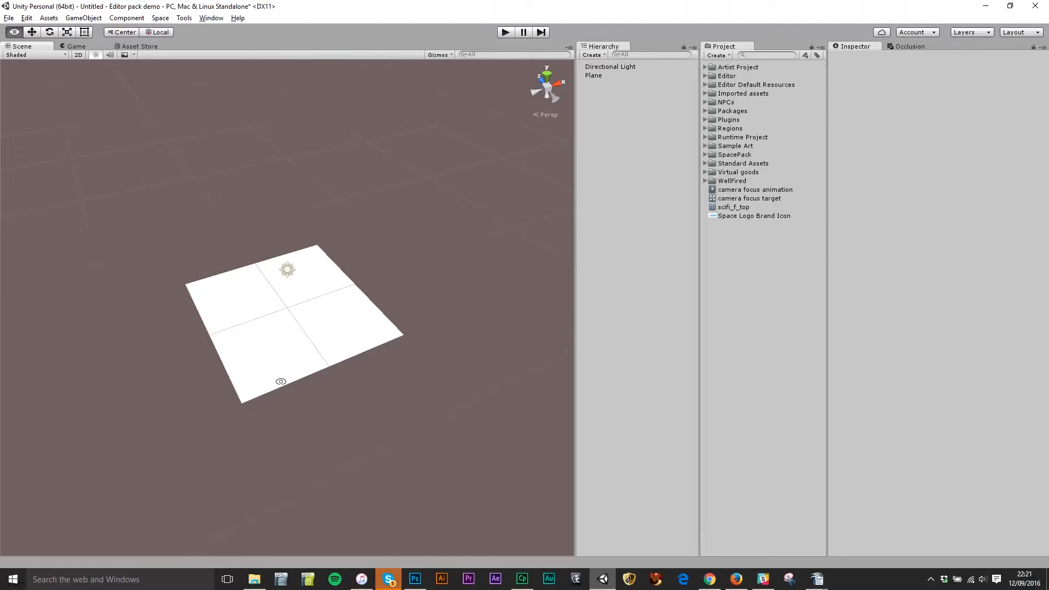
left_click(593, 75)
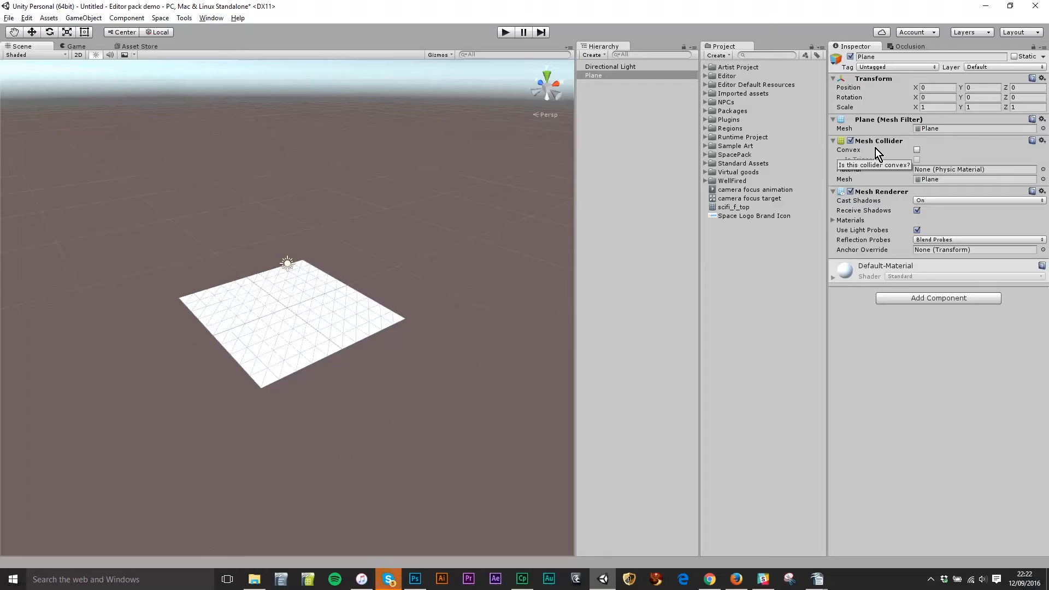
mouse_move(773, 57)
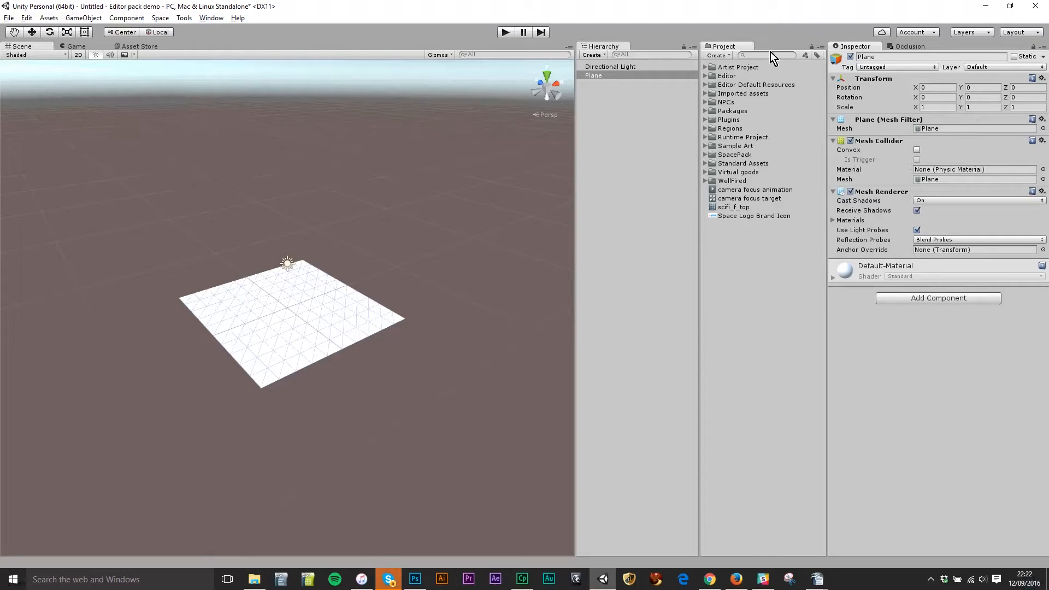
Search the Project panel for 'play' and drag the PlayerChar prefab onto the plane.
type("playerchar")
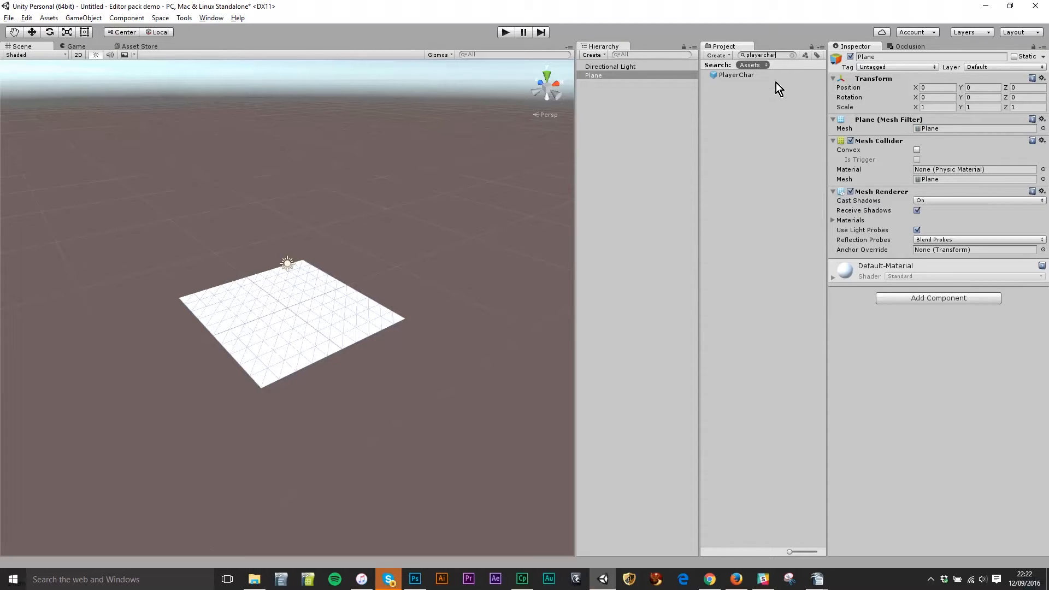
left_click(736, 74)
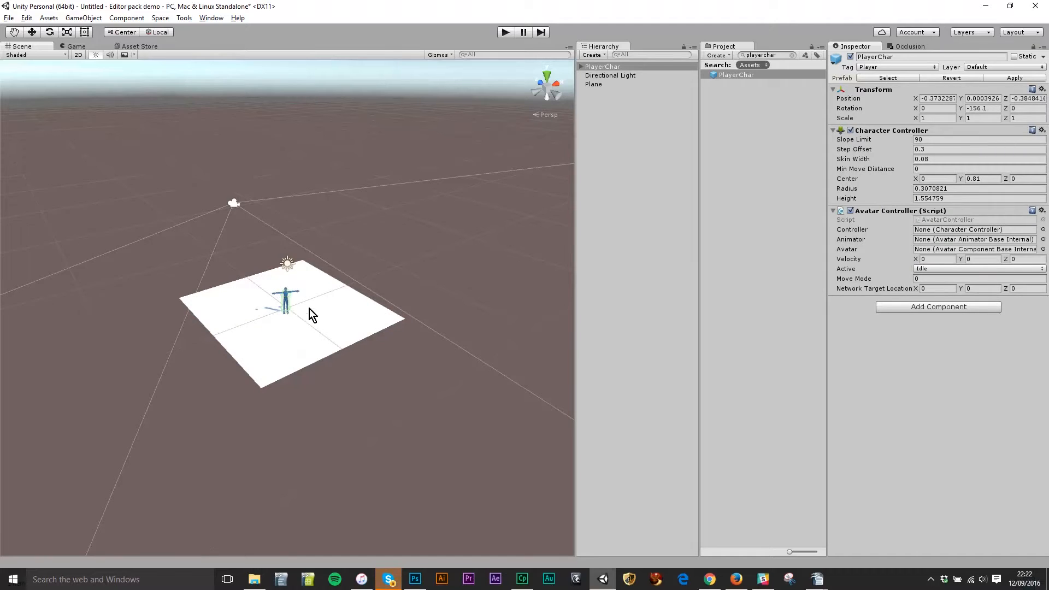
left_click(602, 66)
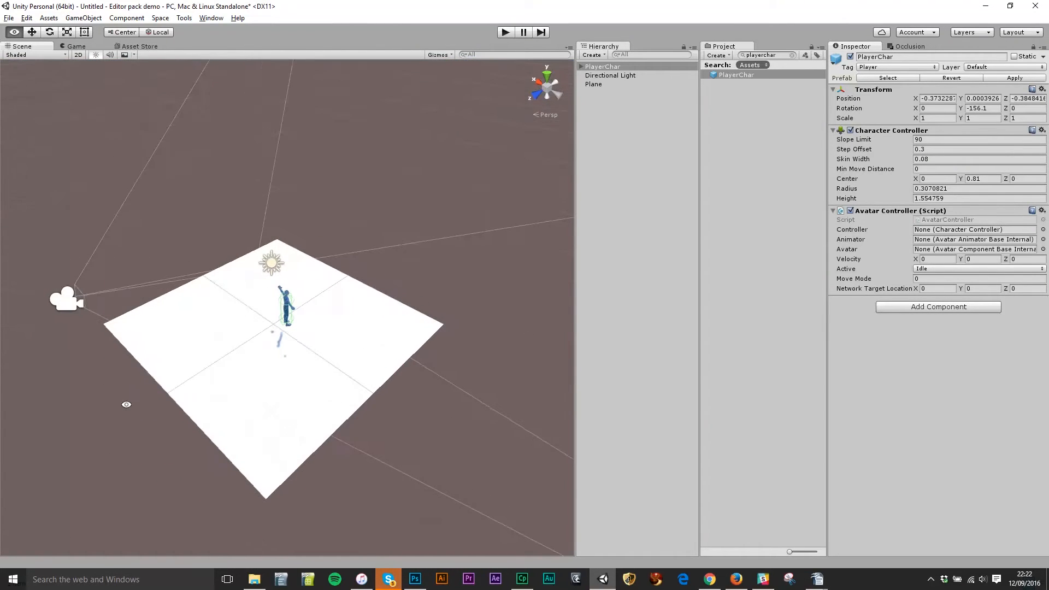
Run the scene in Play mode, stop it, and clear the Project search field.
left_click(505, 32)
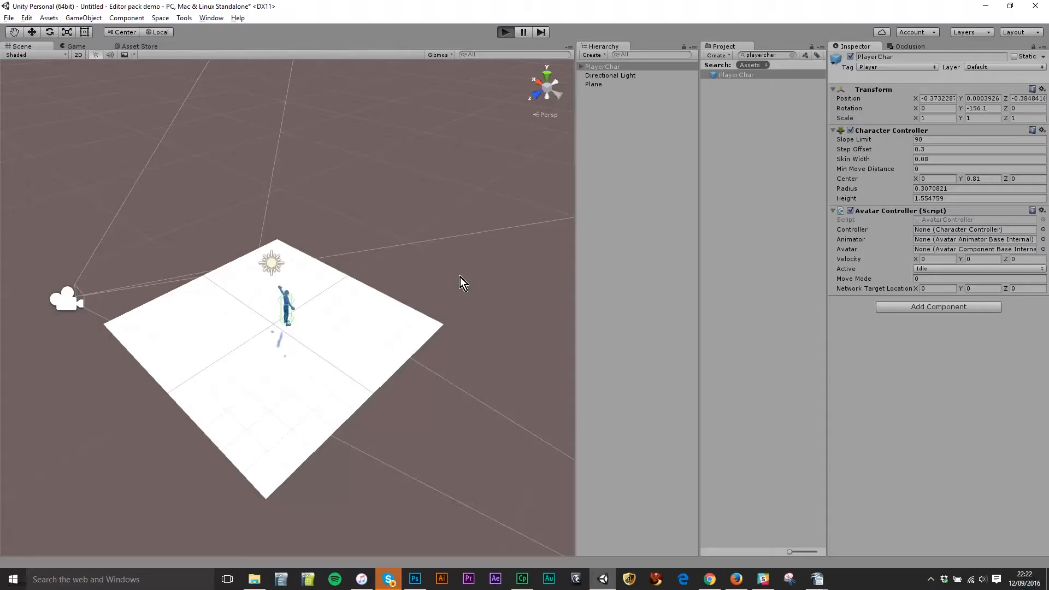
left_click(505, 32)
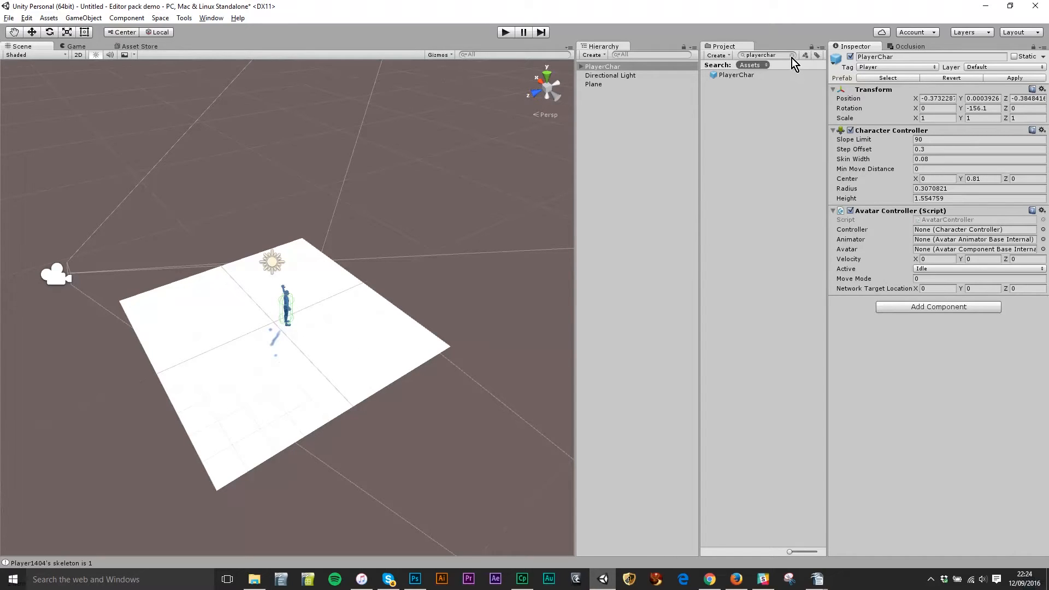
left_click(793, 54)
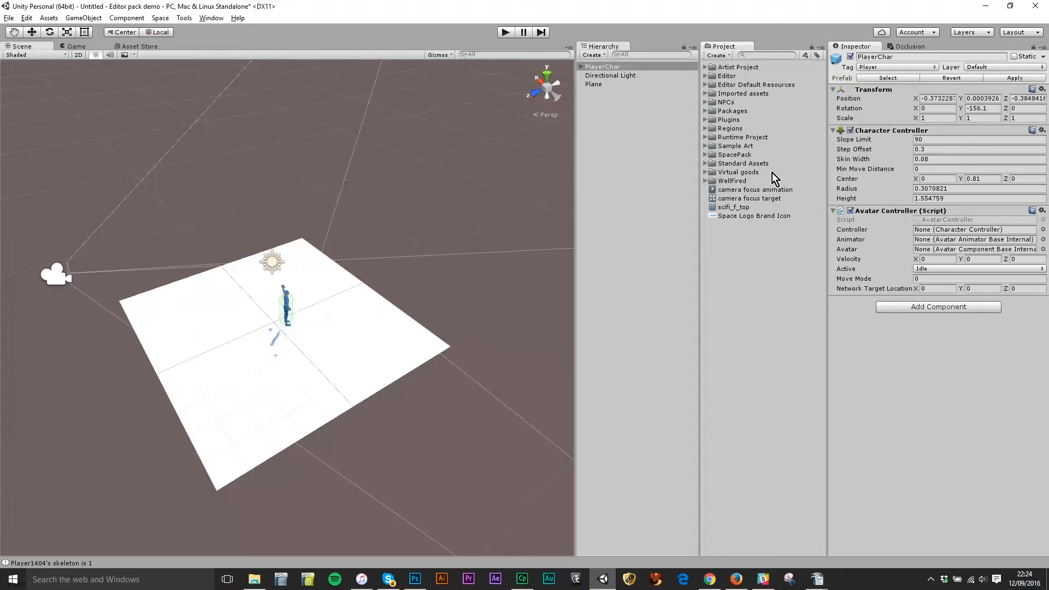
mouse_move(626, 104)
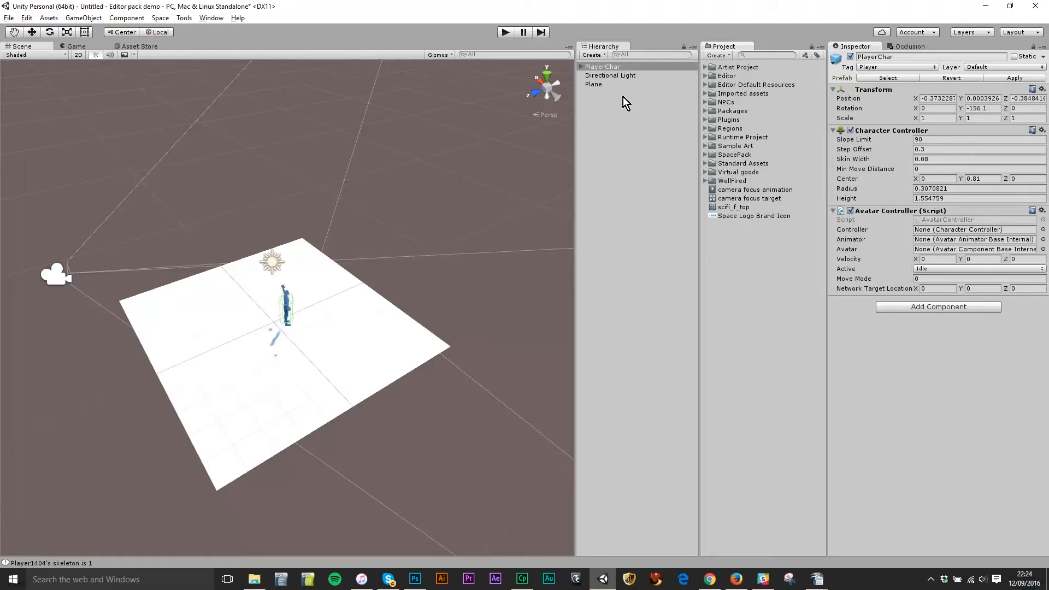
mouse_move(625, 39)
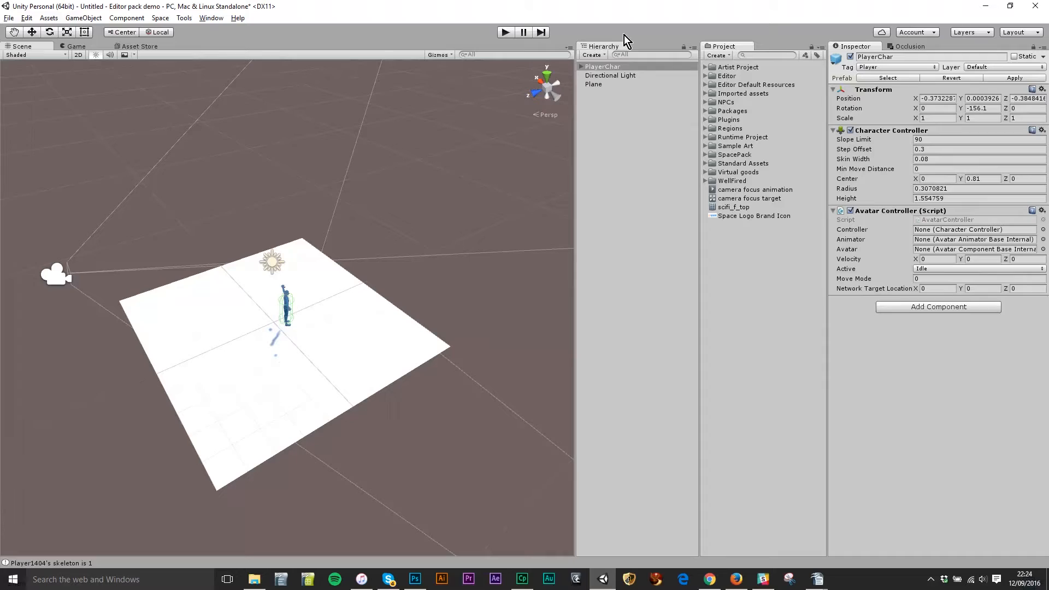
mouse_move(605, 38)
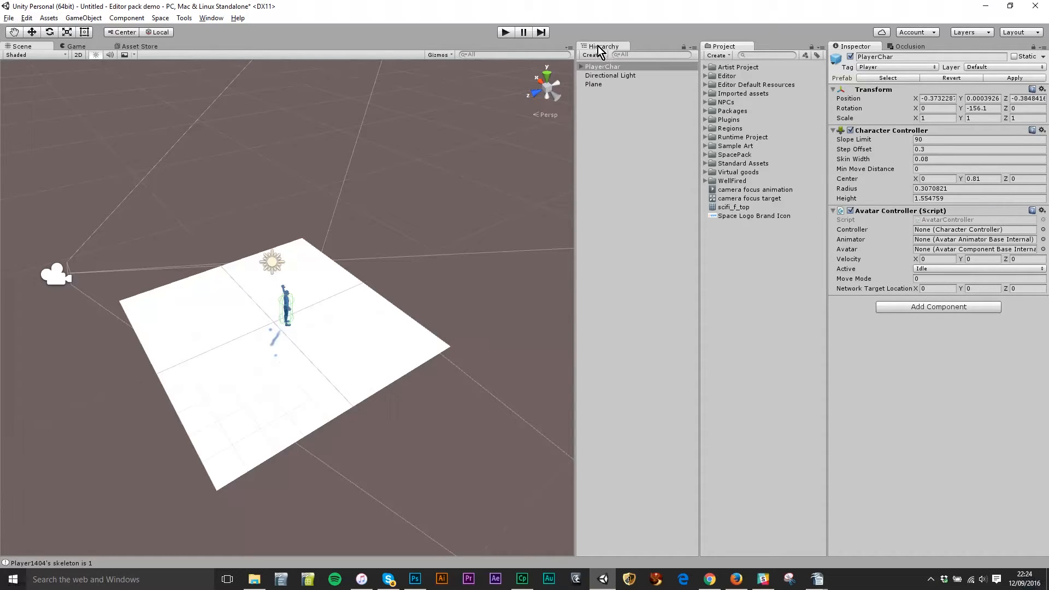
Create a Landmark object from the Hierarchy's Create menu and select it.
left_click(591, 54)
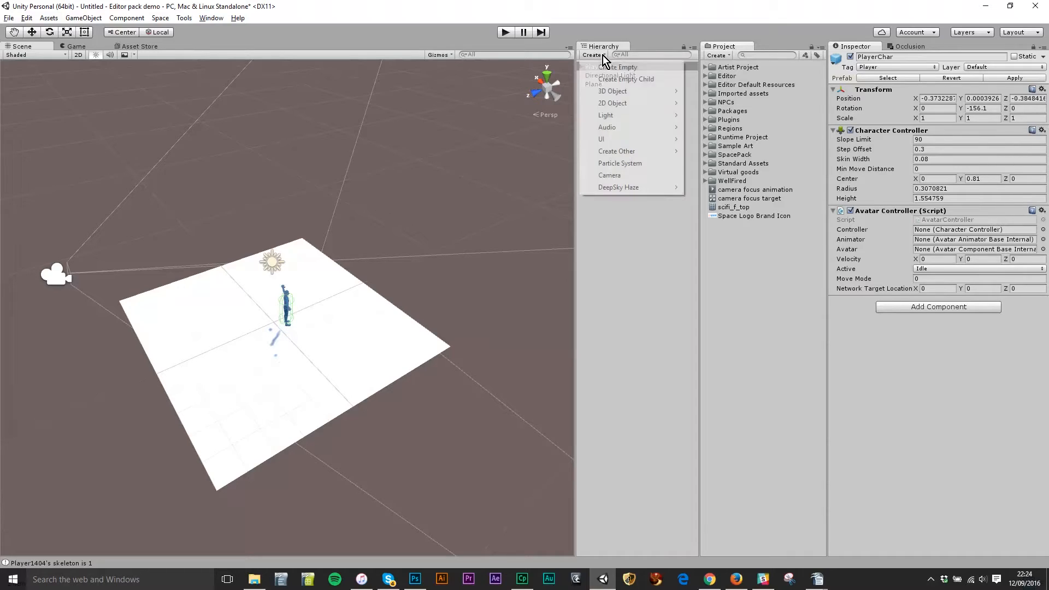
mouse_move(616, 151)
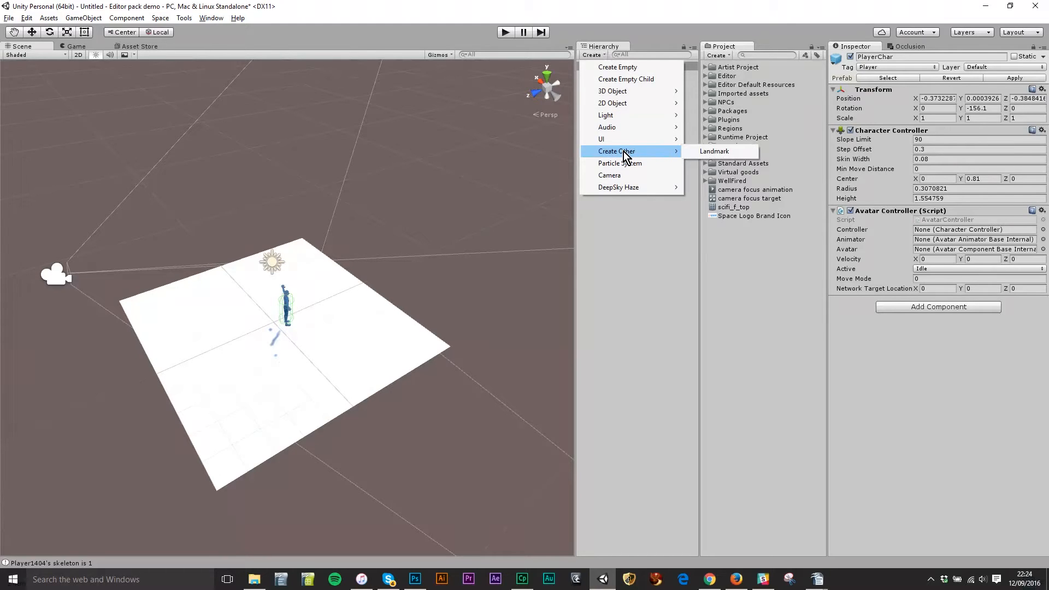
mouse_move(714, 151)
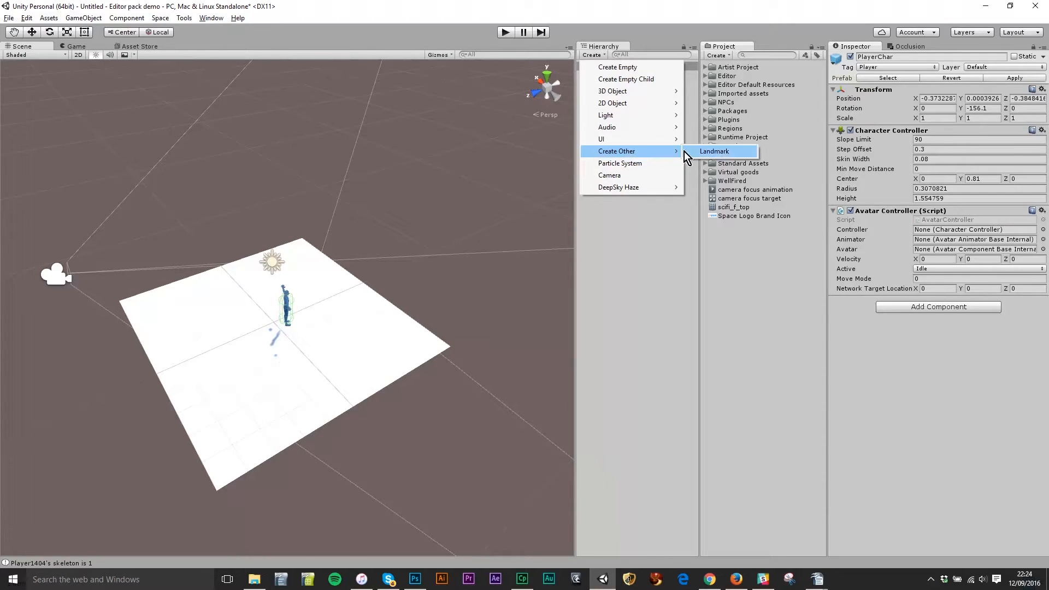
left_click(714, 150)
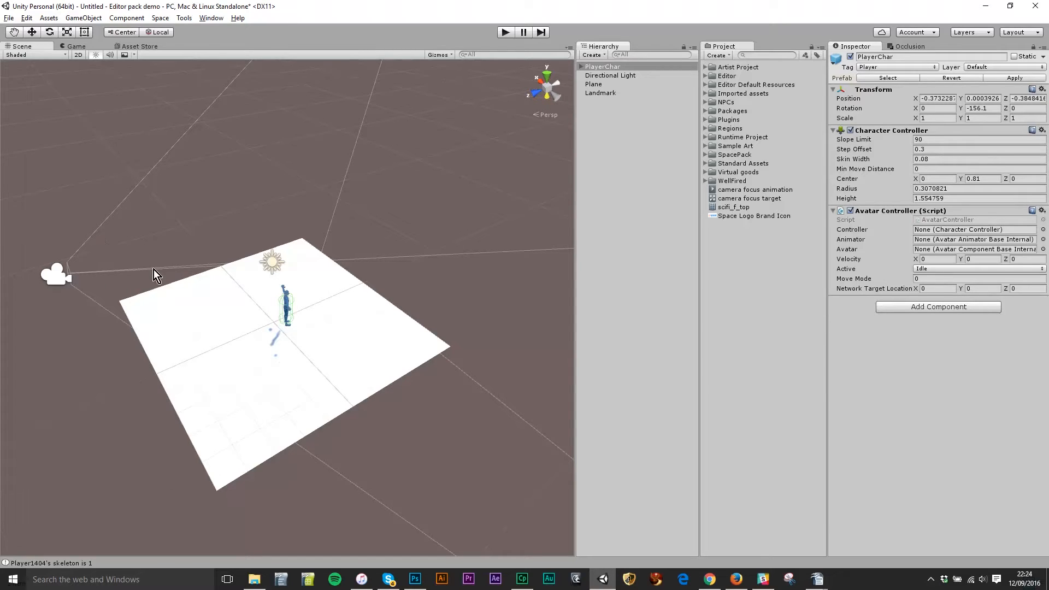
mouse_move(235, 318)
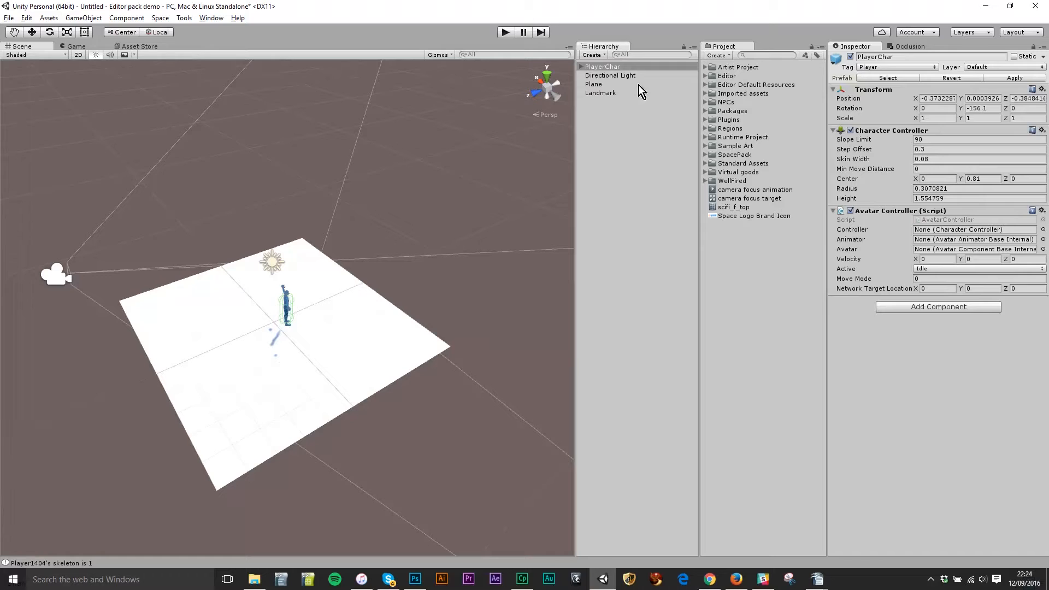
left_click(600, 93)
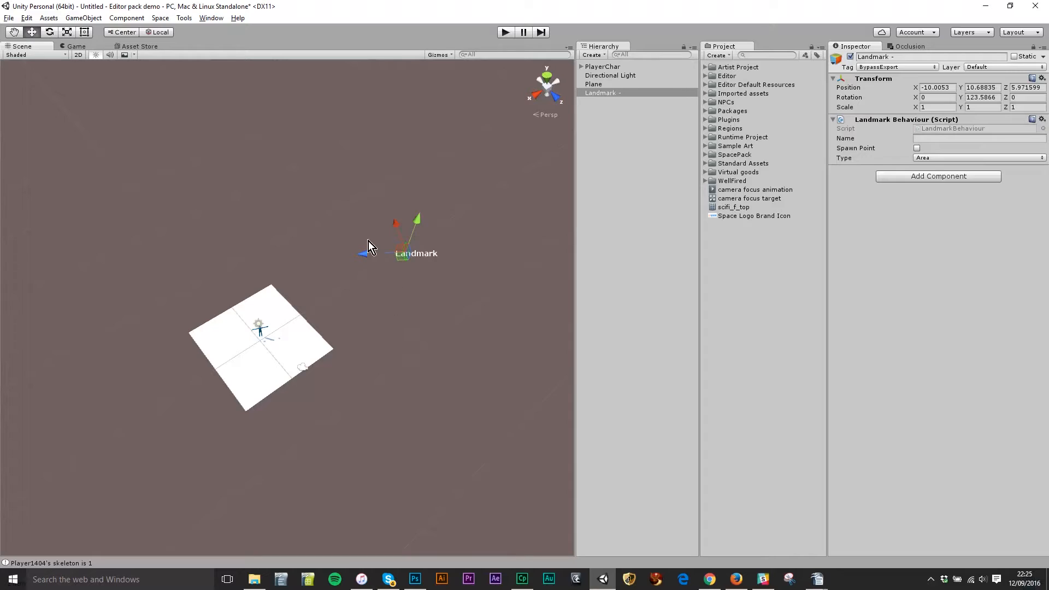
mouse_move(367, 254)
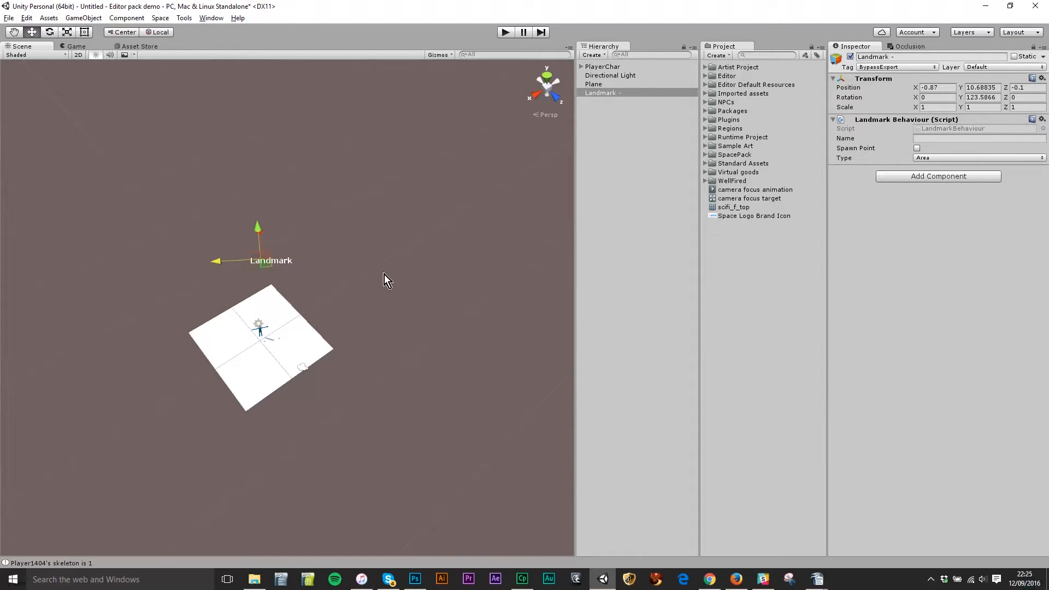
Set the Landmark's position to 0, 2, 0 and its Y rotation to 0.
left_click(935, 87)
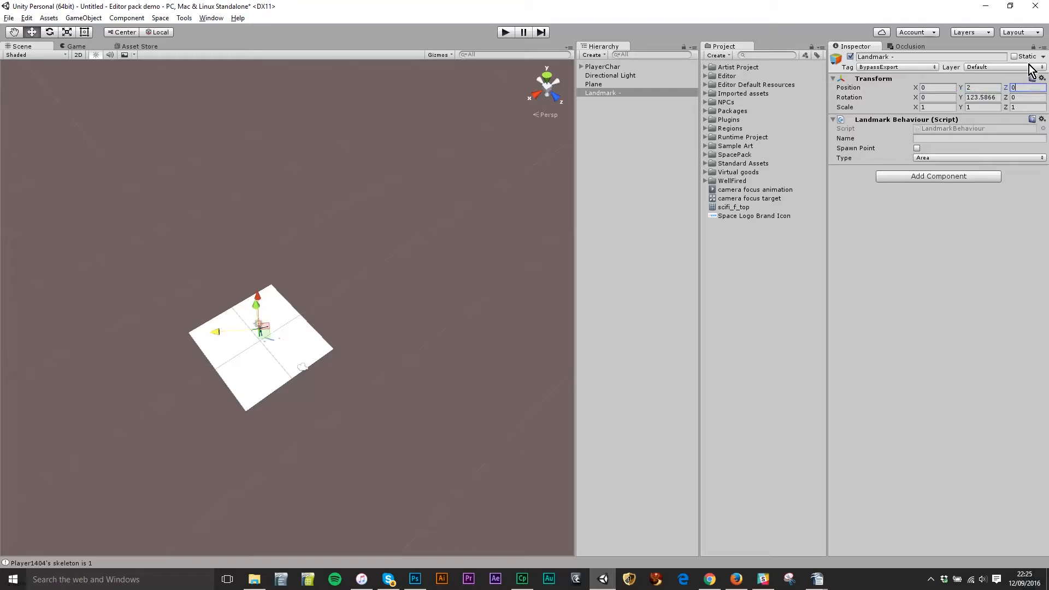
left_click(981, 97)
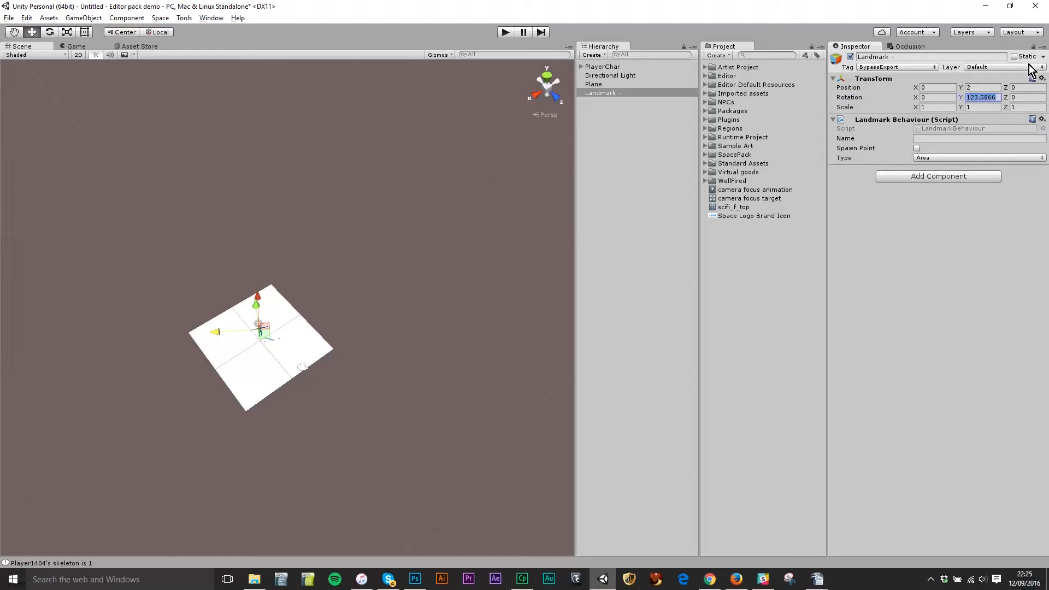
type("0")
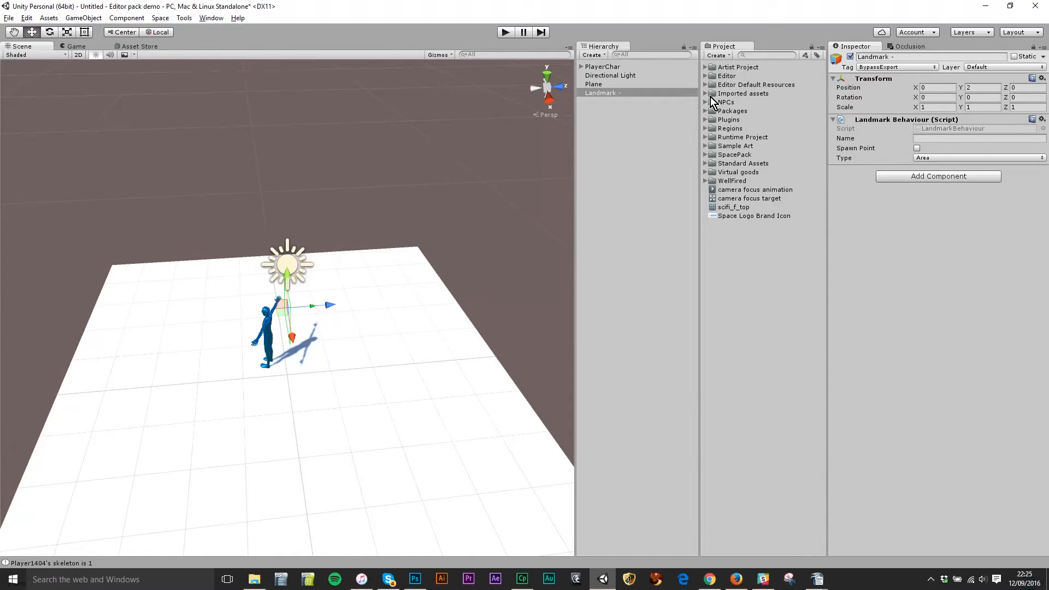
left_click(601, 93)
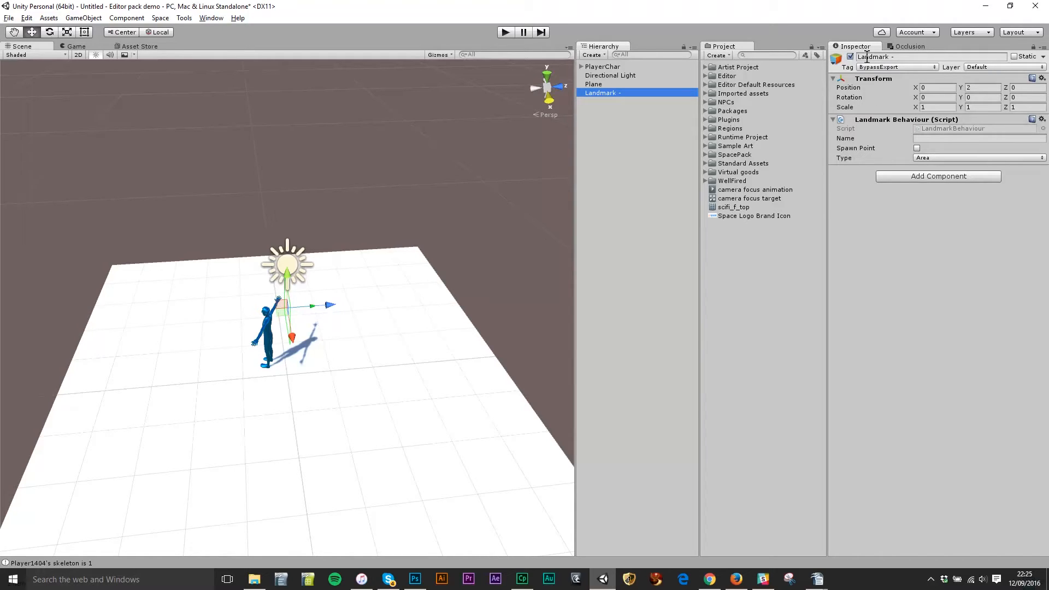
left_click(601, 66)
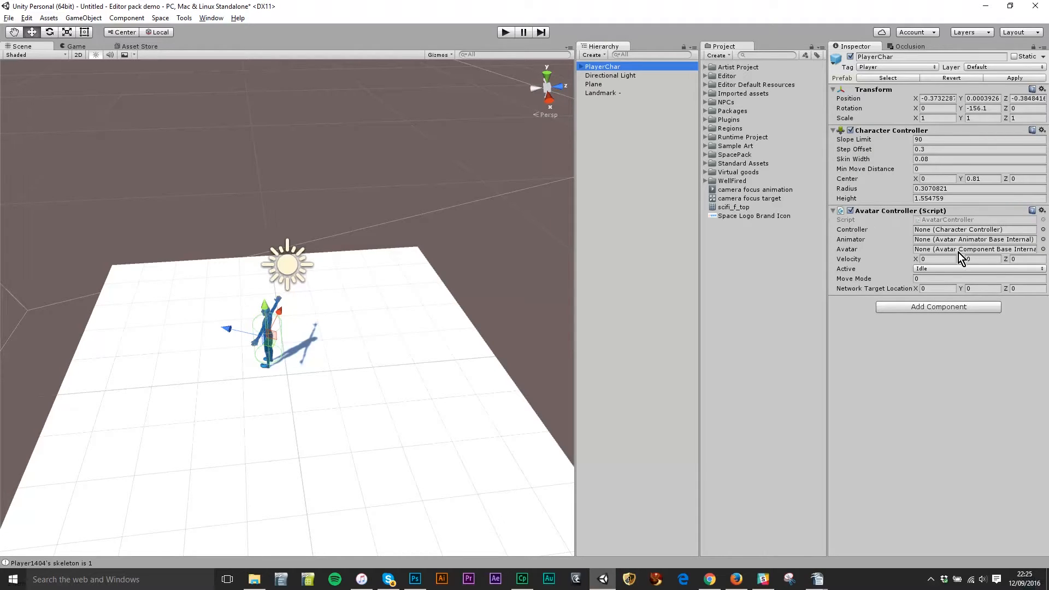
left_click(610, 75)
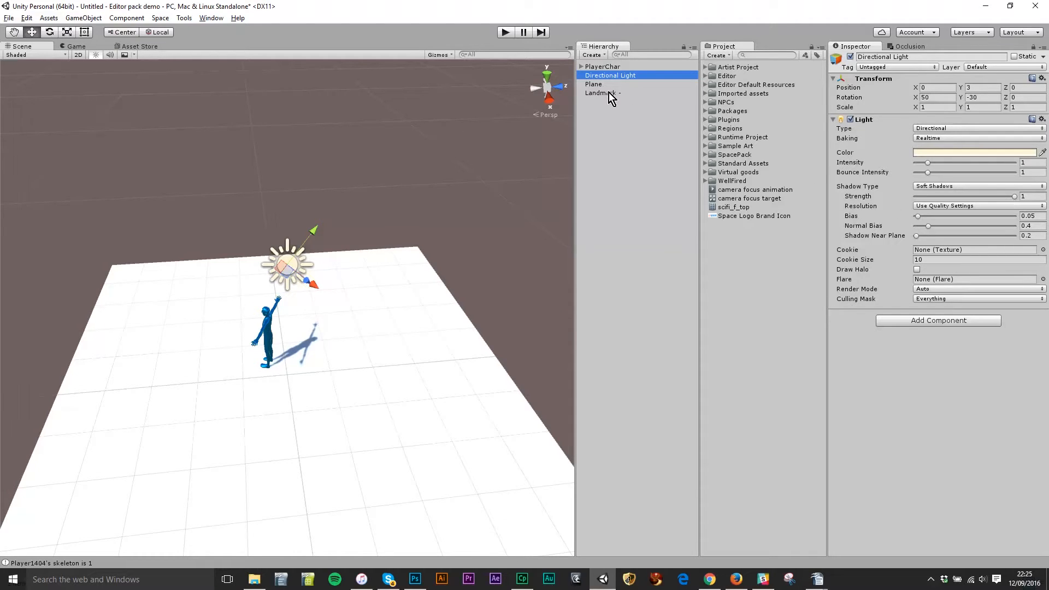
left_click(600, 93)
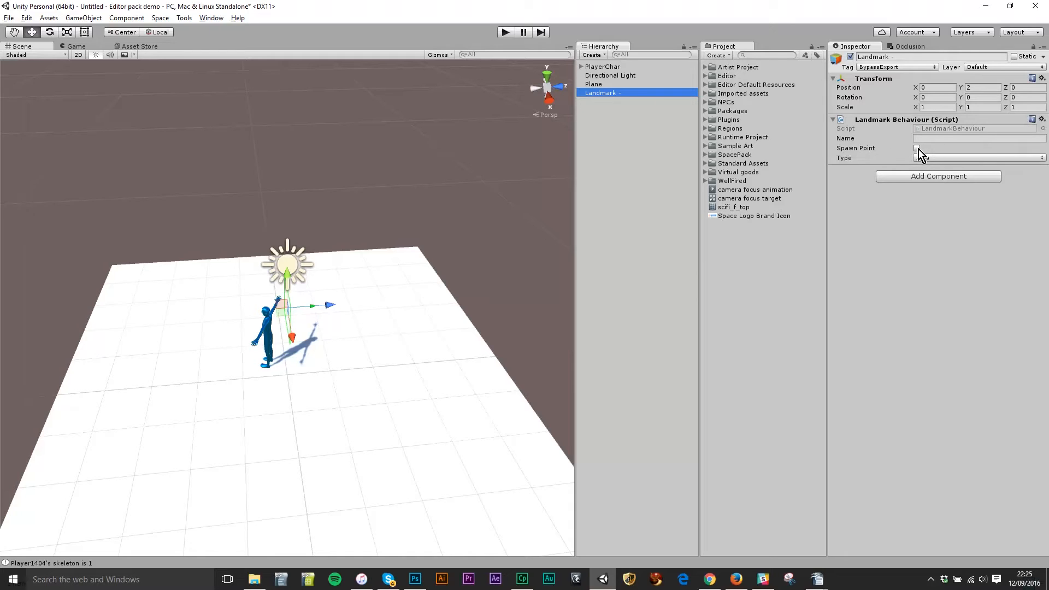
Tick Spawn Point in Landmark Behaviour and set the type to Landing Zone.
left_click(918, 148)
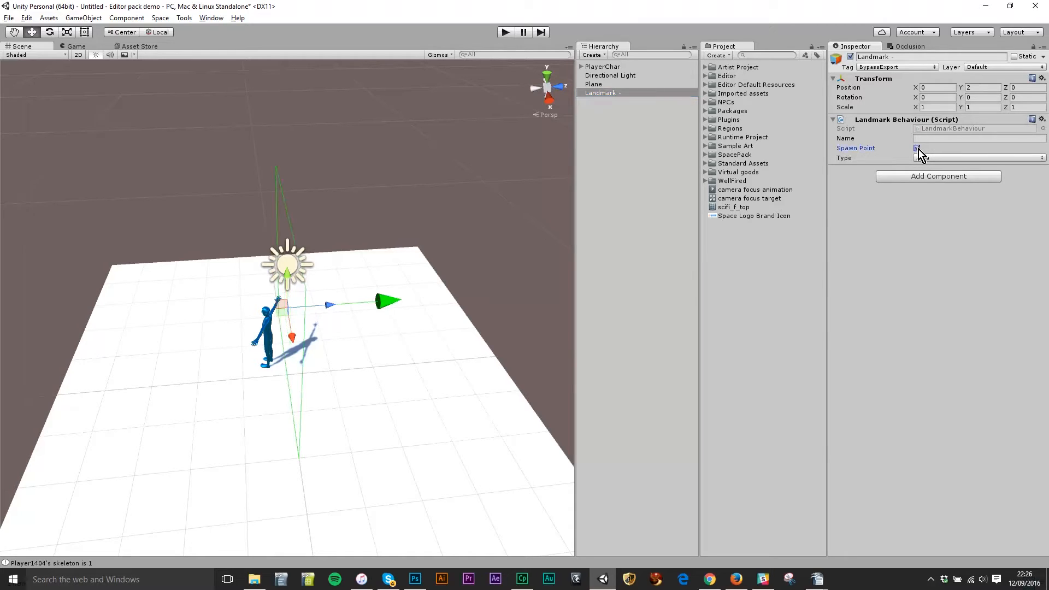
left_click(977, 158)
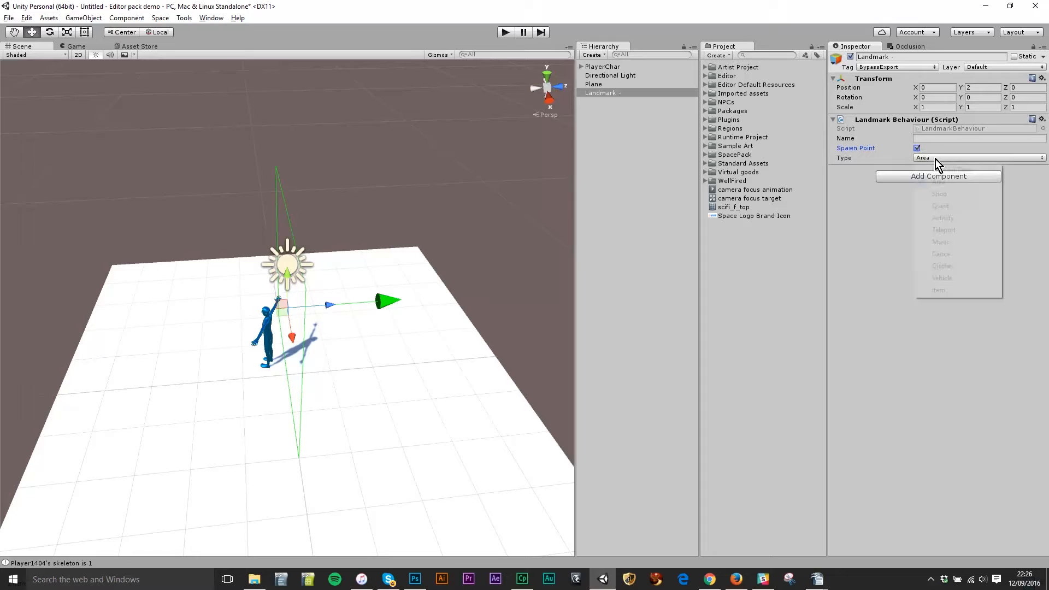
left_click(962, 169)
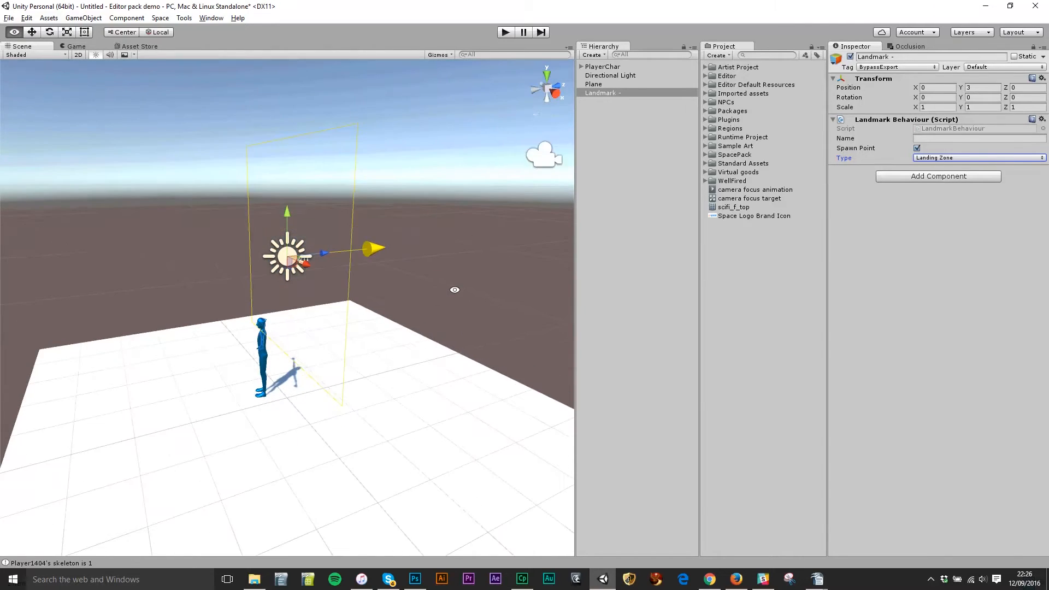
Rotate the Landmark to Y -180 and orbit the view to check it.
left_click_drag(455, 290, 328, 404)
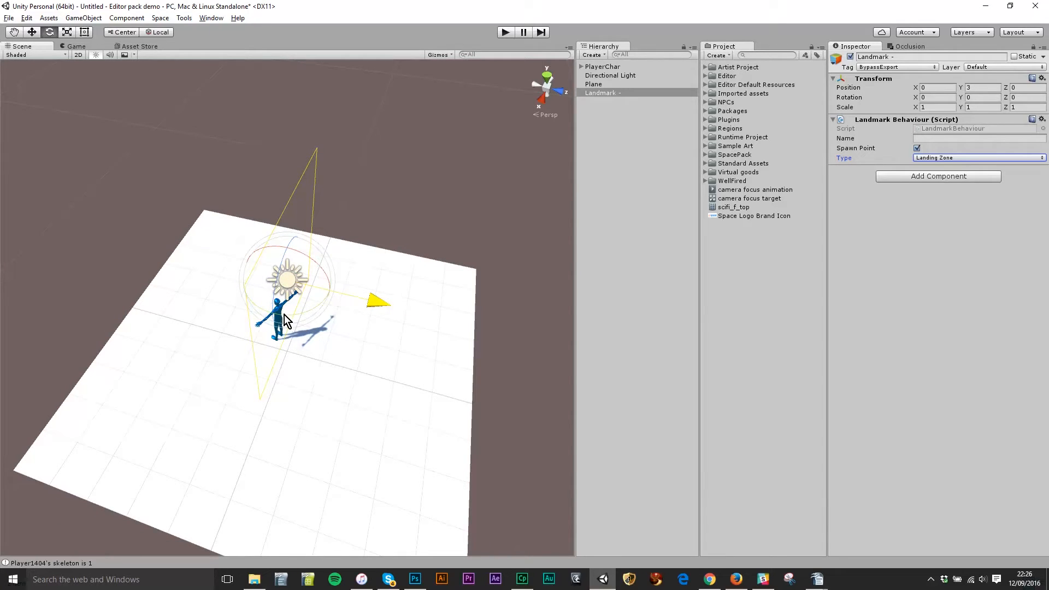
mouse_move(295, 328)
type("-180")
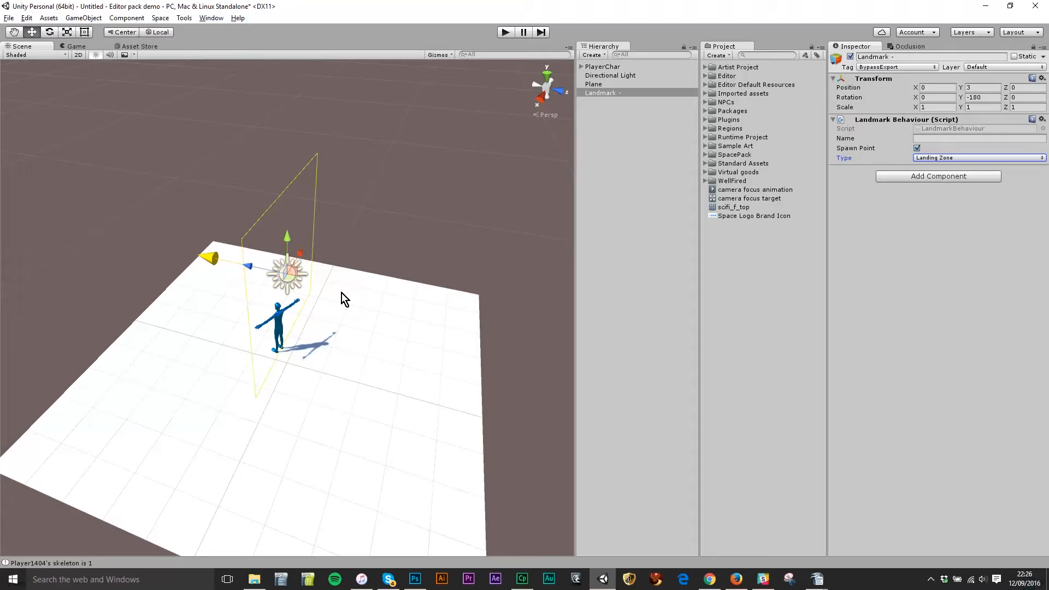
left_click_drag(341, 298, 316, 234)
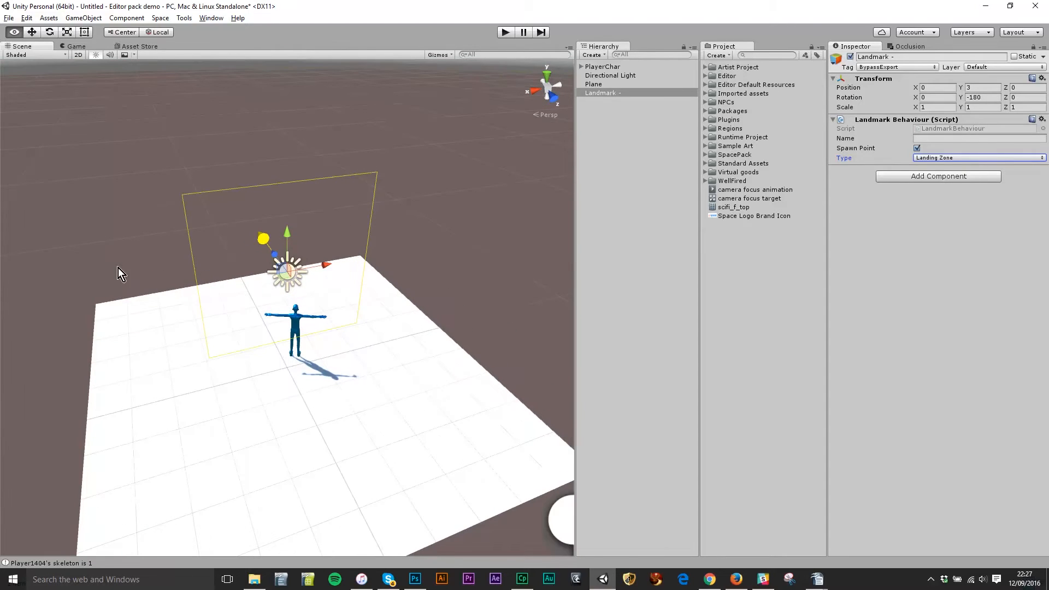
mouse_move(560, 190)
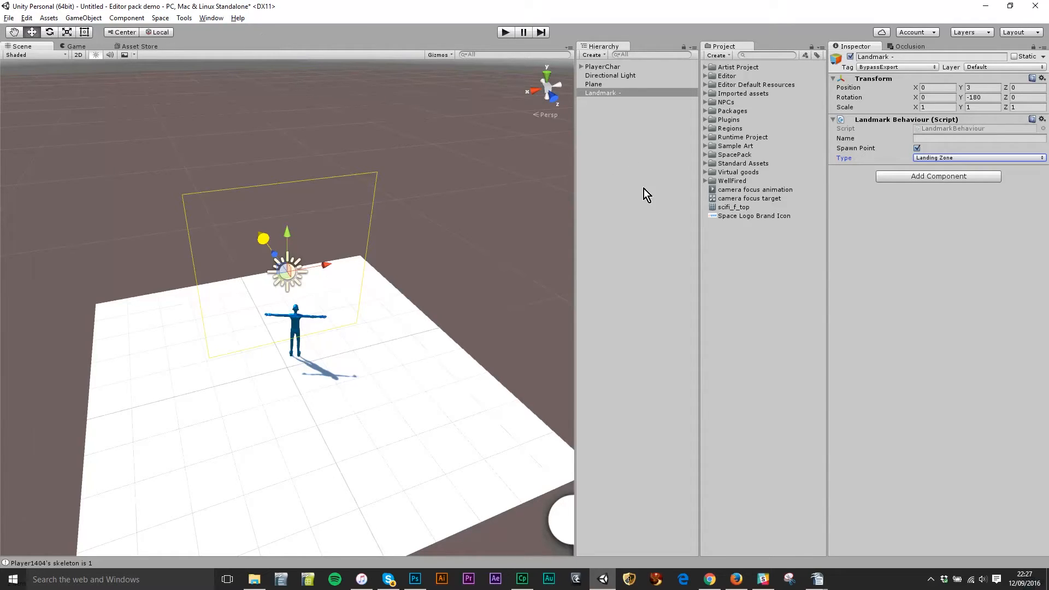
mouse_move(629, 128)
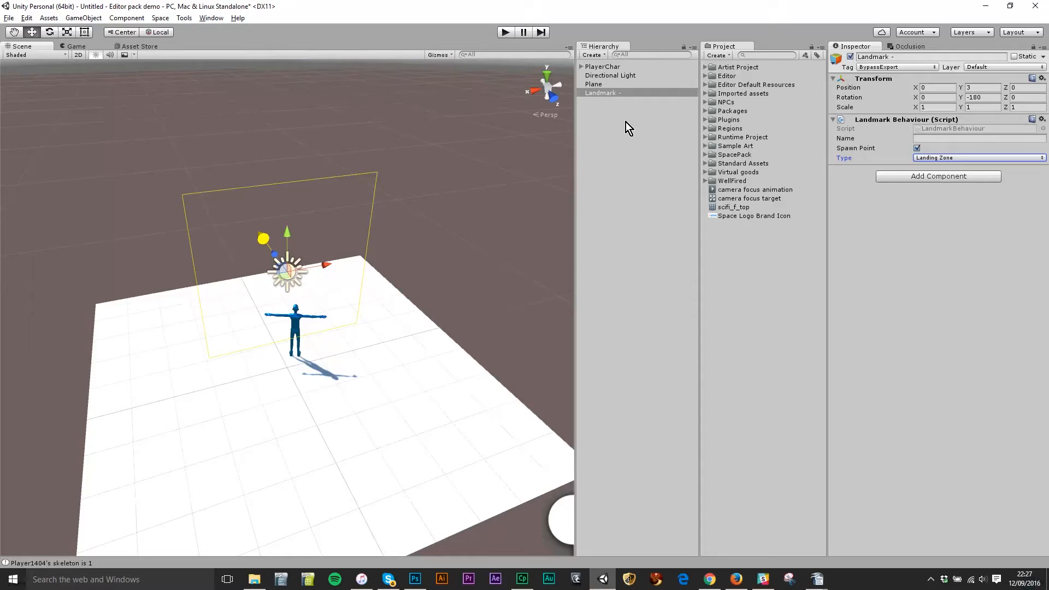
mouse_move(145, 53)
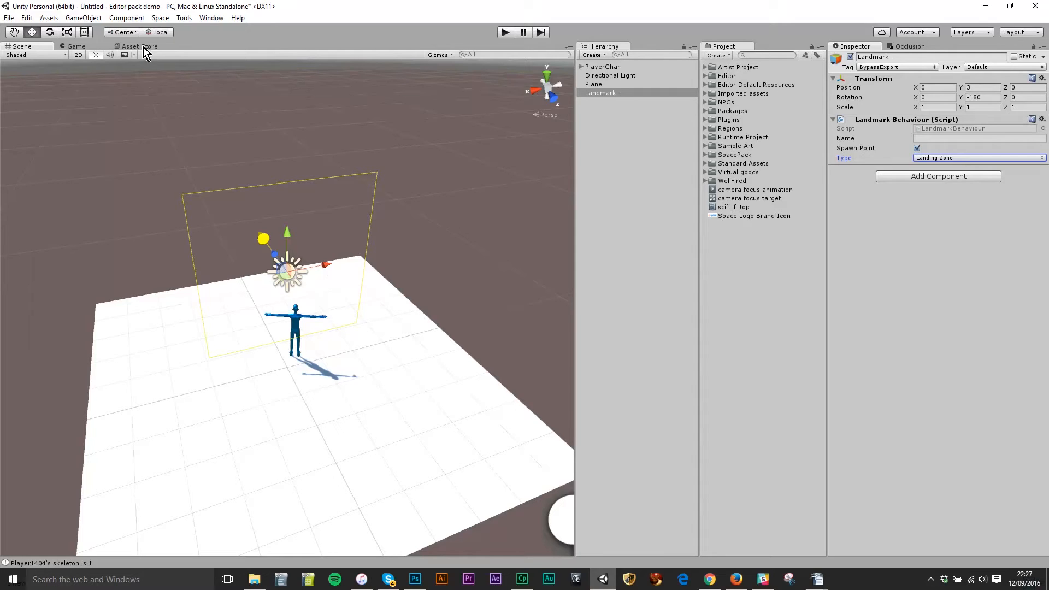
Add a Scene Export Settings object via Space > Scene Settings.
left_click(160, 18)
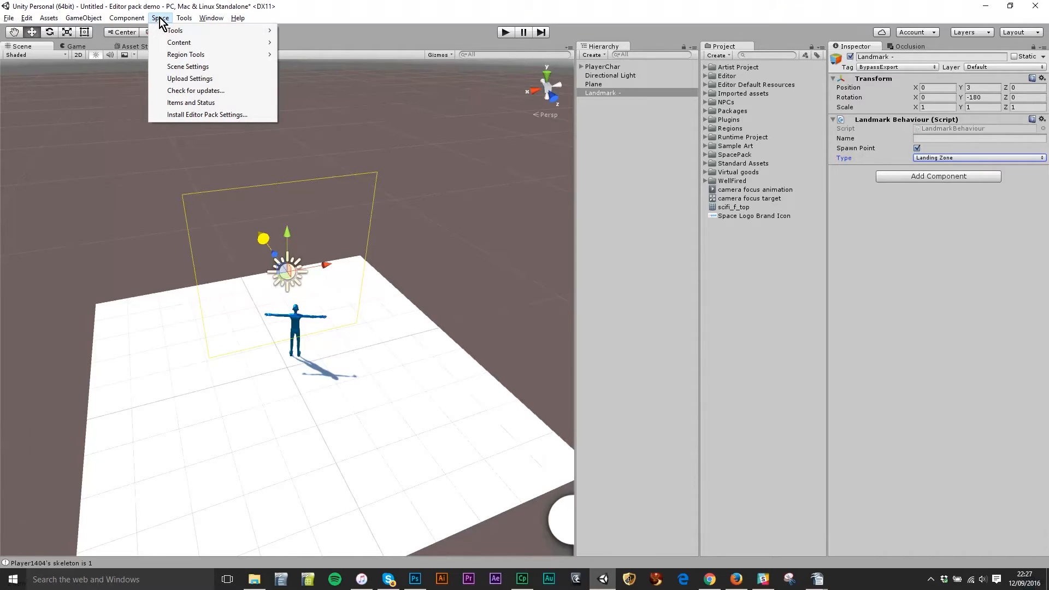
mouse_move(188, 66)
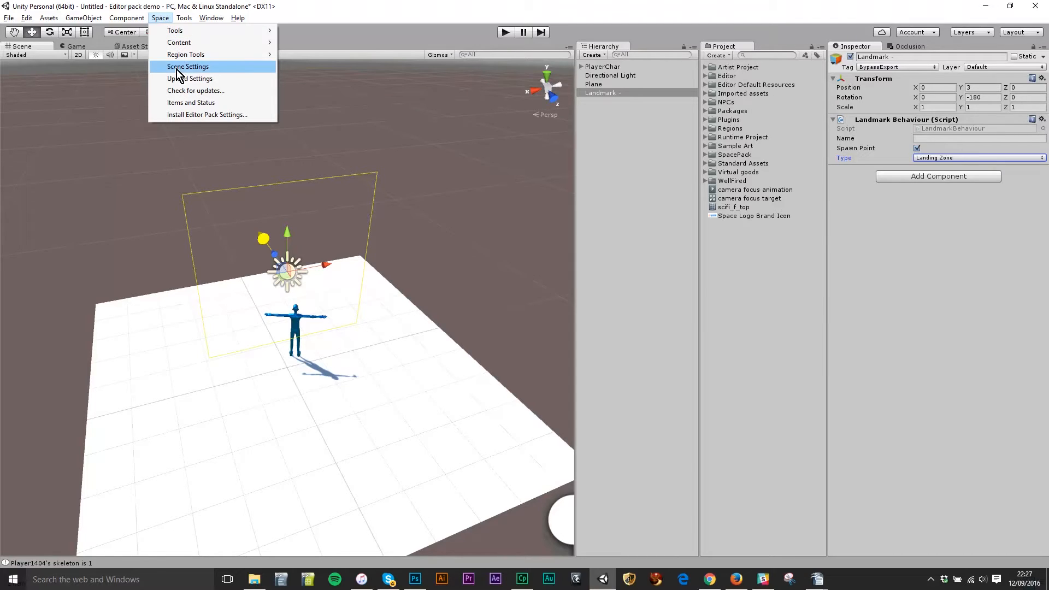
left_click(188, 66)
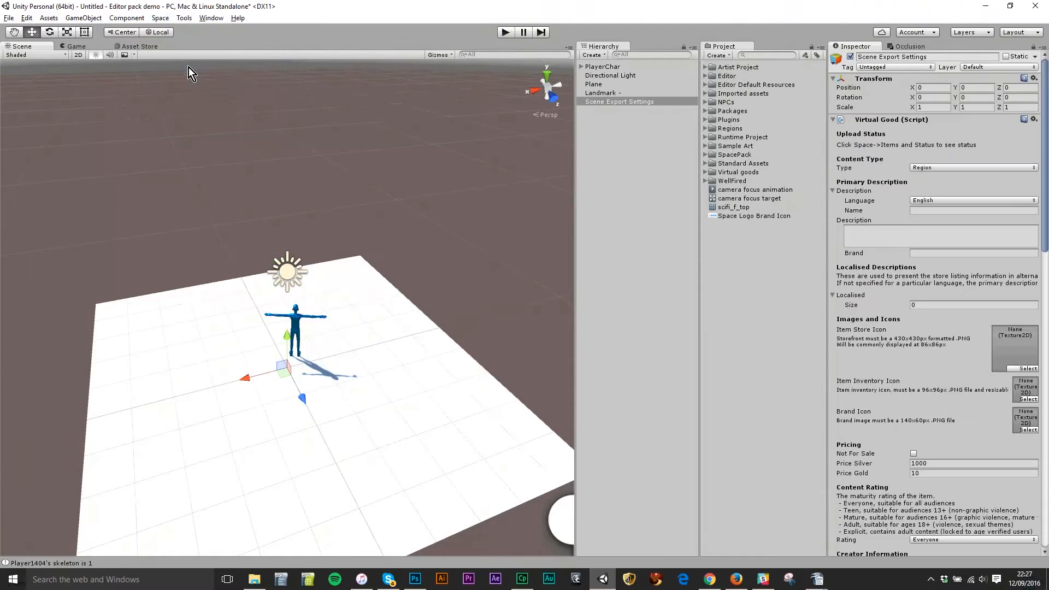
mouse_move(935, 394)
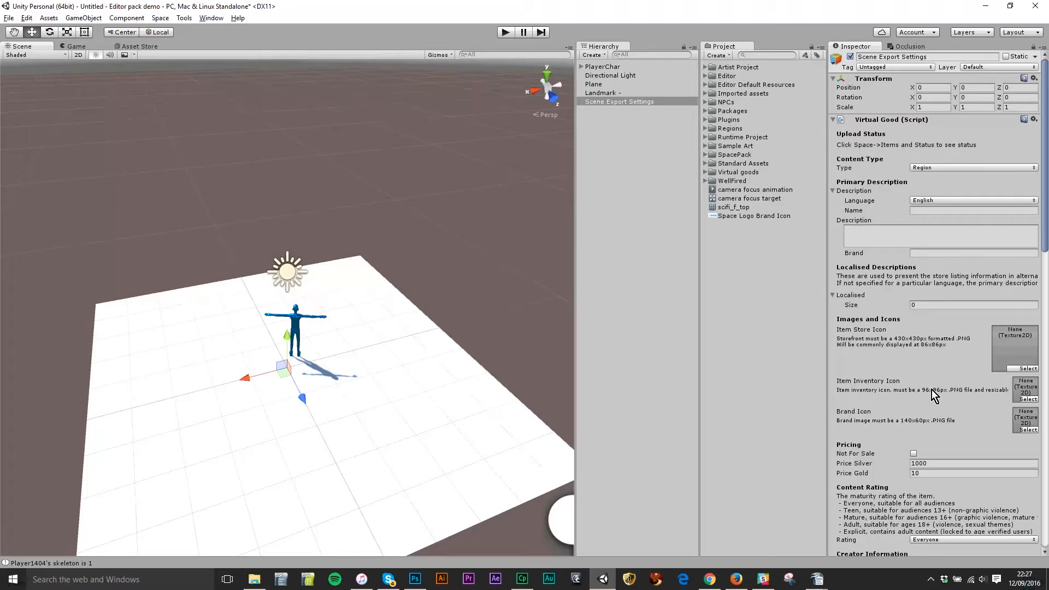
Scroll the Virtual Good inspector and pick an entry from the content type list.
scroll("down", 3)
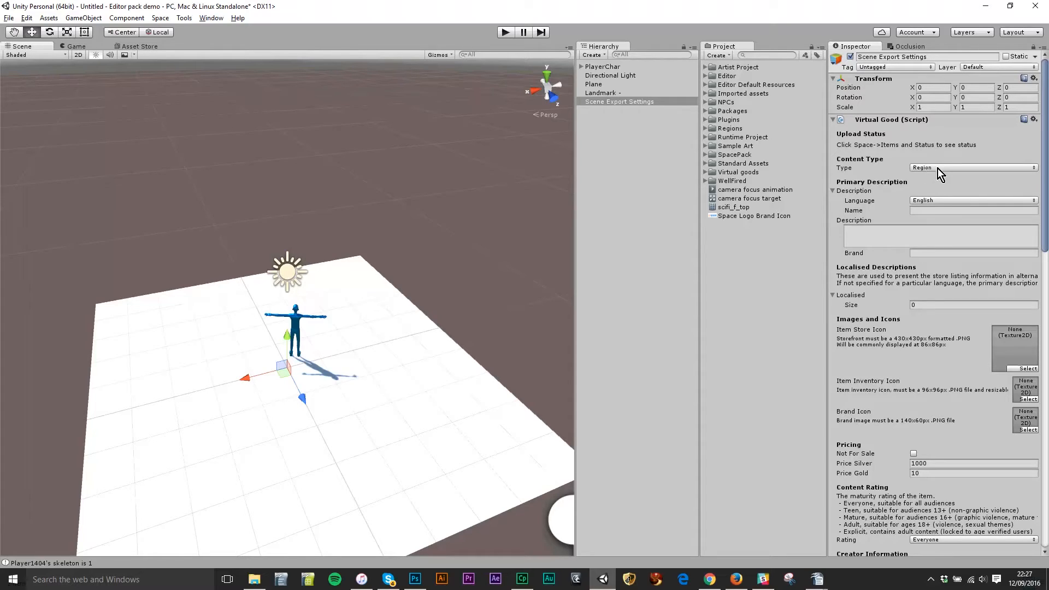
mouse_move(940, 172)
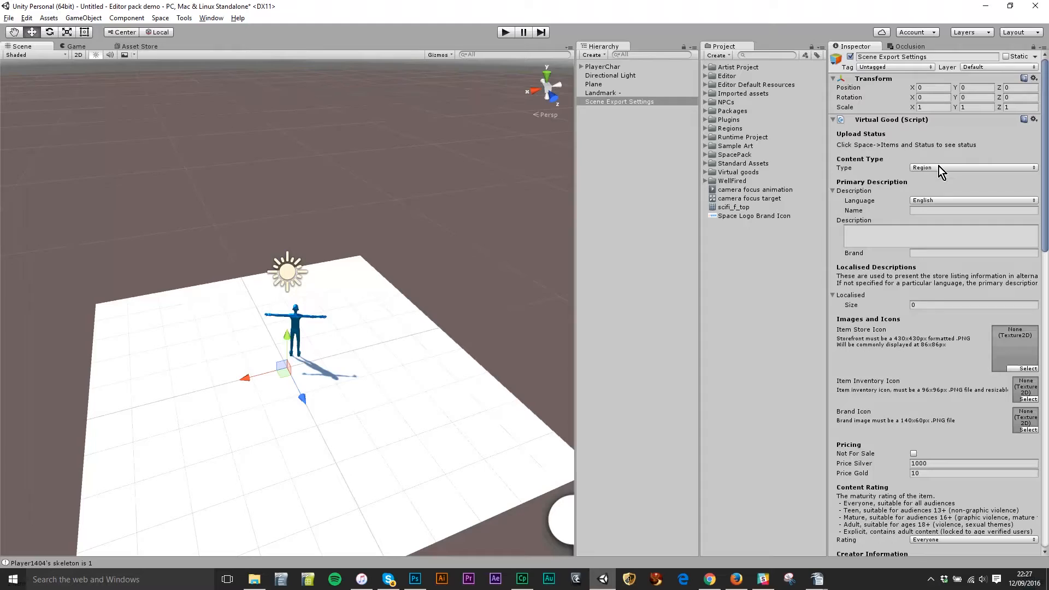
left_click(970, 168)
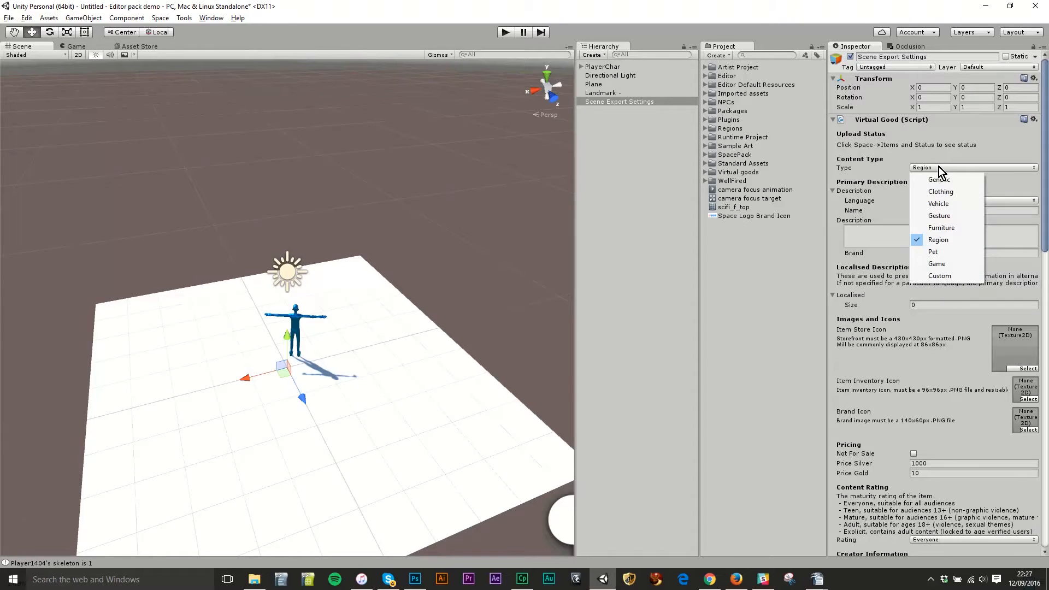
mouse_move(954, 177)
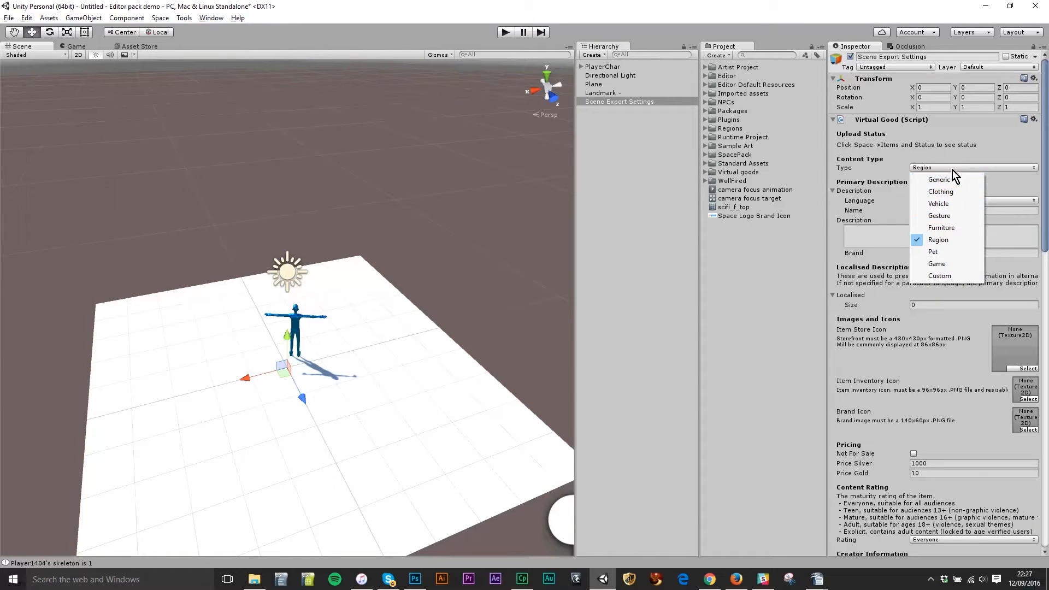
left_click(938, 239)
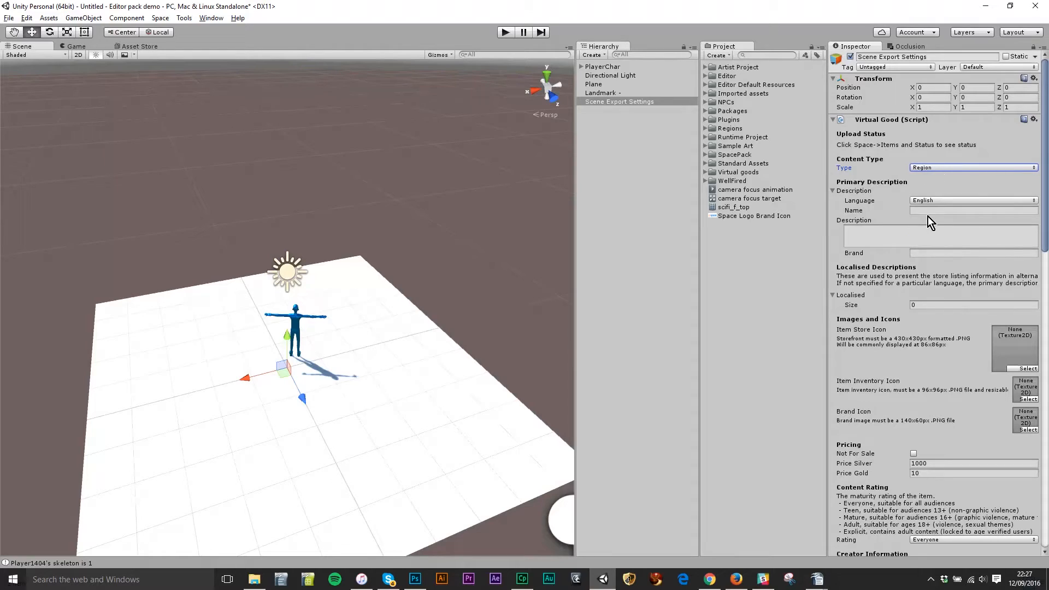
Enter 'A simple test region' as name and description, and 'Sine Wave' as brand.
left_click(972, 210)
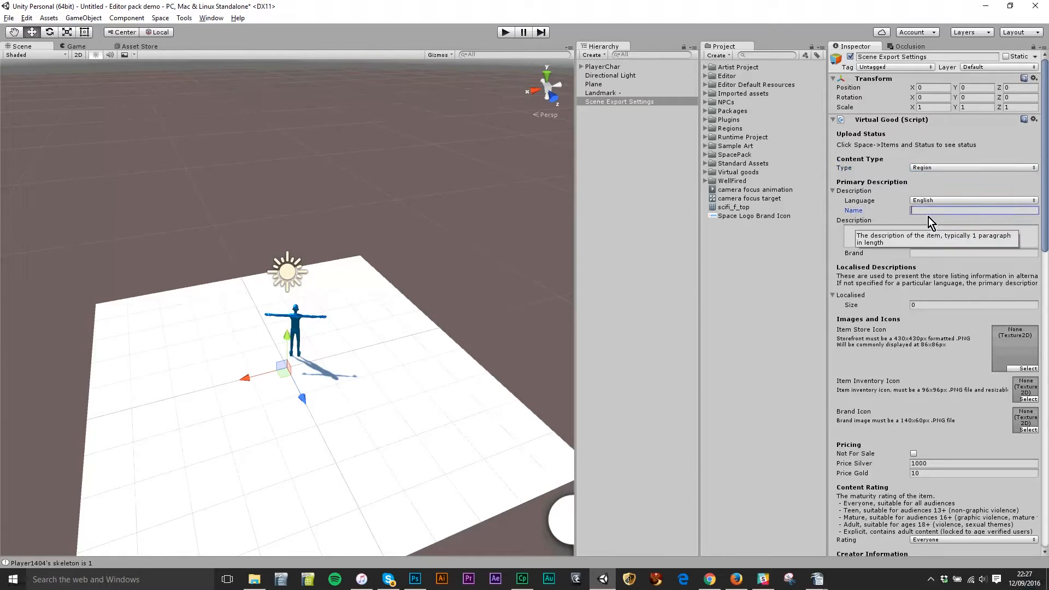
type("A simple tes")
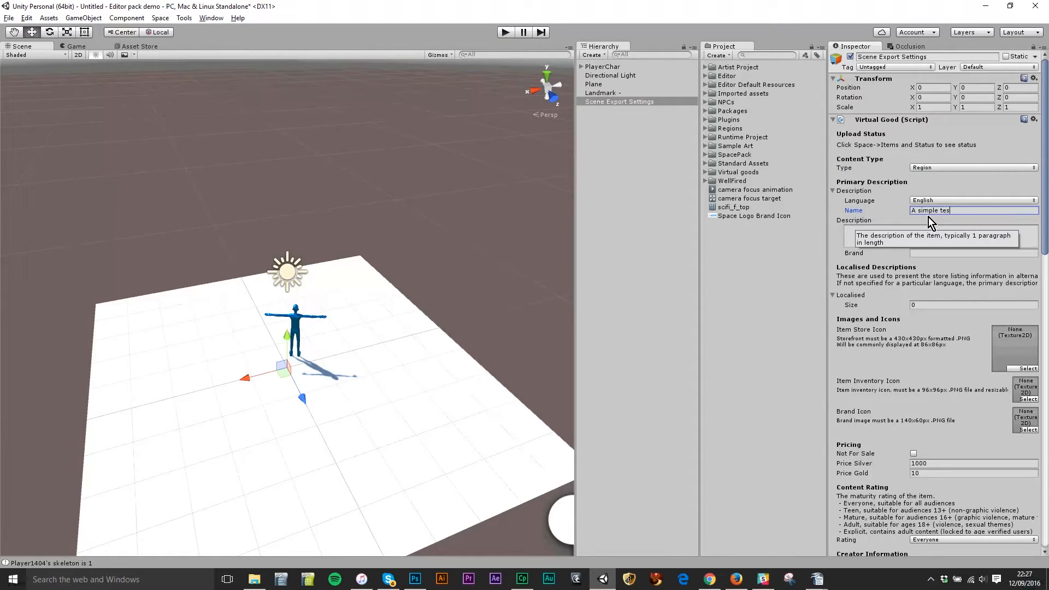
type("region")
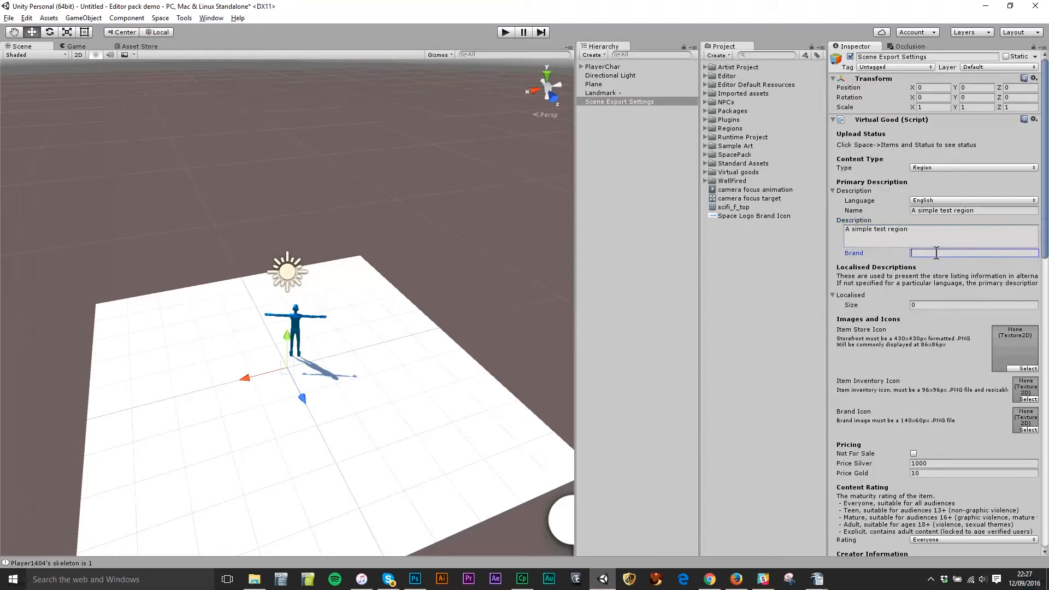
type("S")
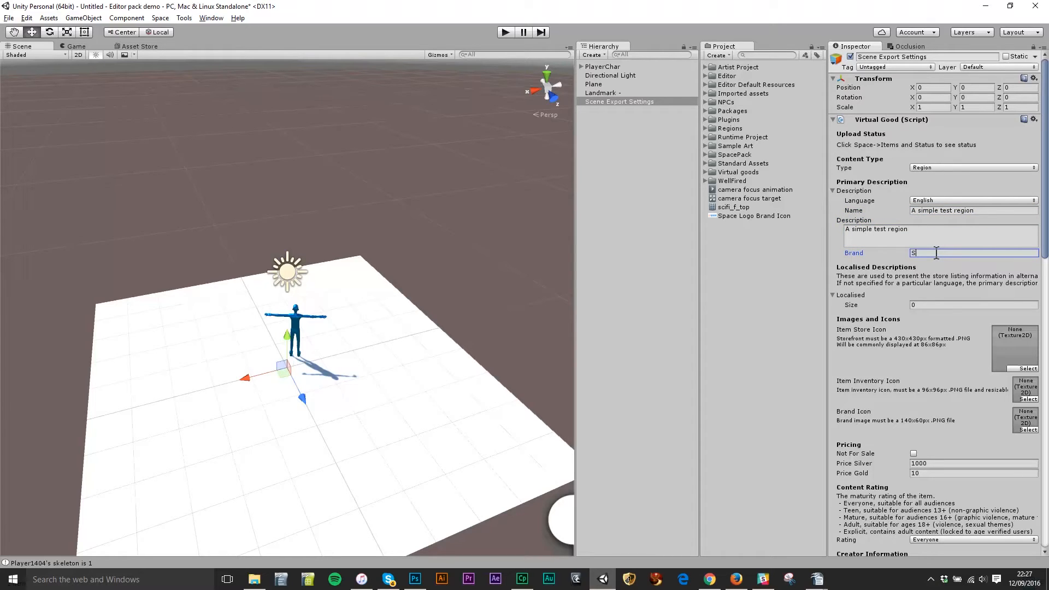
type("ine")
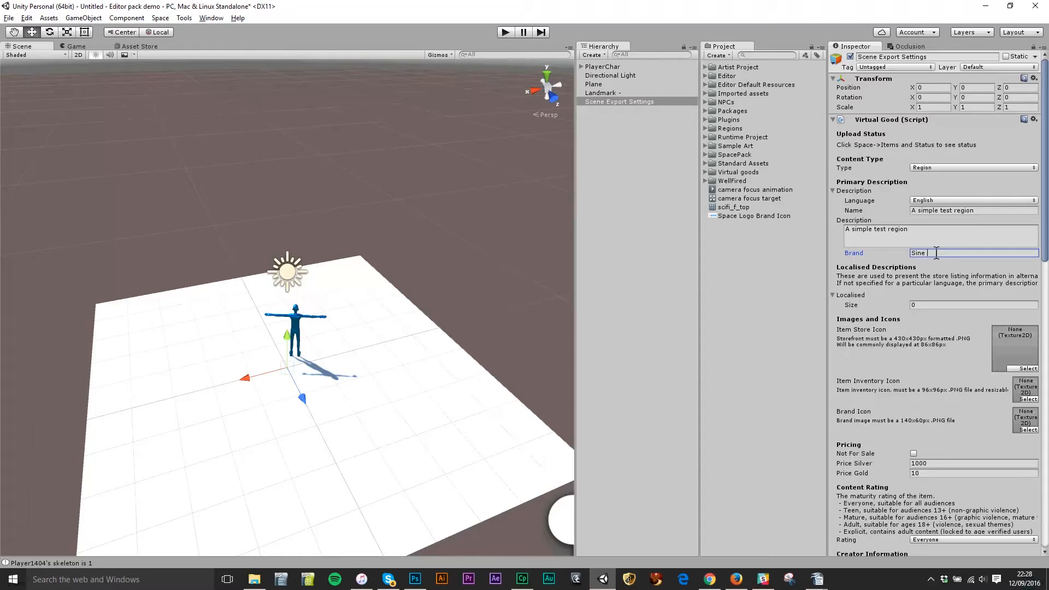
type("Wave")
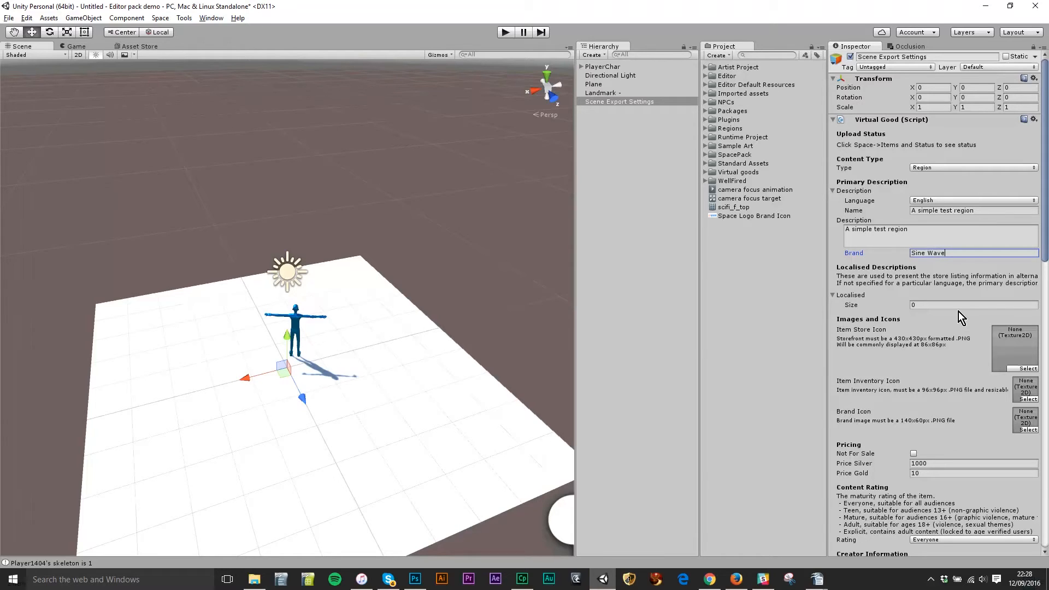
scroll("down", 3)
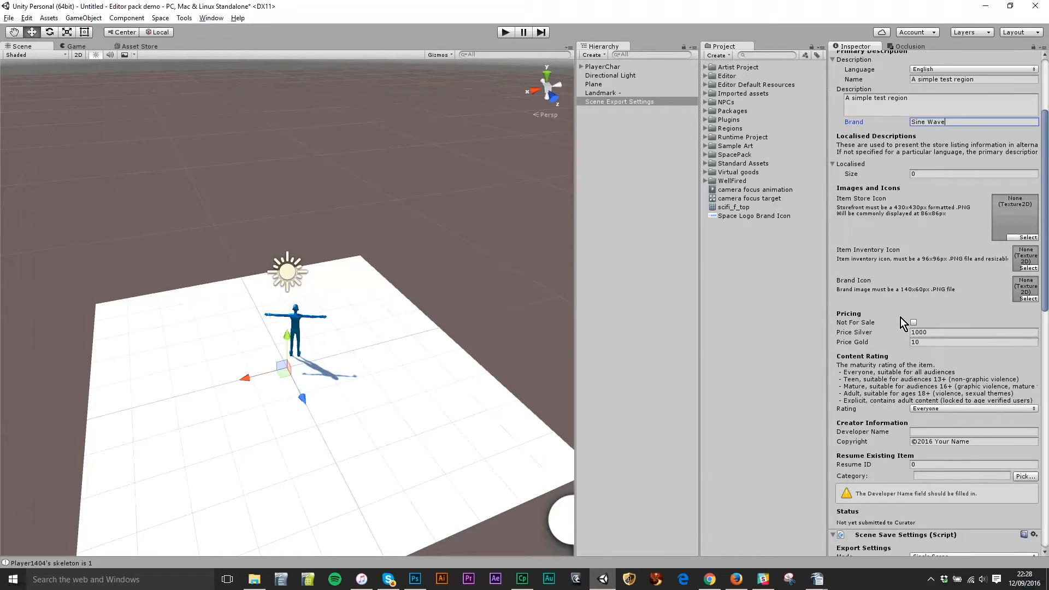
Mark the region Not For Sale and set developer and copyright holder to Sine Wave.
left_click(913, 323)
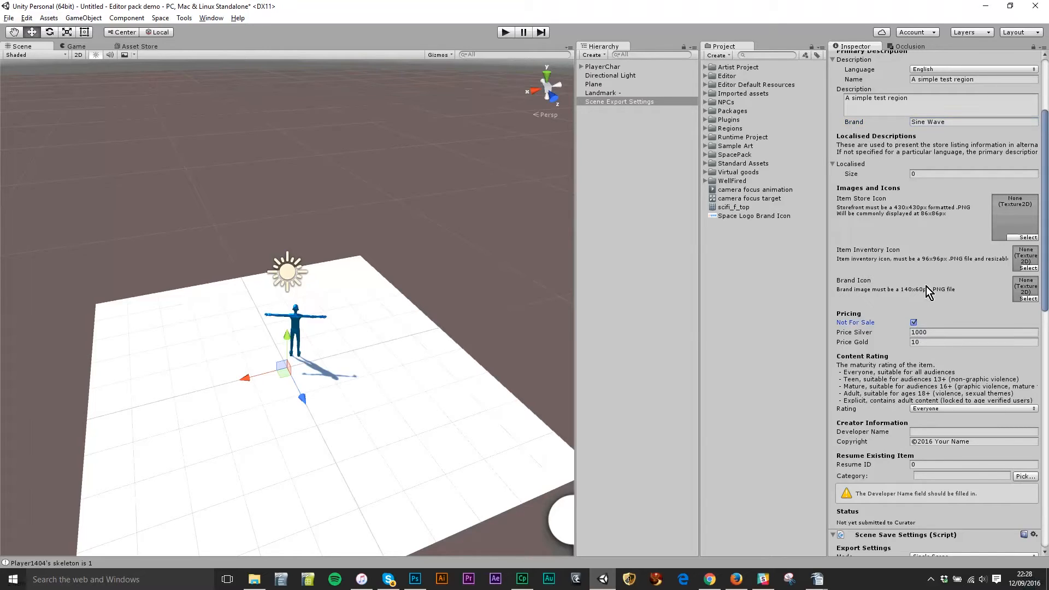
scroll("down", 3)
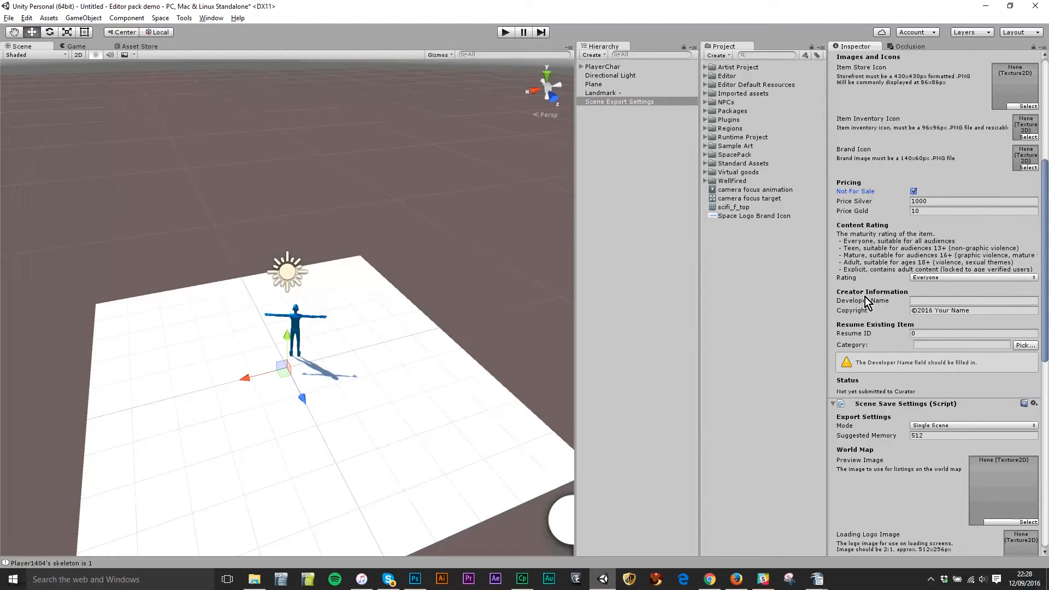
mouse_move(930, 301)
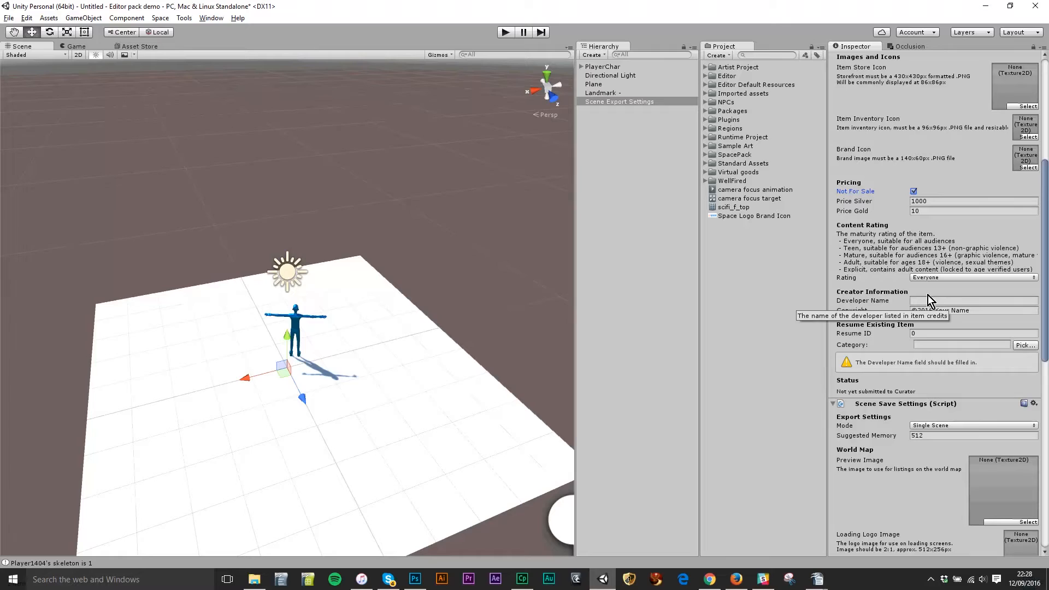
type("Sine Wave")
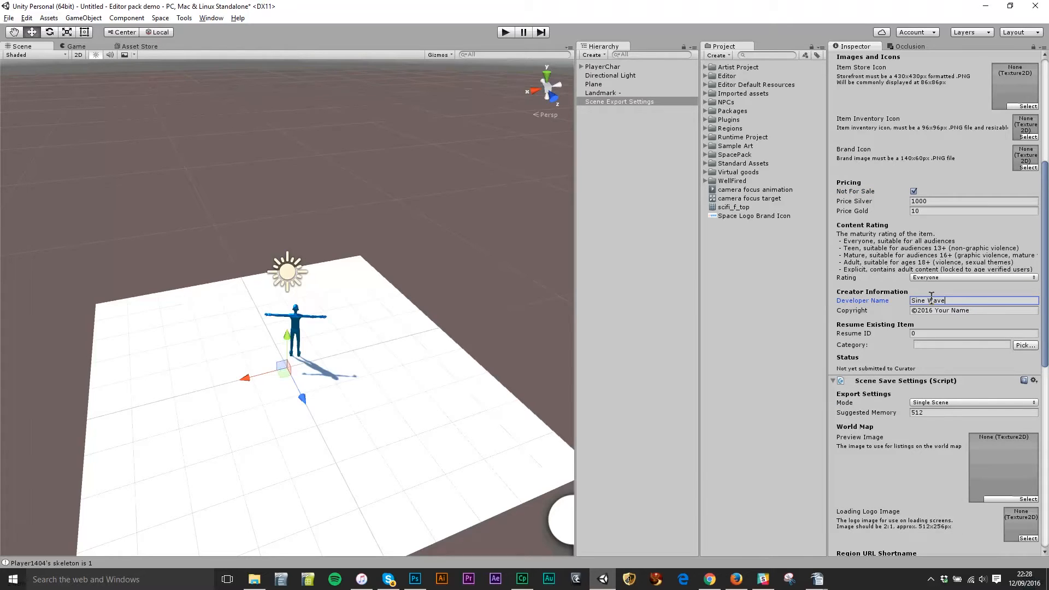
left_click(974, 309)
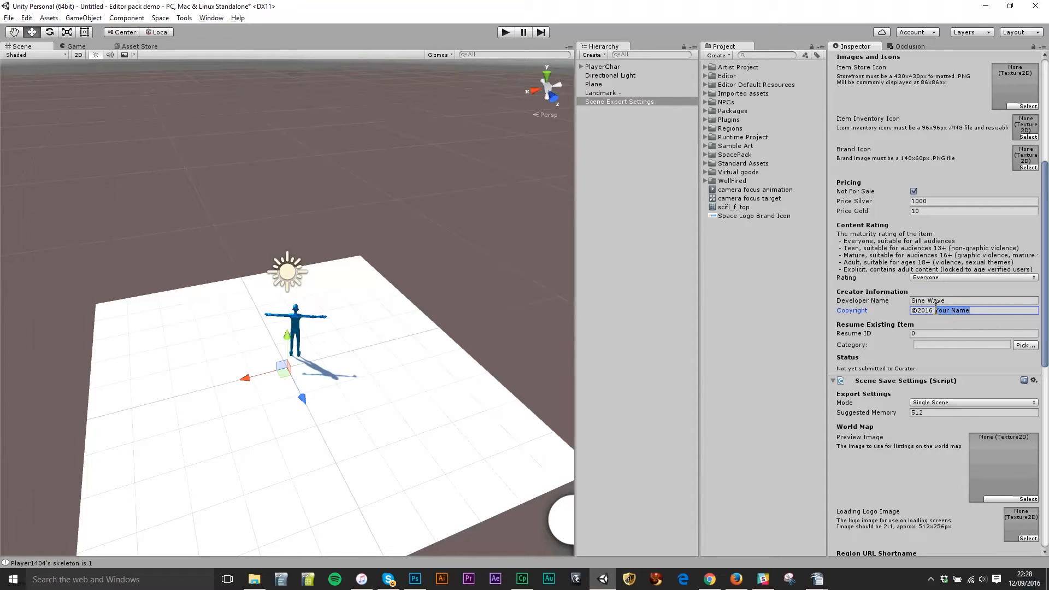
type("Sine Wave")
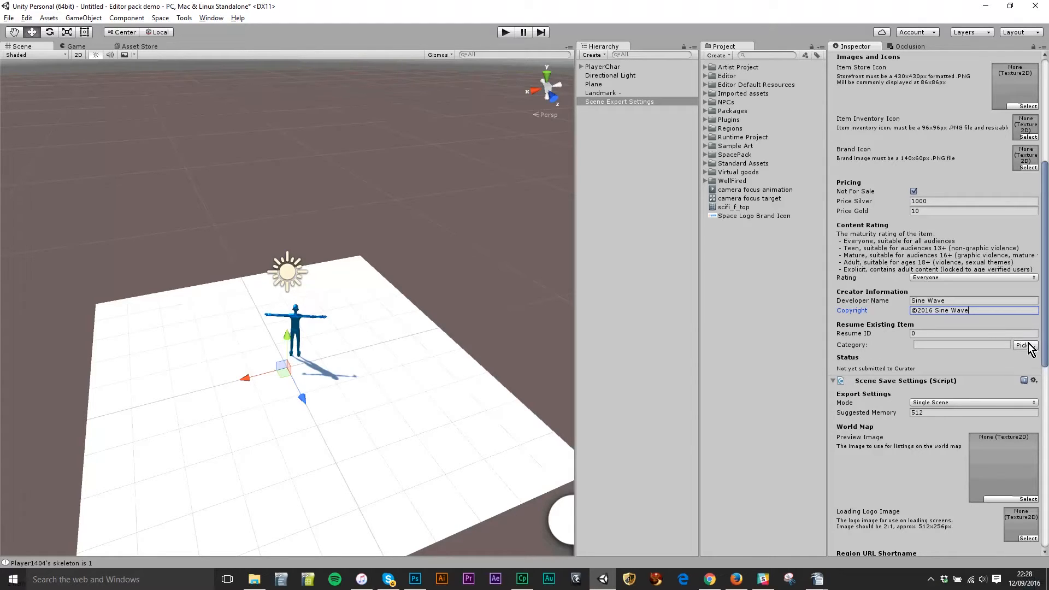
Set the region's category to Room/Serene.
left_click(1024, 345)
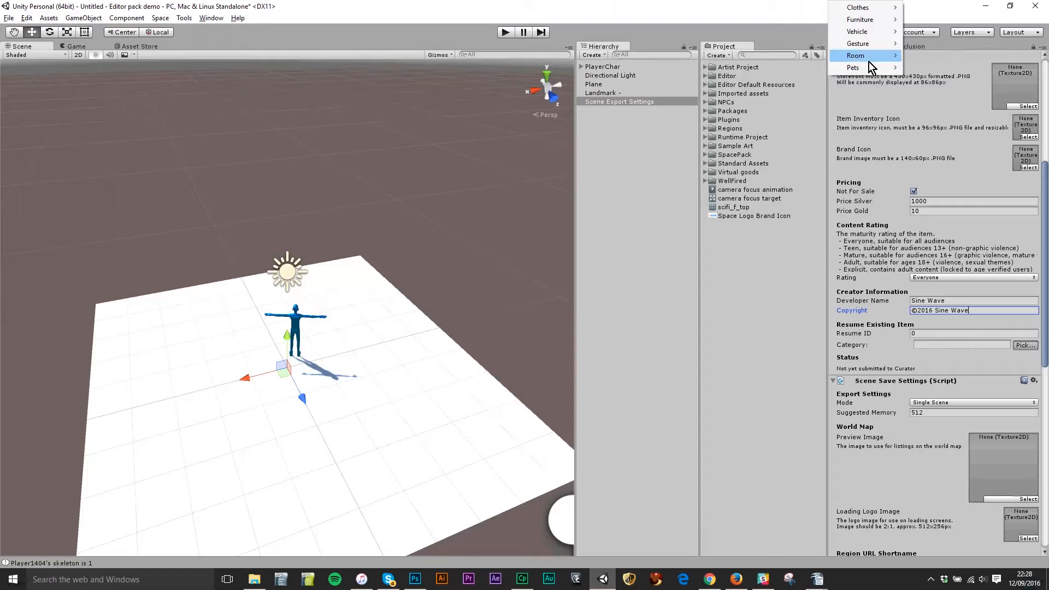
mouse_move(856, 56)
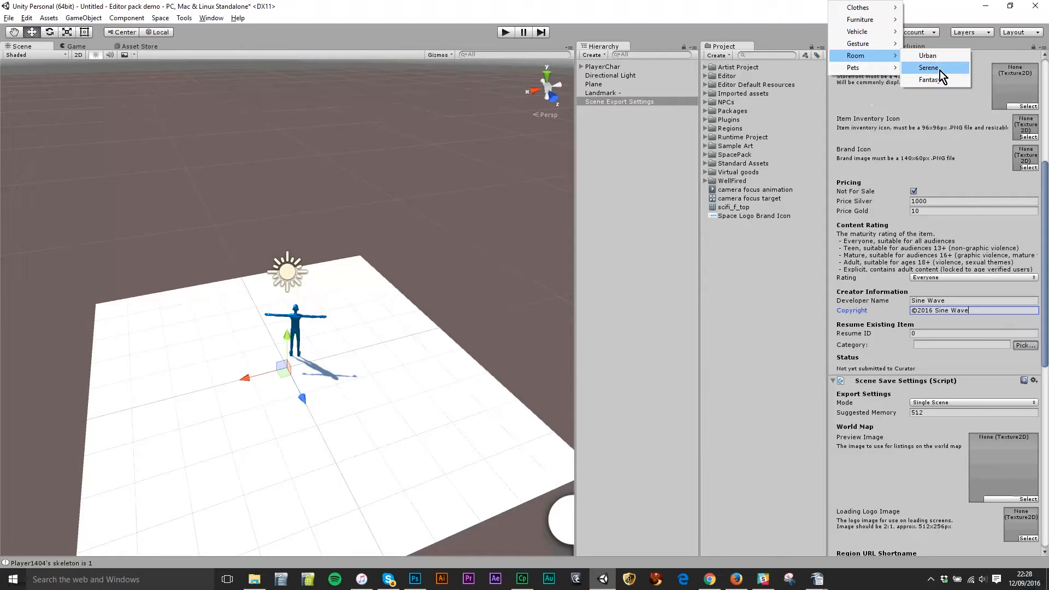
left_click(929, 68)
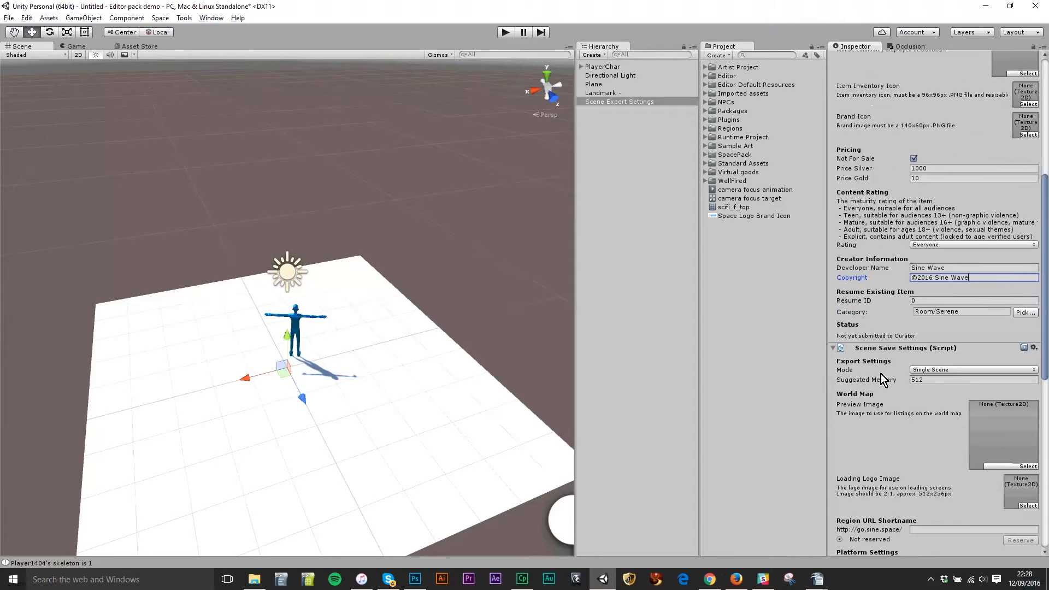
scroll("down", 3)
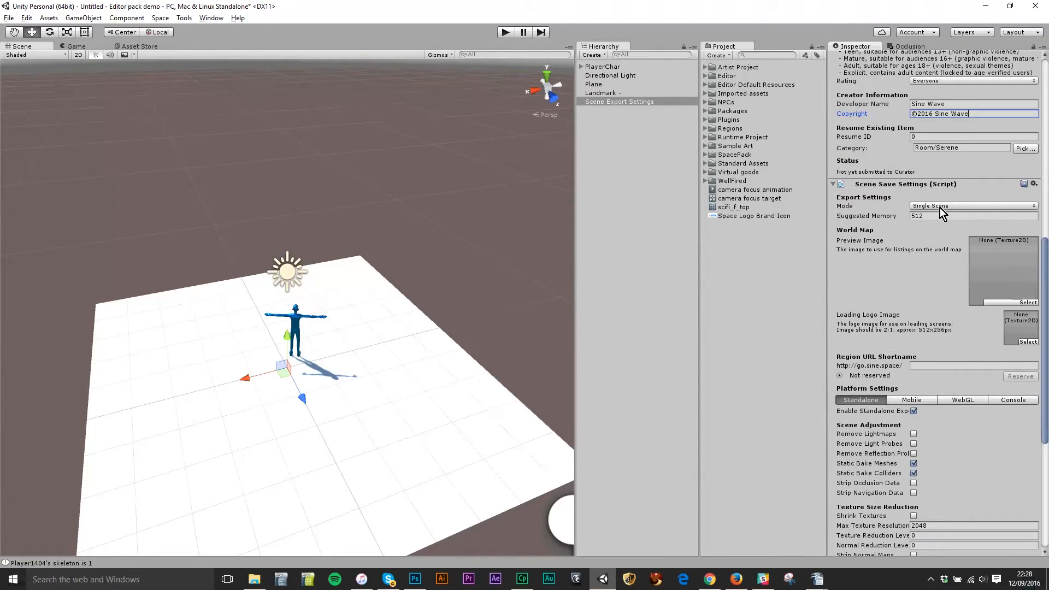
Keep the export mode set to Single Scene.
left_click(968, 205)
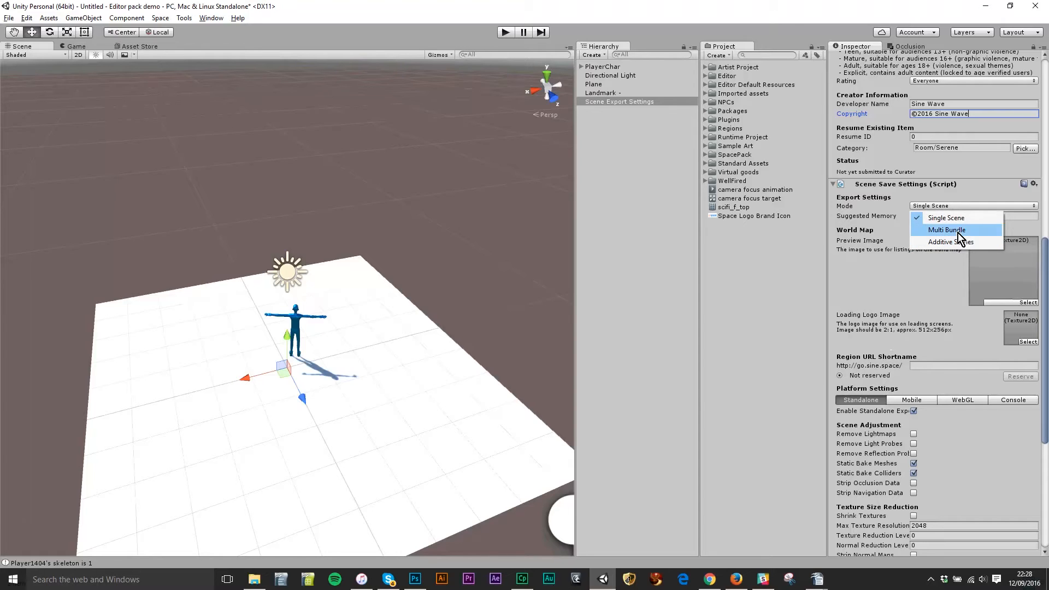
left_click(947, 217)
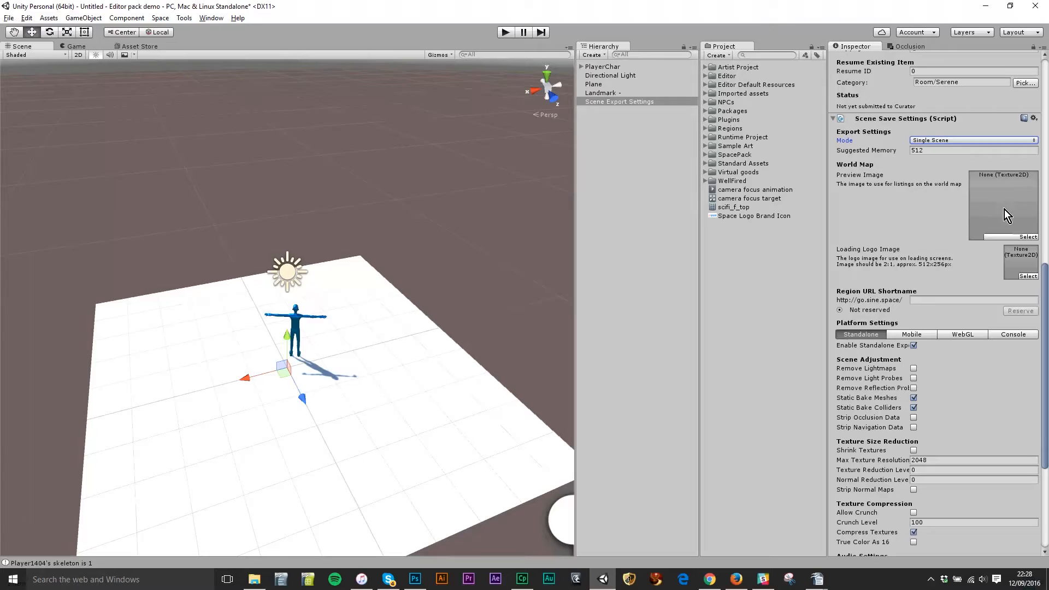
mouse_move(1011, 223)
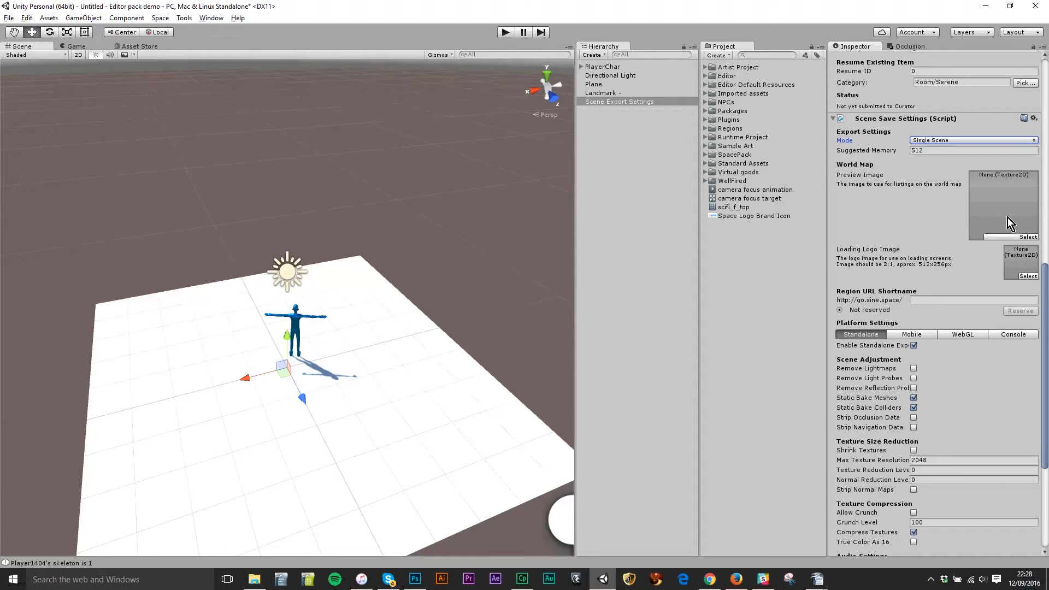
mouse_move(1002, 202)
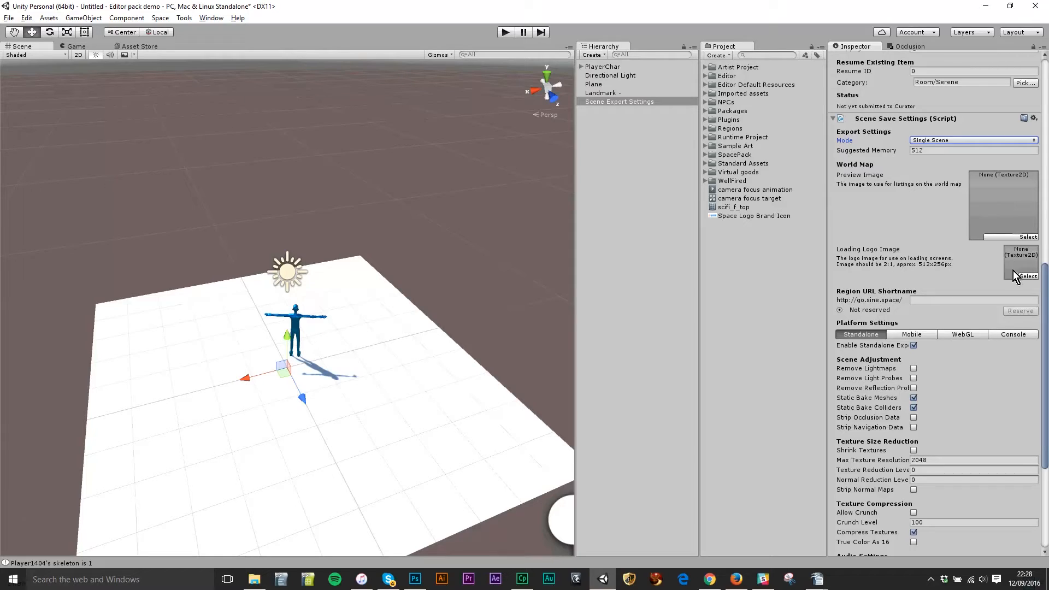
scroll("down", 3)
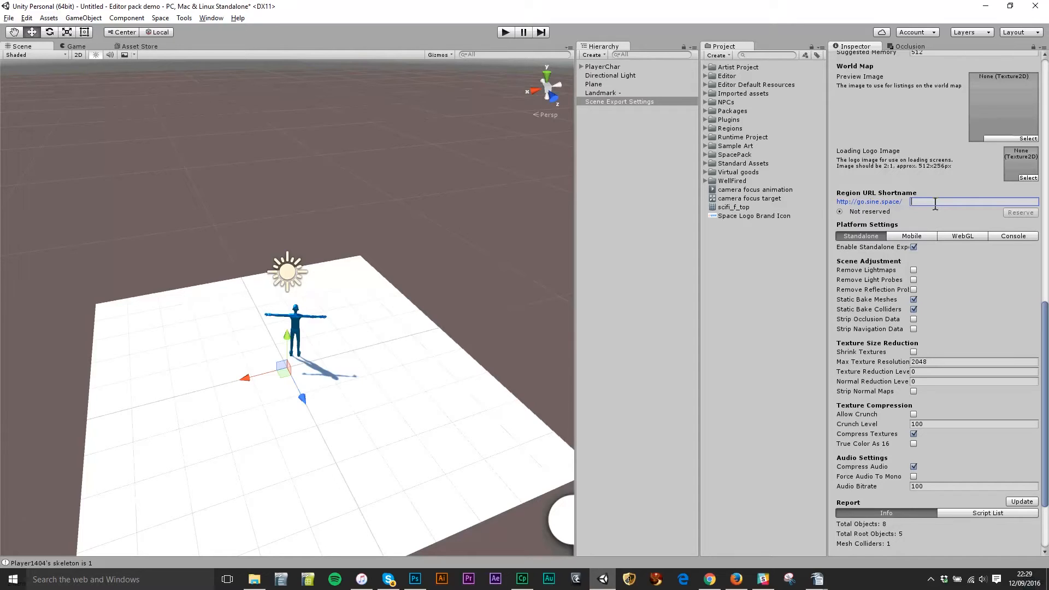
Reserve 'a_boring_place' as the Region URL Shortname to get a region ID.
type("a")
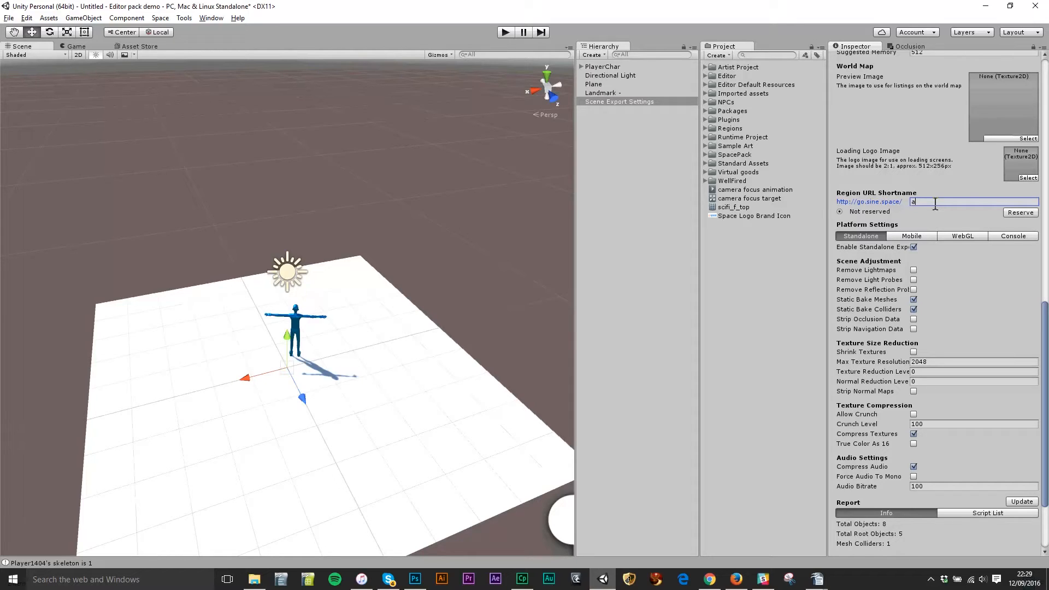
type("_boring_place")
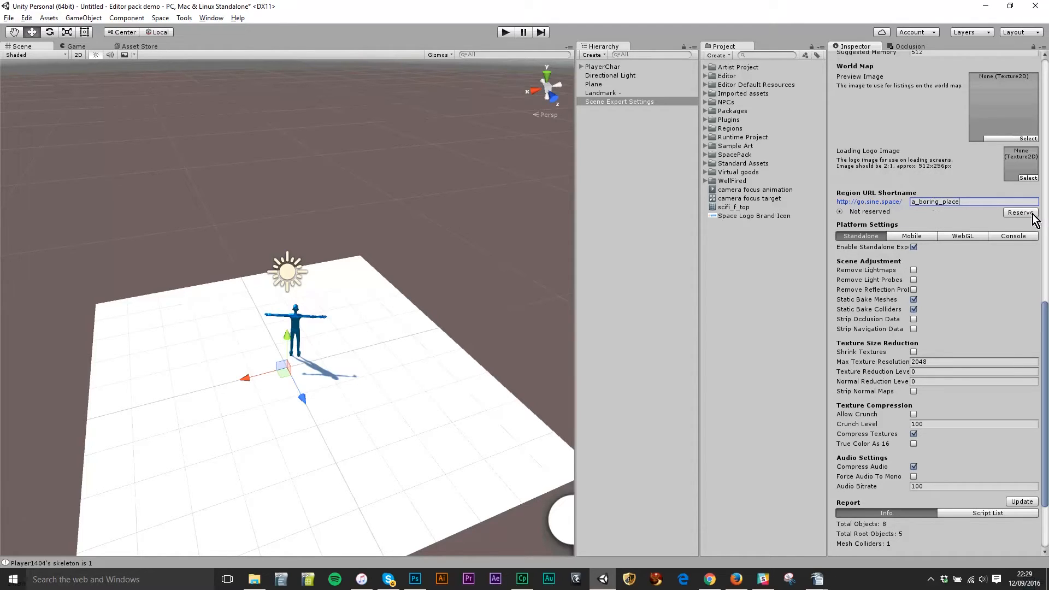
left_click(1020, 212)
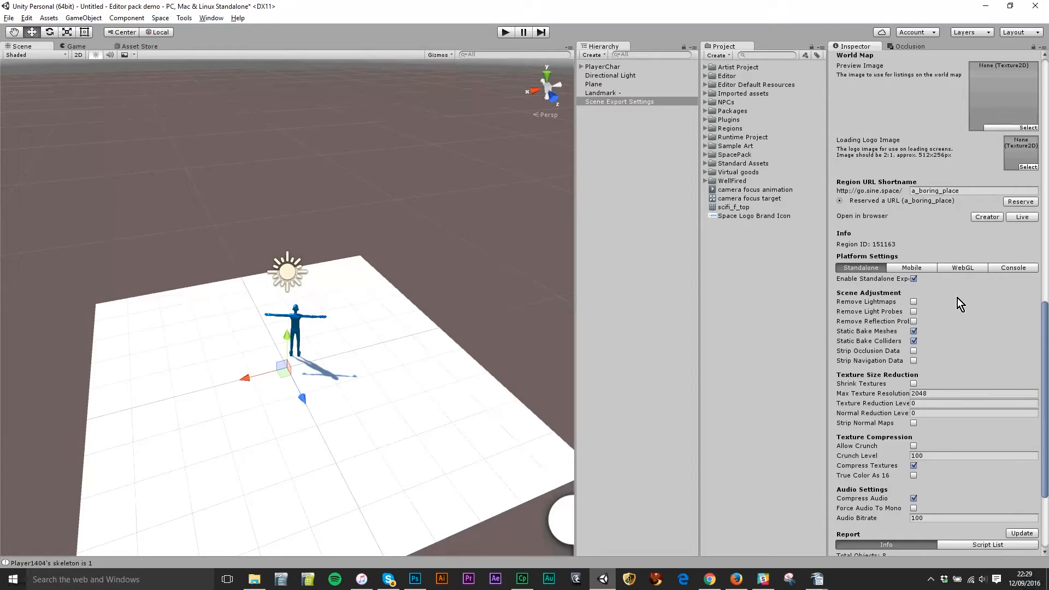
scroll("down", 3)
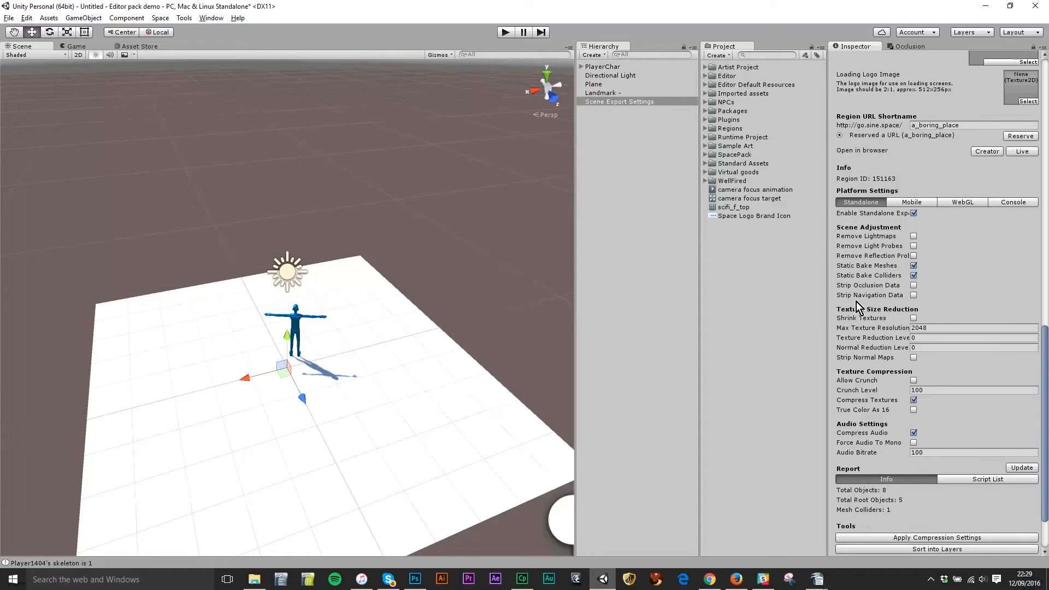
mouse_move(1024, 289)
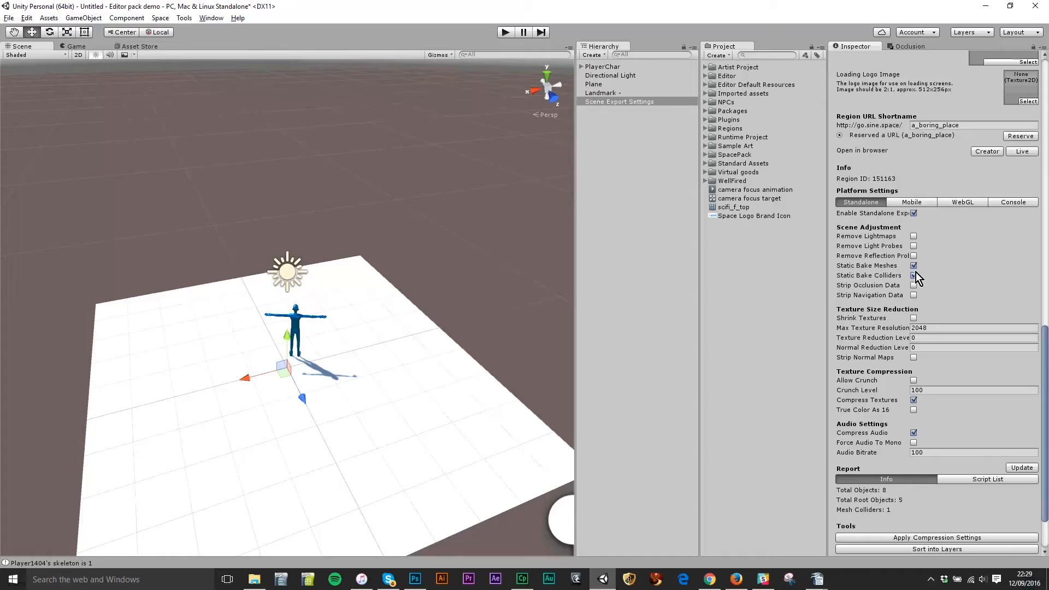
left_click(913, 275)
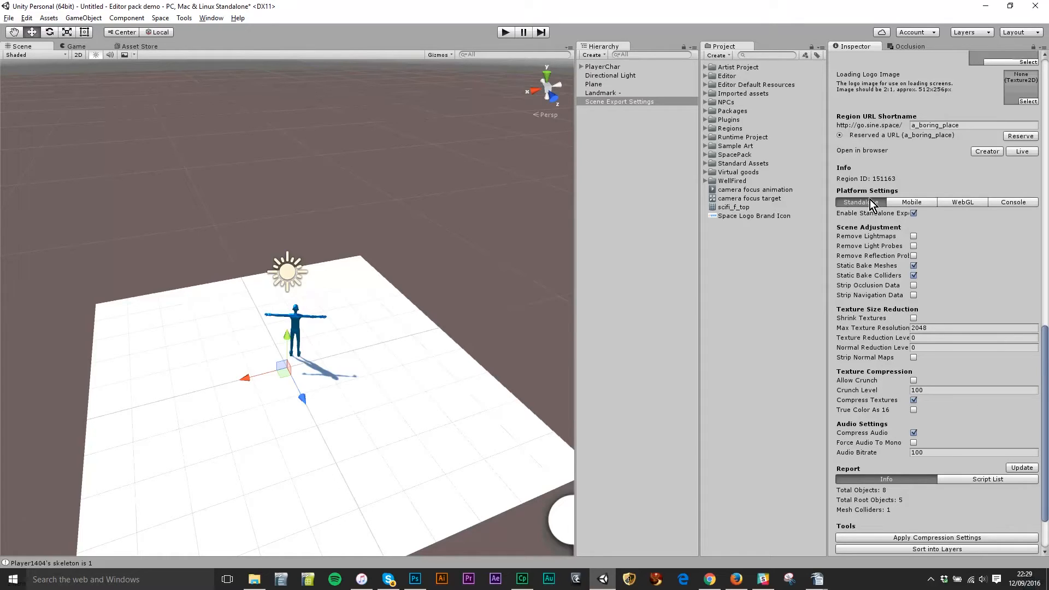
left_click(860, 202)
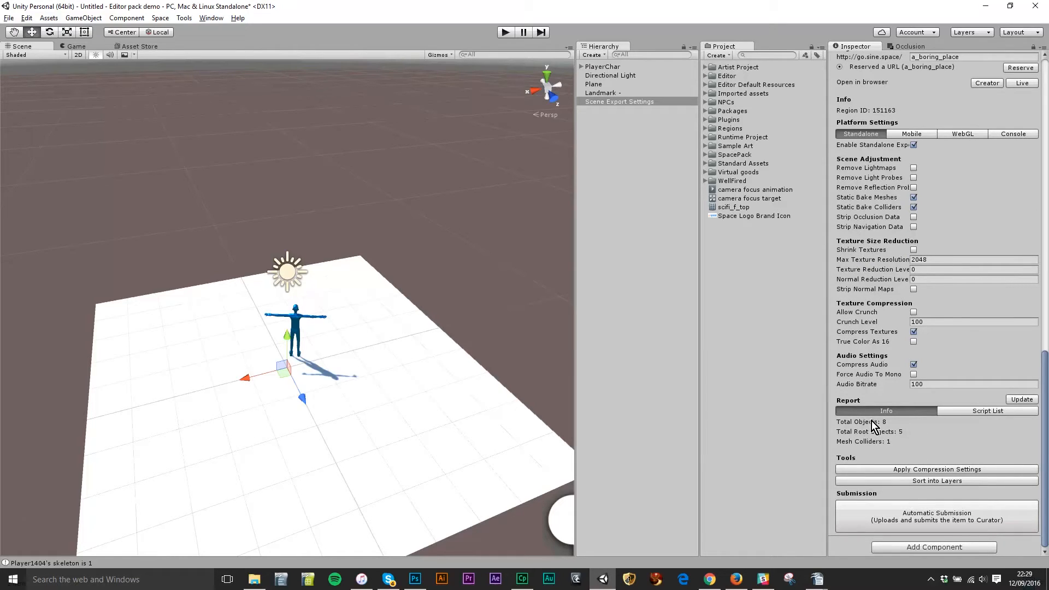
mouse_move(950, 489)
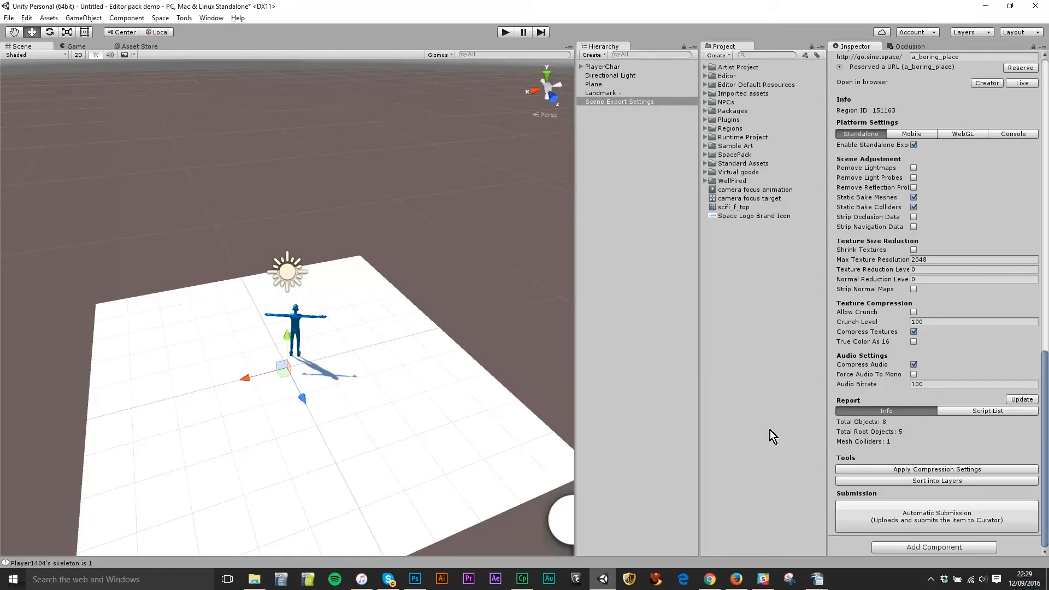
mouse_move(432, 295)
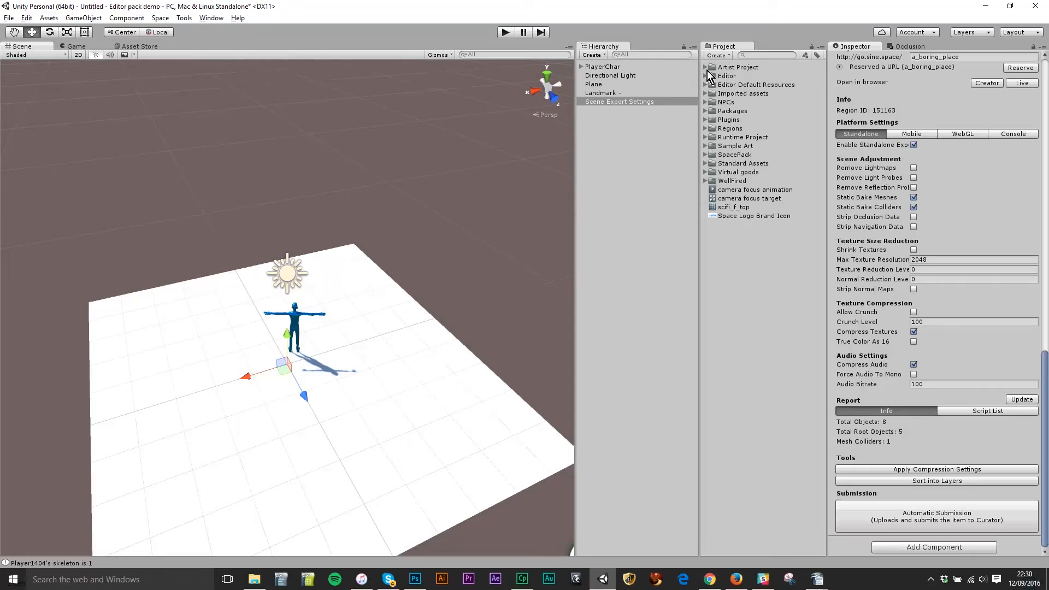
left_click(706, 67)
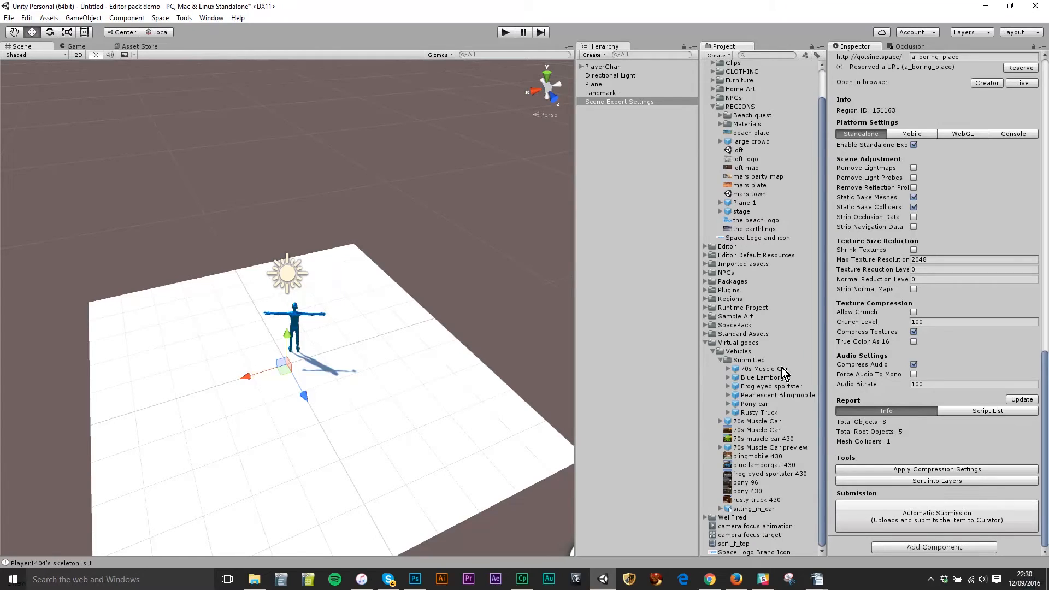
mouse_move(783, 451)
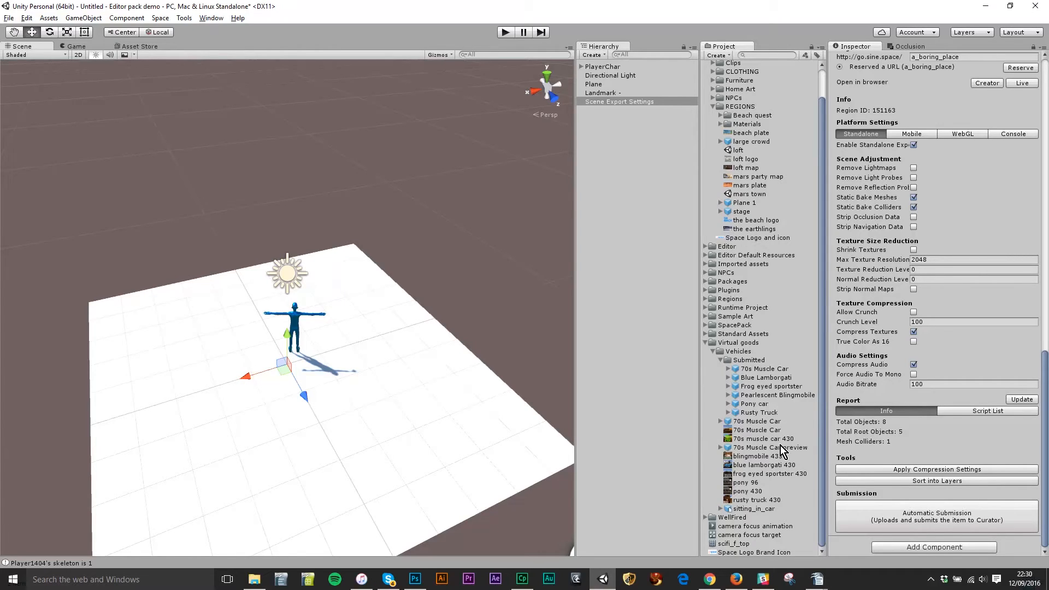
Drag the 70s Muscle Car preview from Virtual goods > Vehicles onto the plane.
left_click(770, 447)
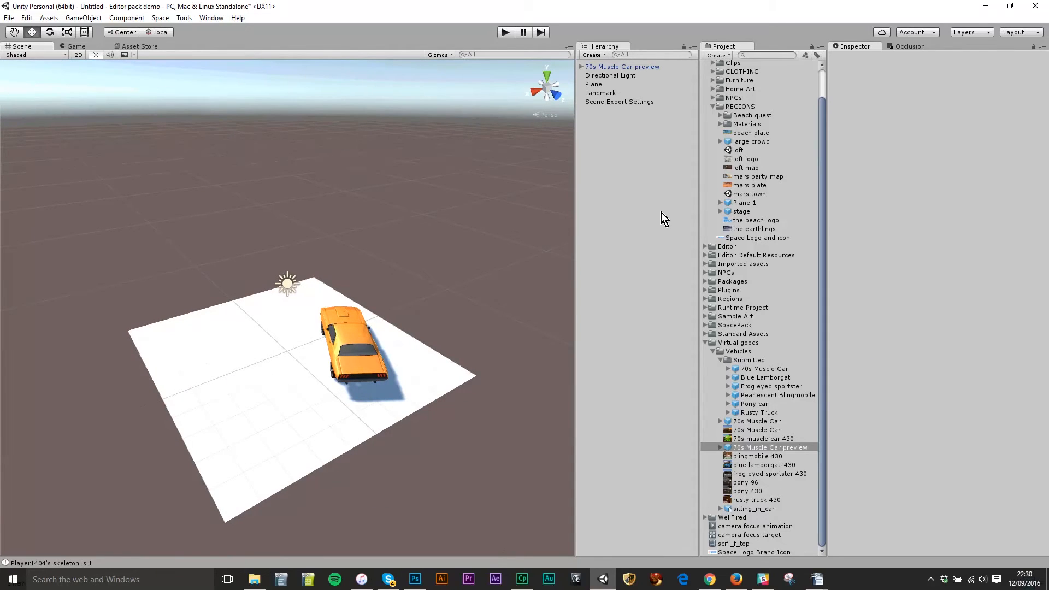
Select Scene Export Settings and scroll through its store and export fields.
left_click(619, 101)
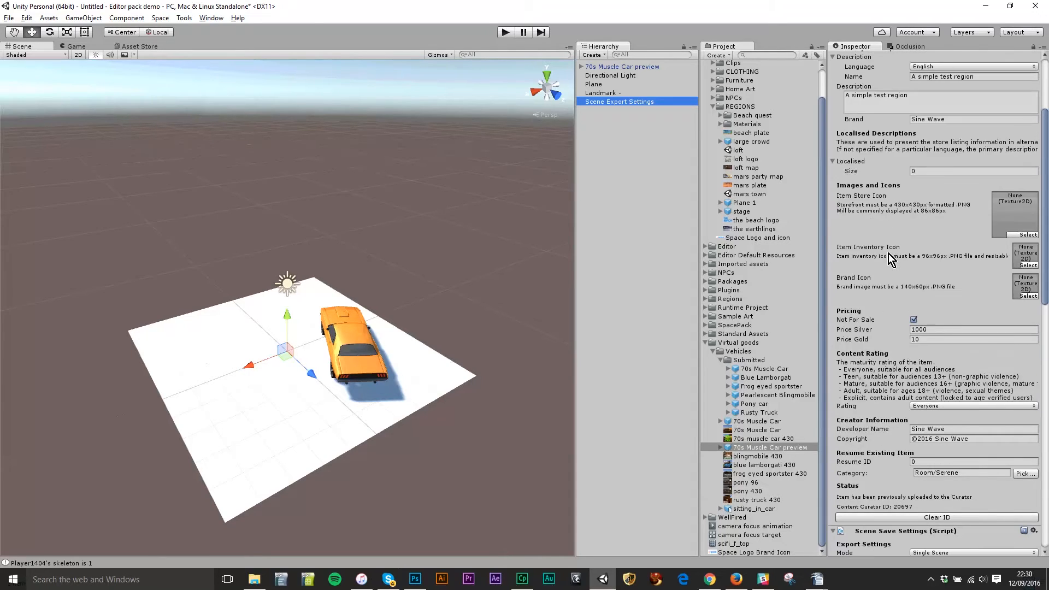
scroll("down", 3)
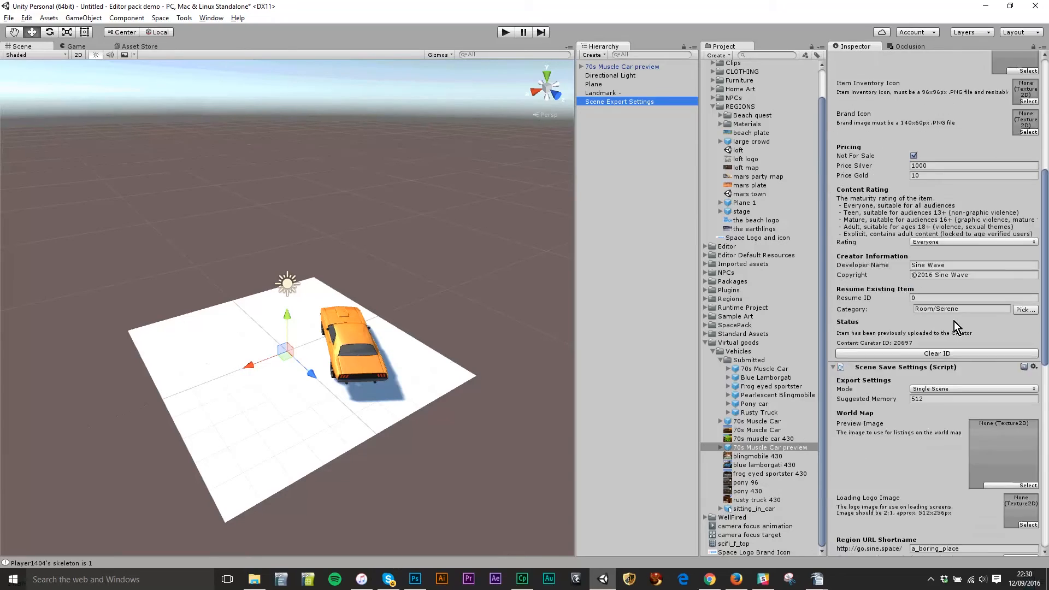
scroll("down", 3)
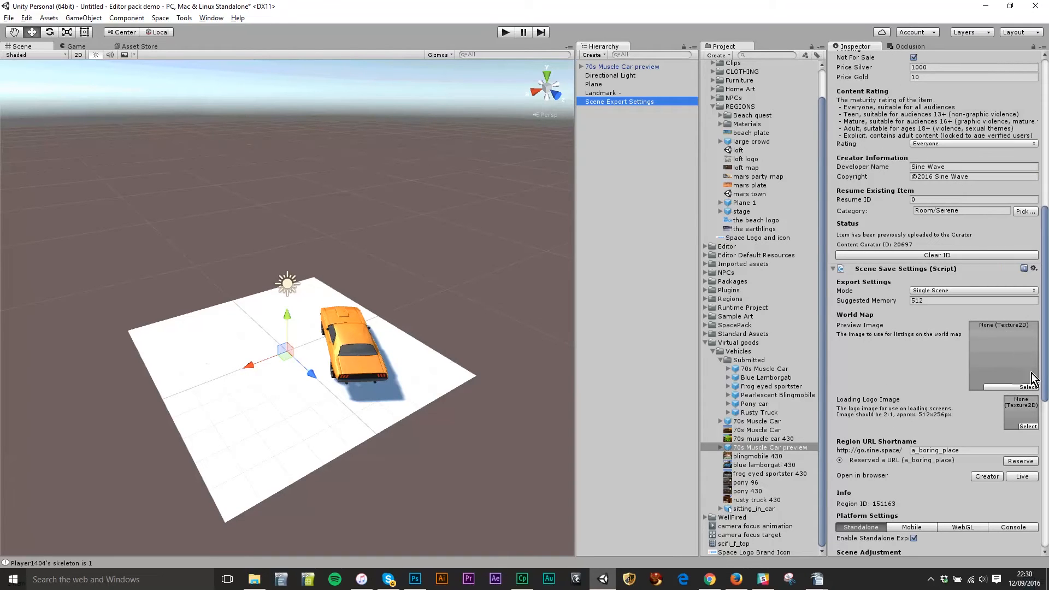
scroll("down", 3)
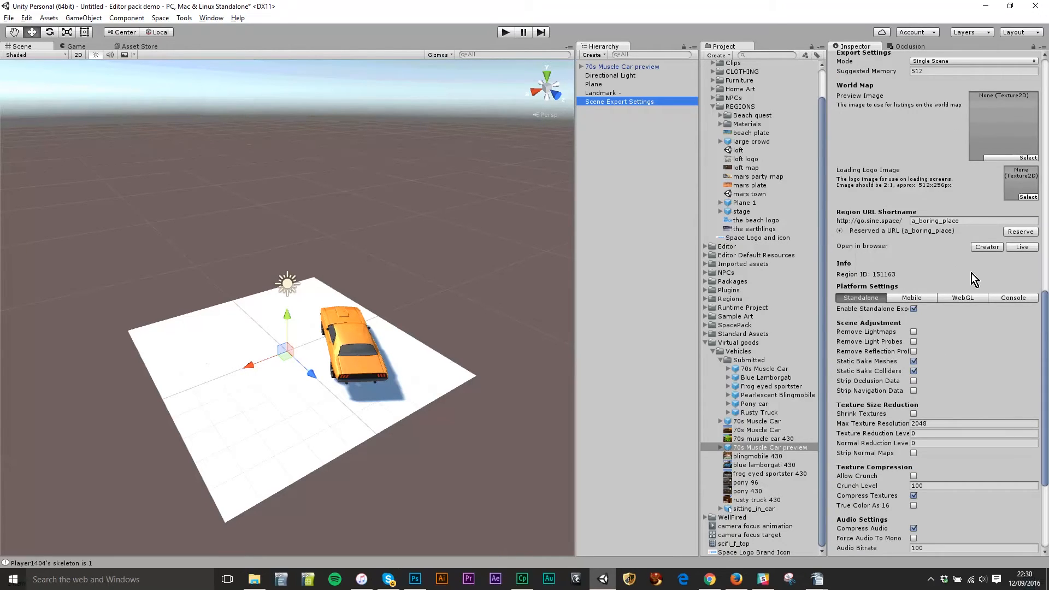
scroll("down", 3)
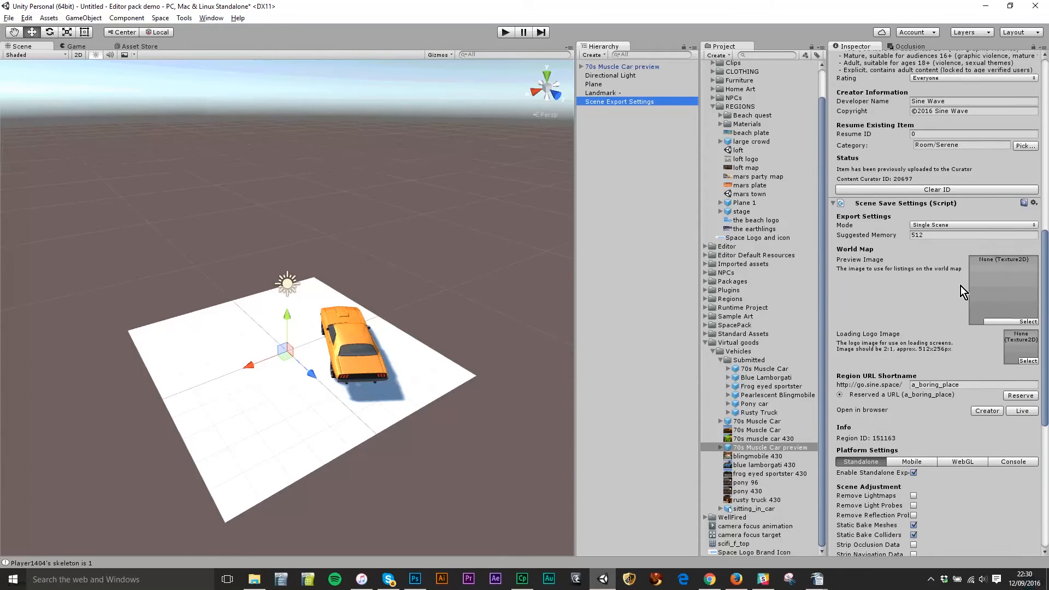
scroll("down", 3)
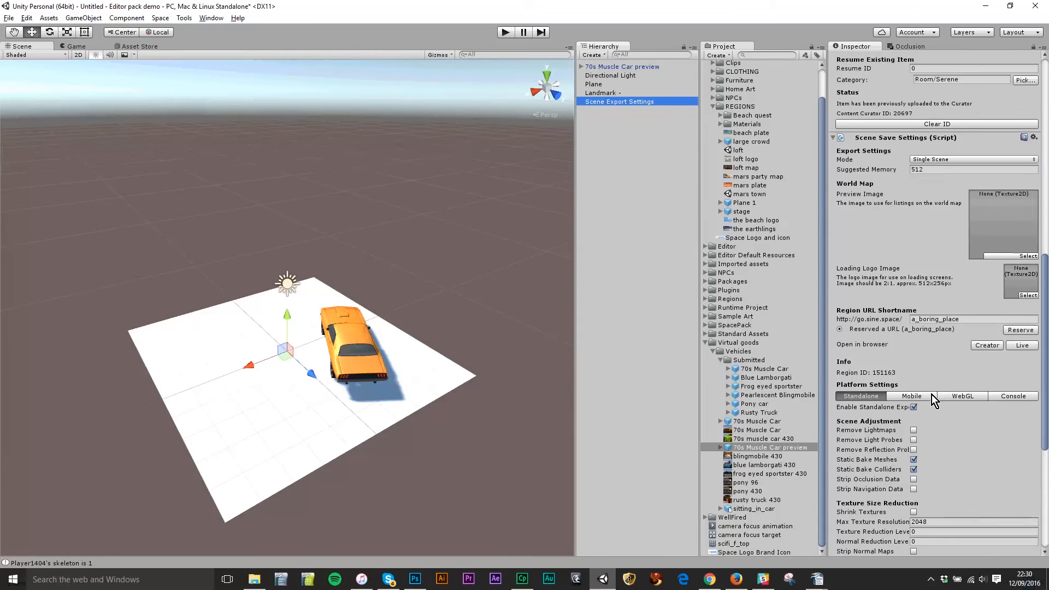
scroll("down", 3)
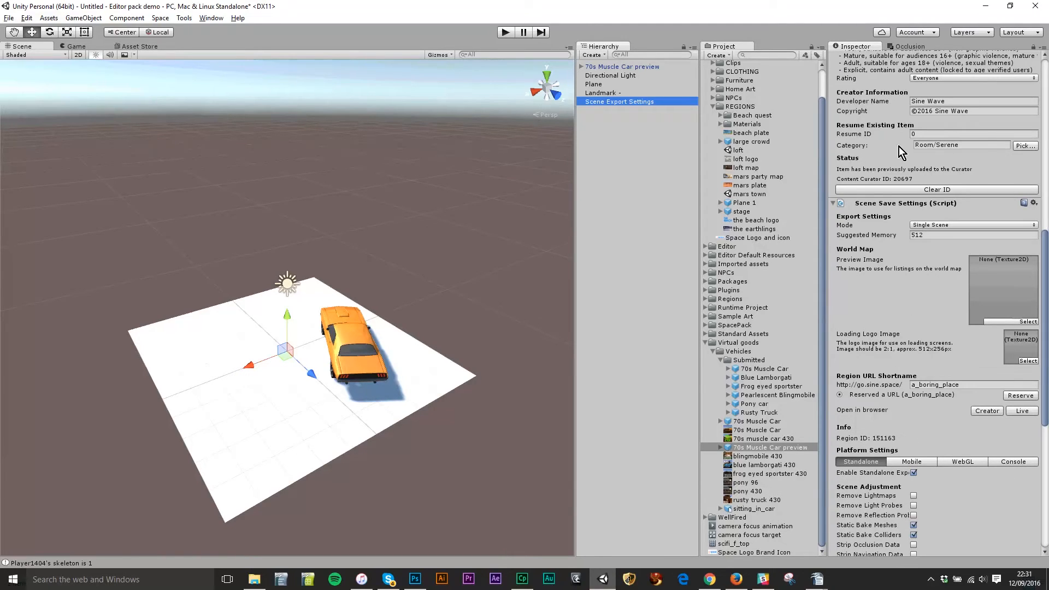
mouse_move(912, 154)
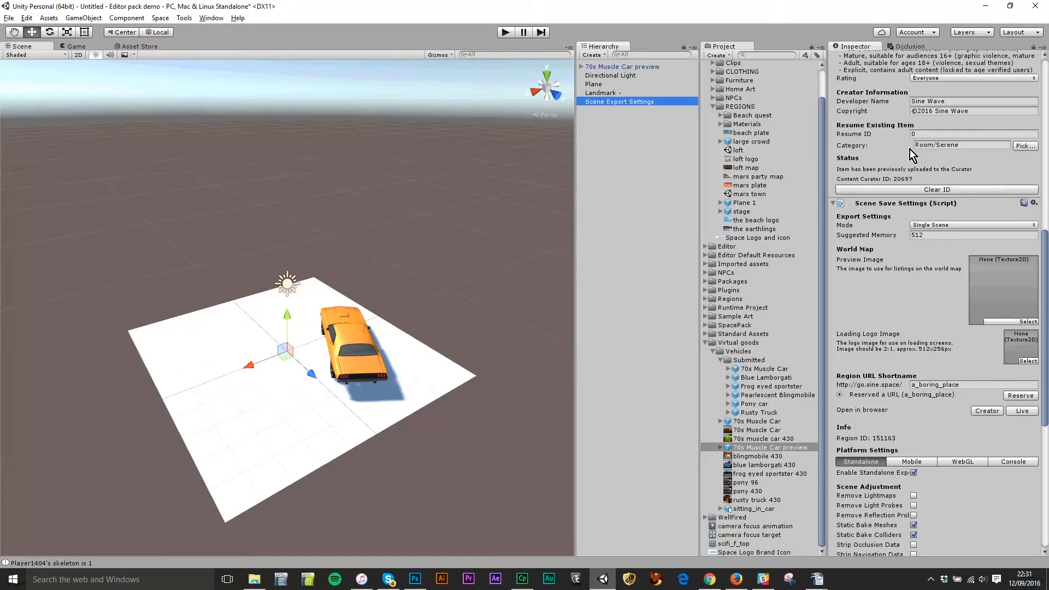
scroll("down", 3)
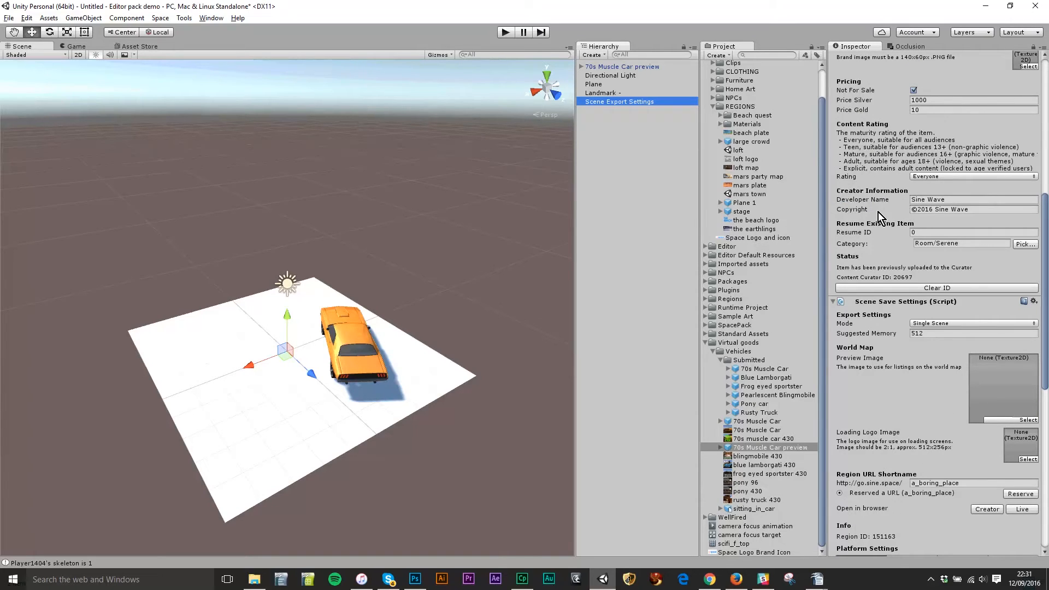
mouse_move(361, 348)
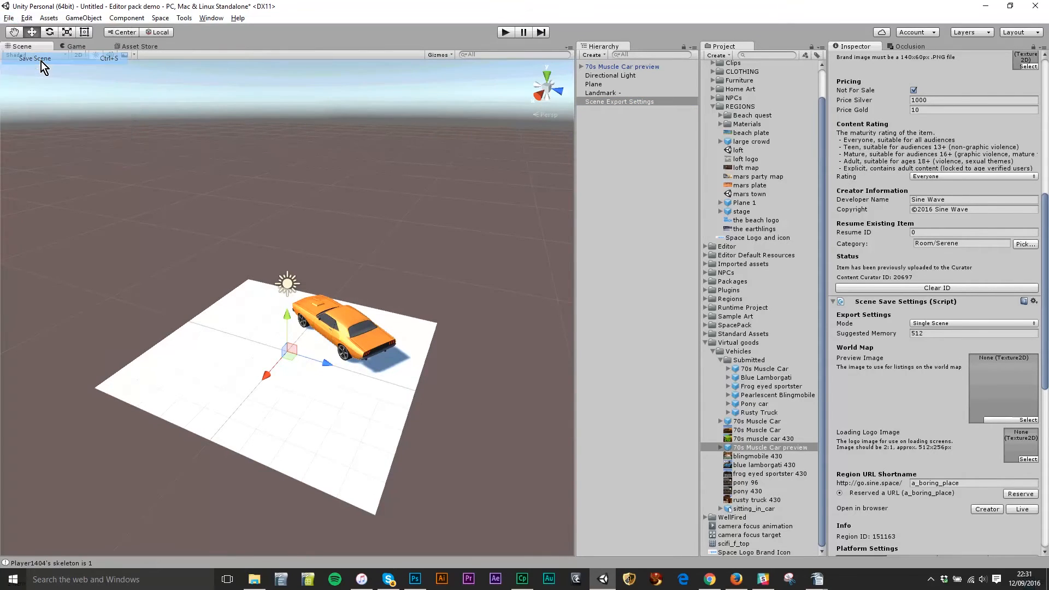
Save the scene as 'boring place' in the project's Regions folder.
left_click(33, 58)
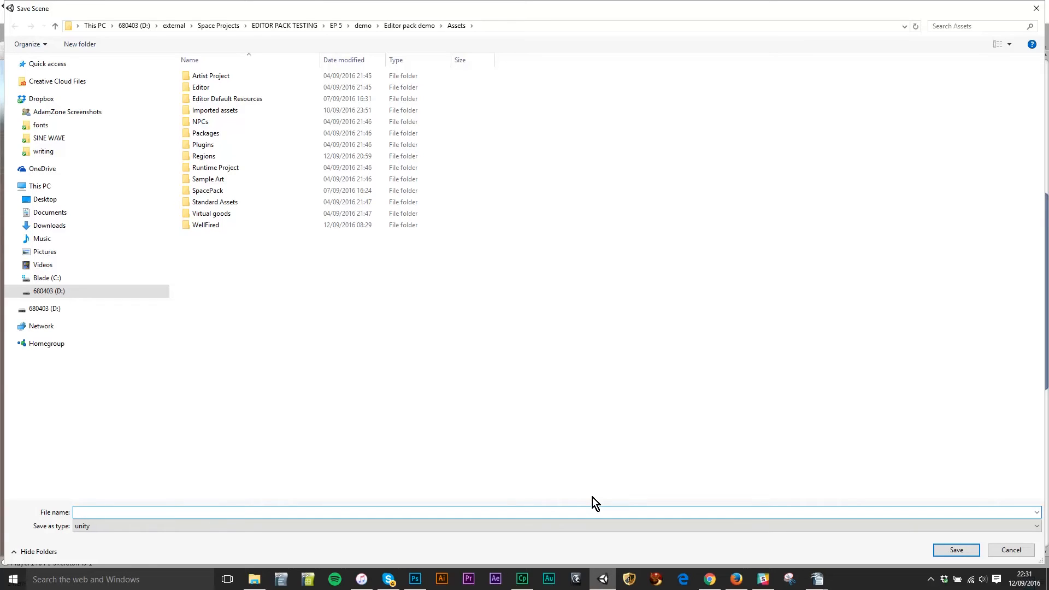
type("boring place")
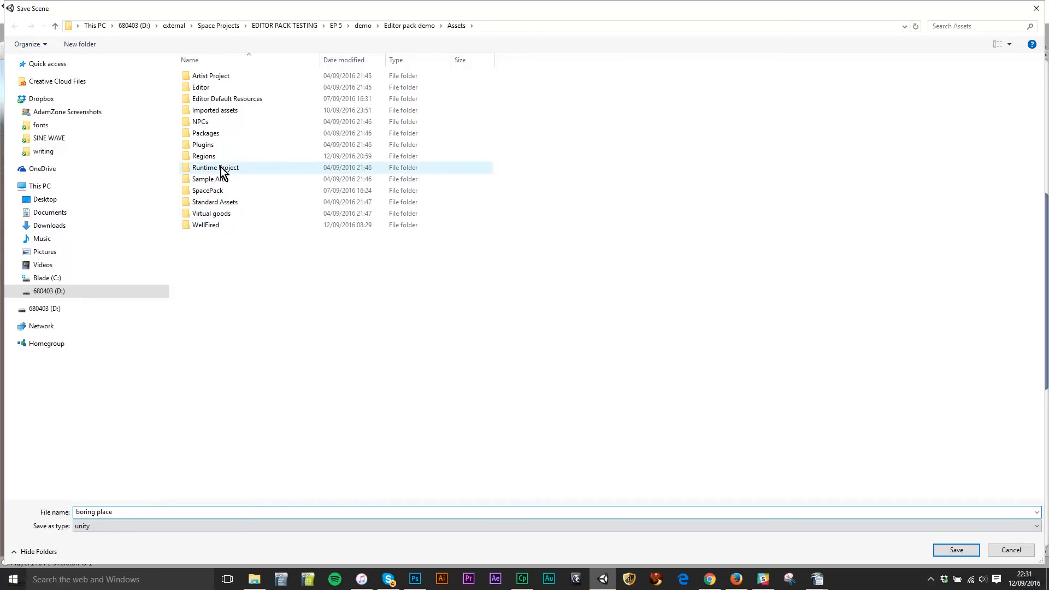
double_click(204, 156)
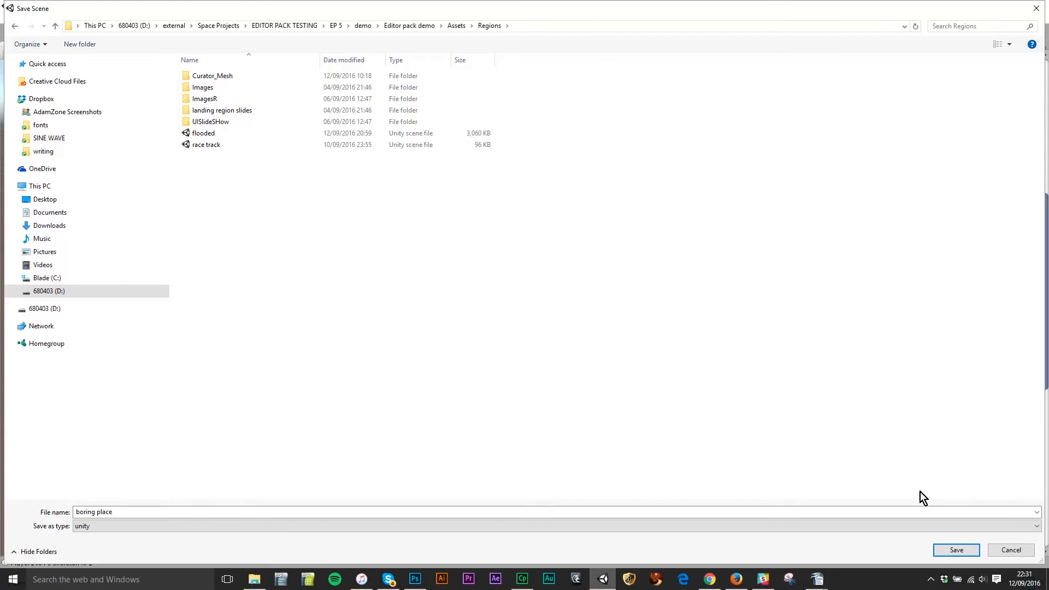
left_click(956, 550)
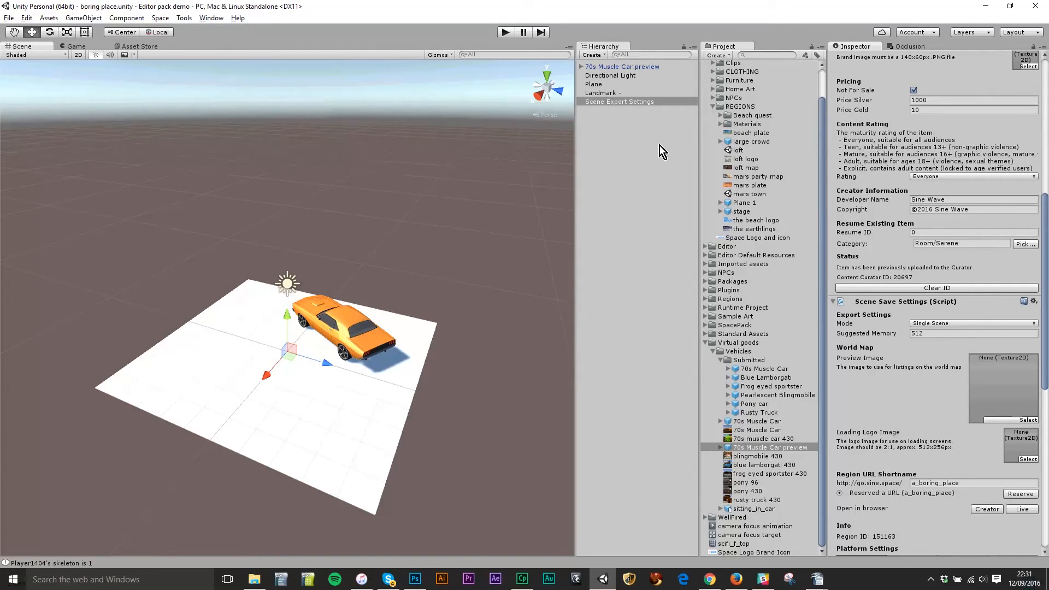
Submit the region for upload and dismiss the Invalid Scene lightmap-baking warning.
scroll("down", 3)
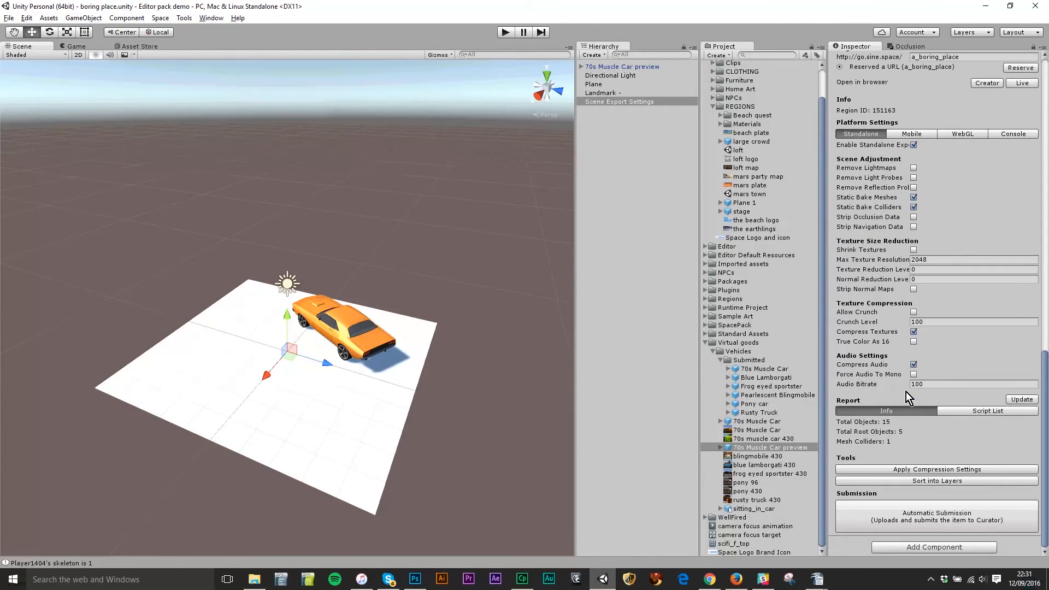
left_click(936, 516)
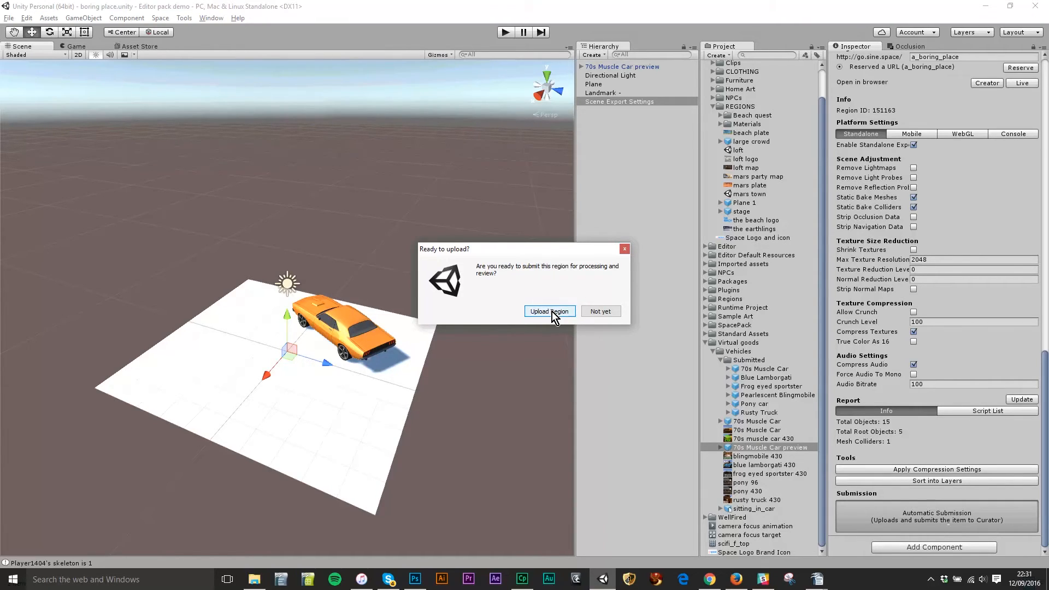
left_click(549, 311)
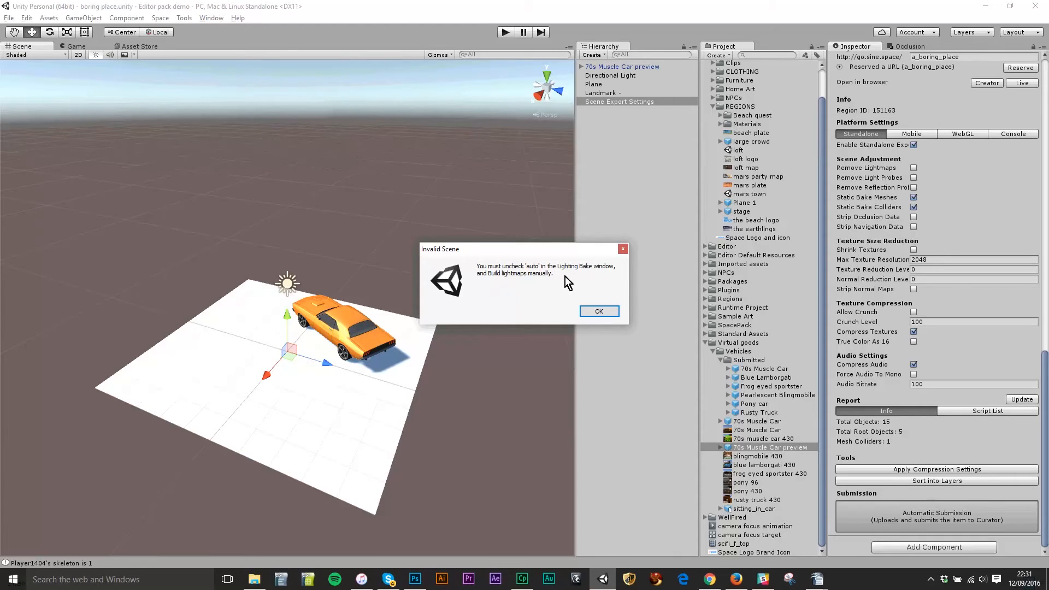
mouse_move(694, 391)
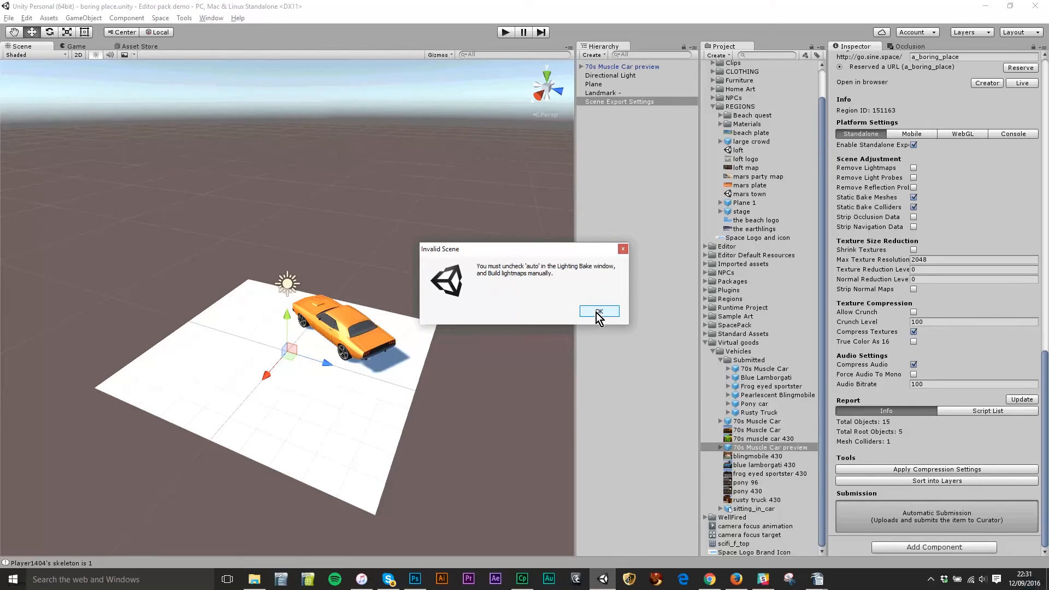
left_click(598, 313)
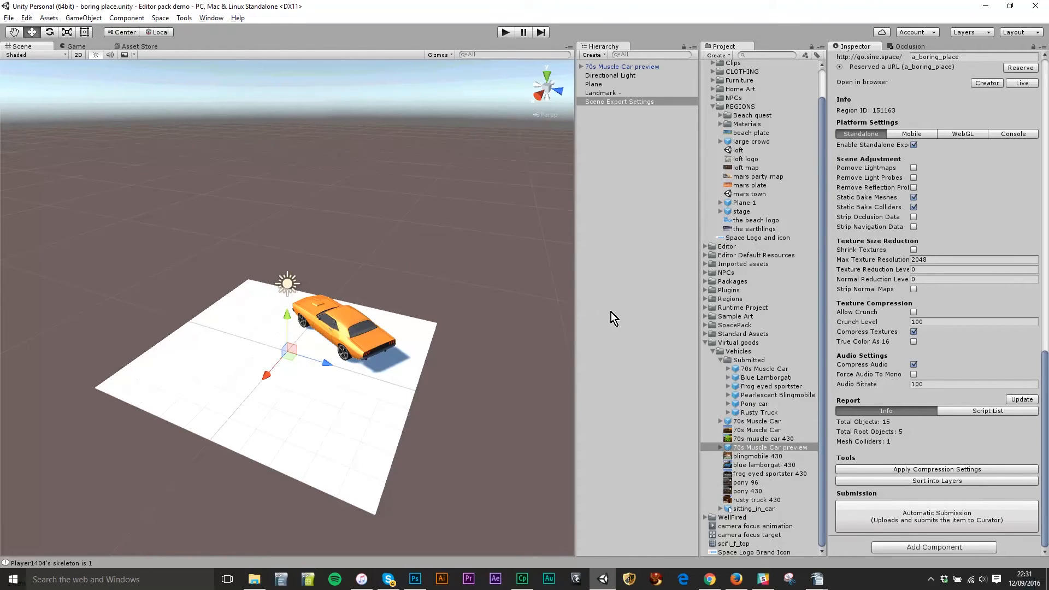
mouse_move(244, 86)
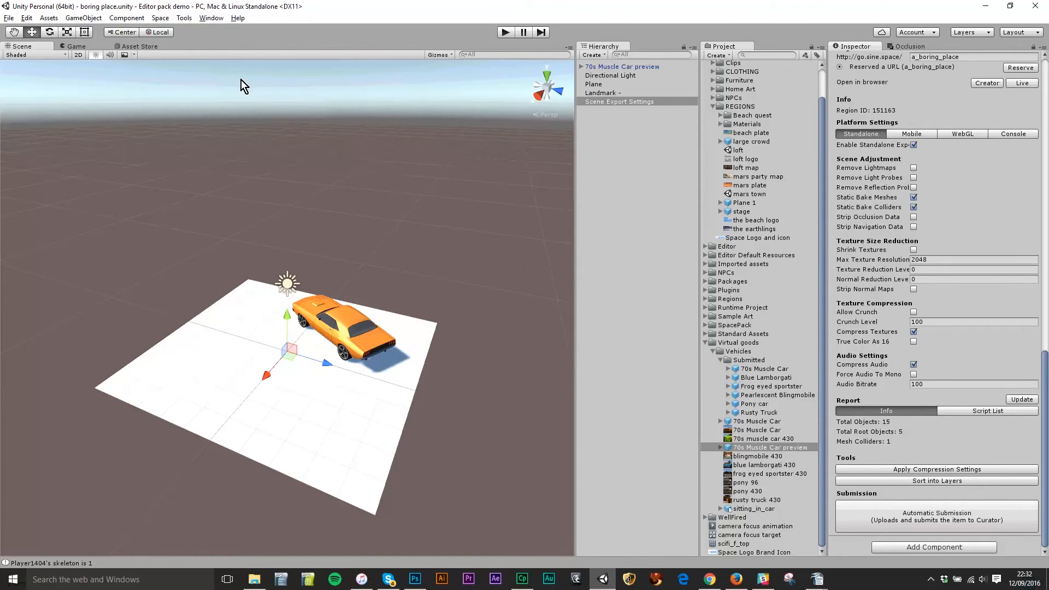
mouse_move(212, 17)
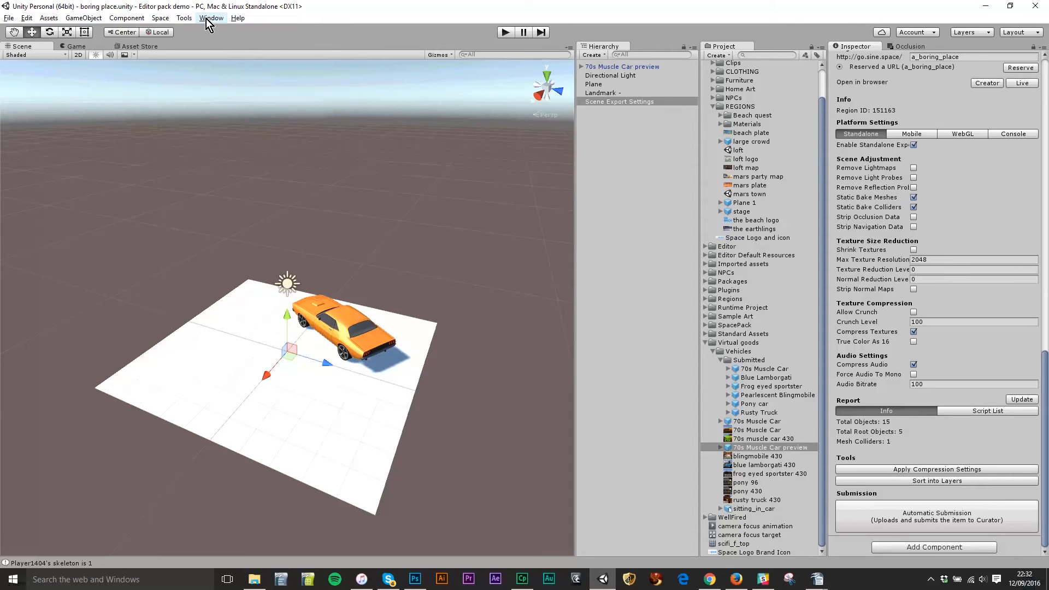
left_click(212, 18)
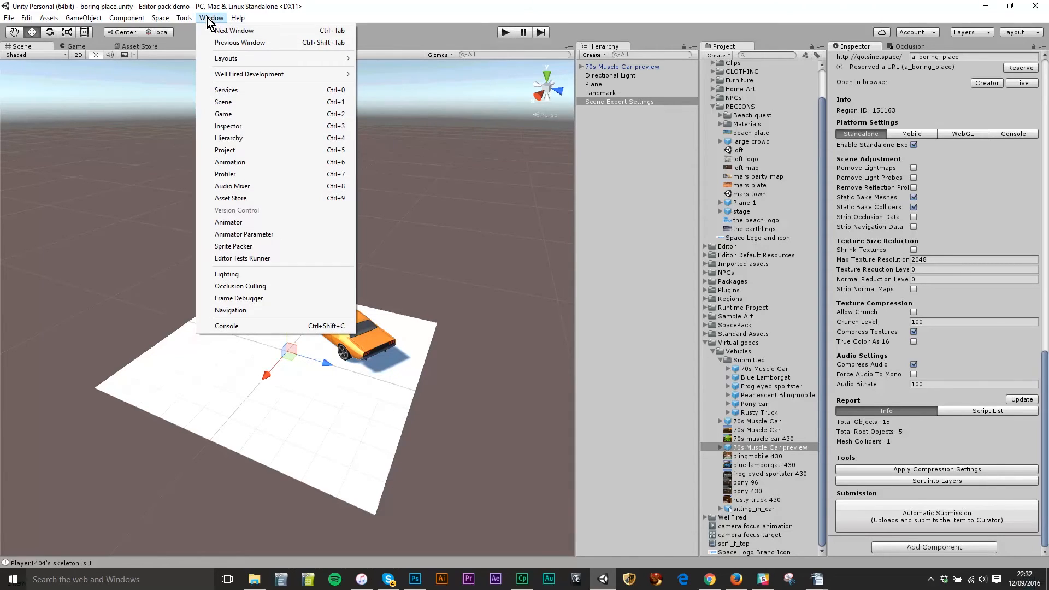
mouse_move(226, 274)
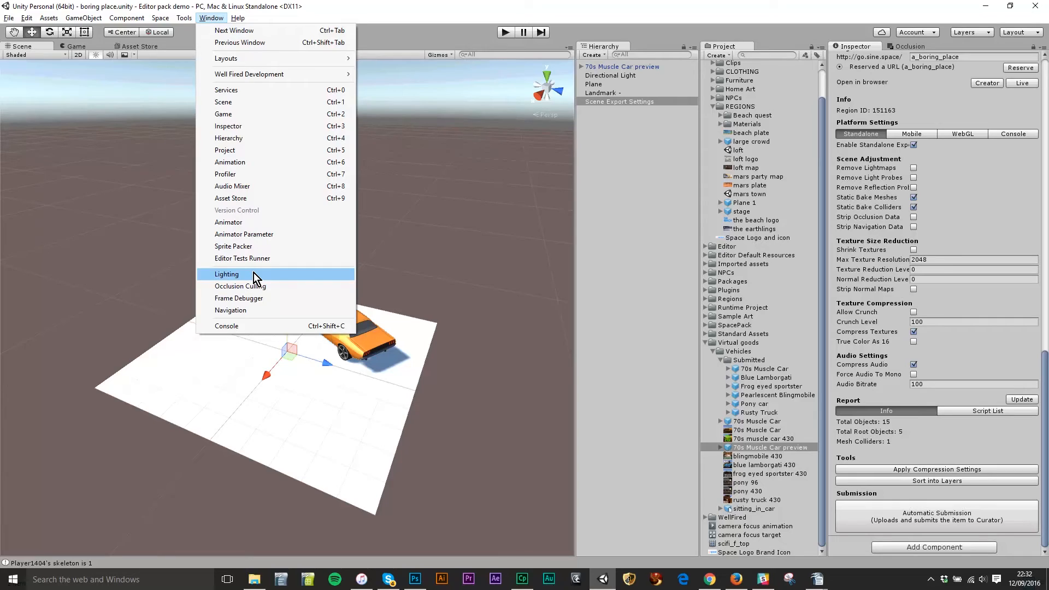
mouse_move(263, 281)
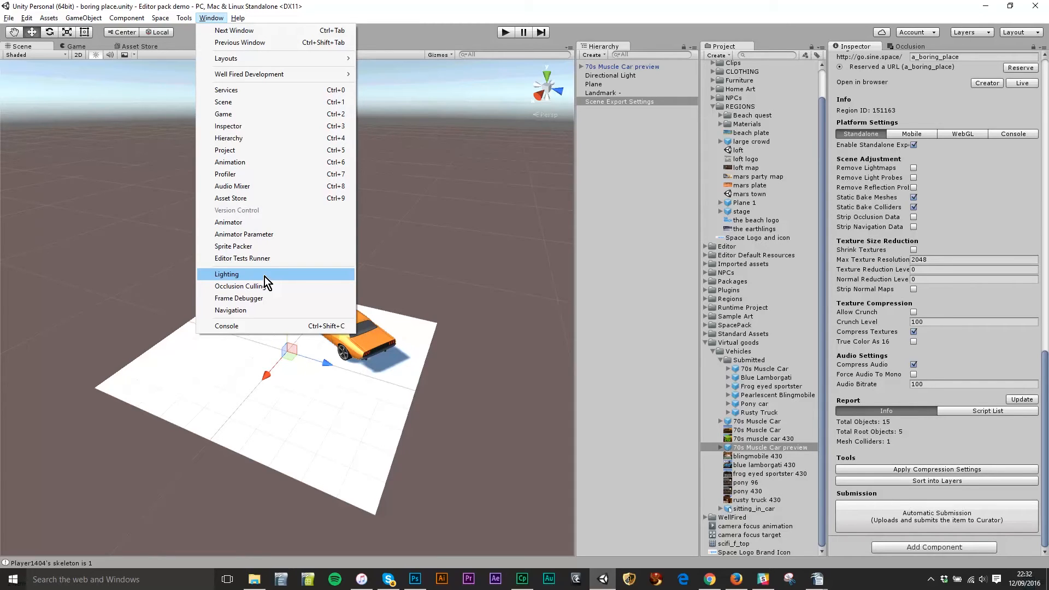
left_click(227, 274)
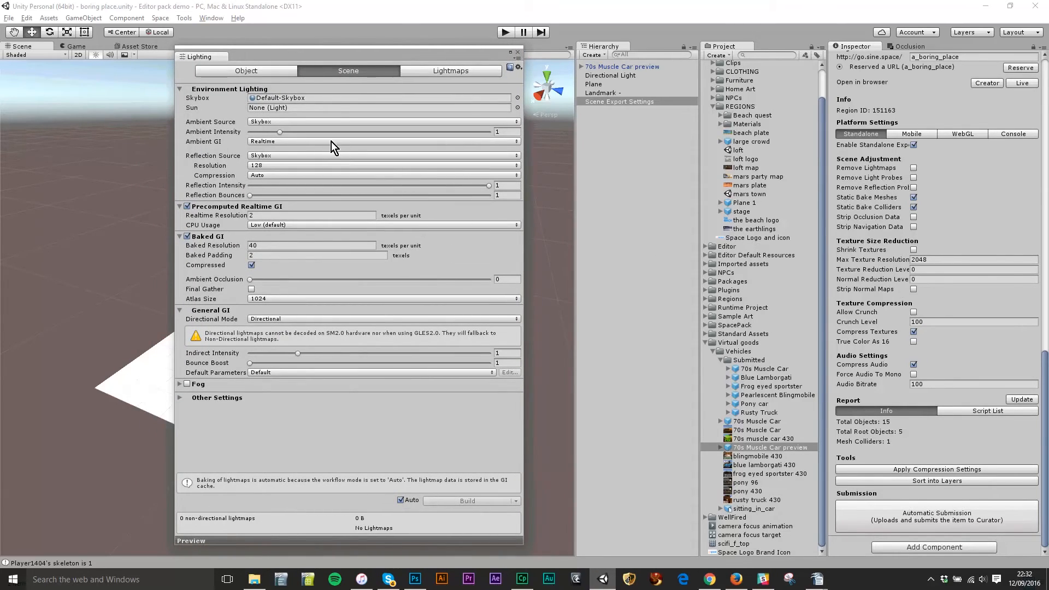
mouse_move(360, 280)
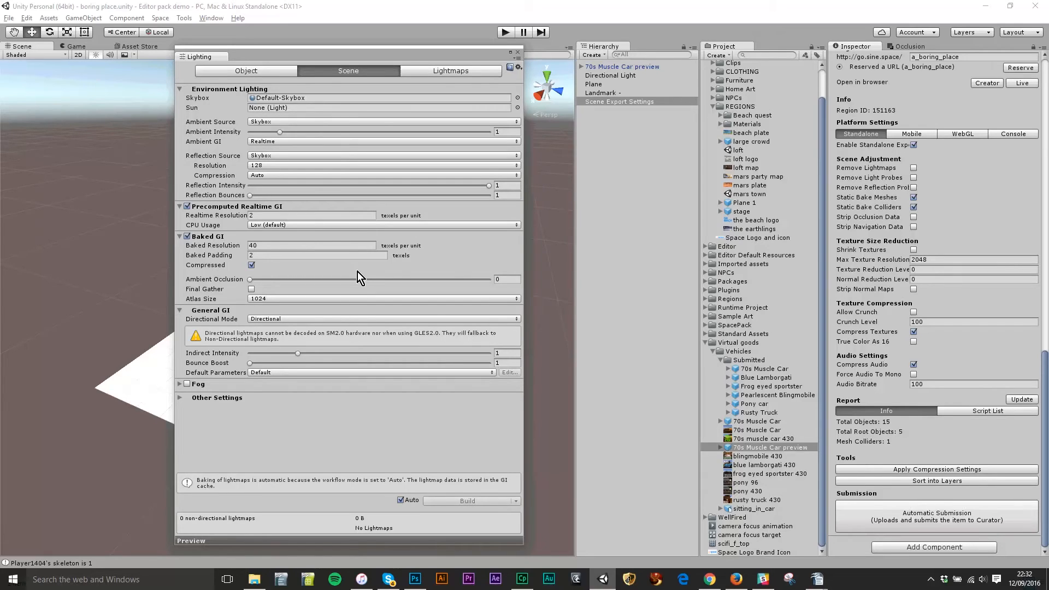
mouse_move(407, 478)
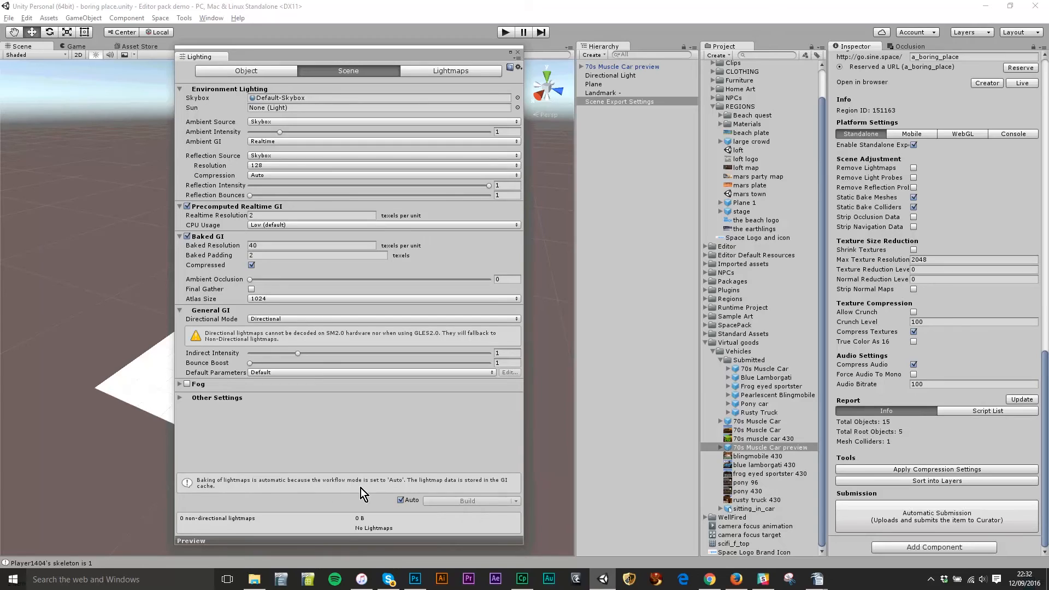
mouse_move(367, 488)
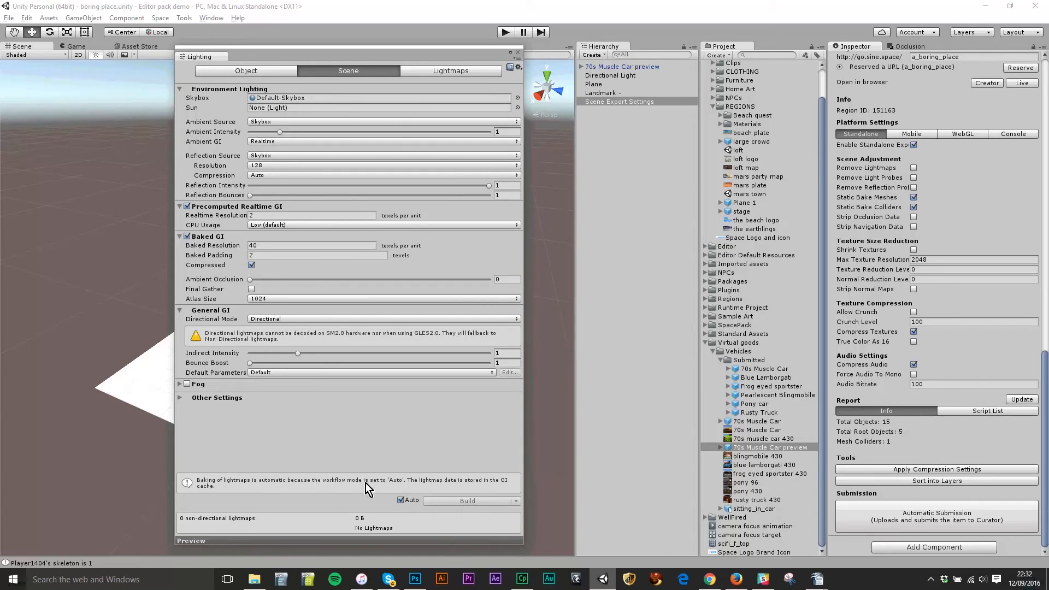
left_click(519, 52)
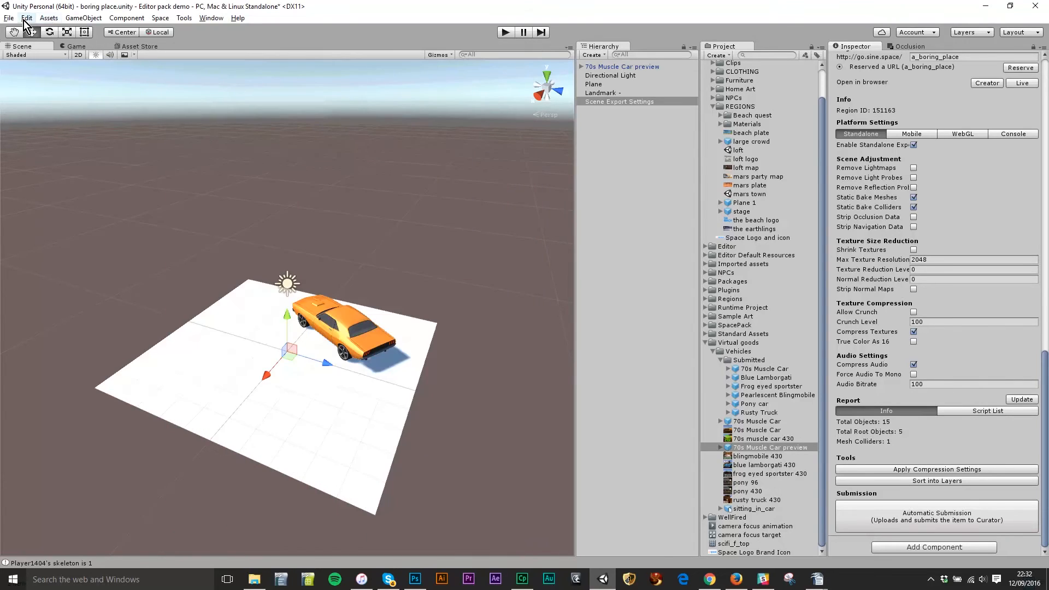
Resubmit the region through Automatic Submission and confirm Upload Region.
left_click(9, 17)
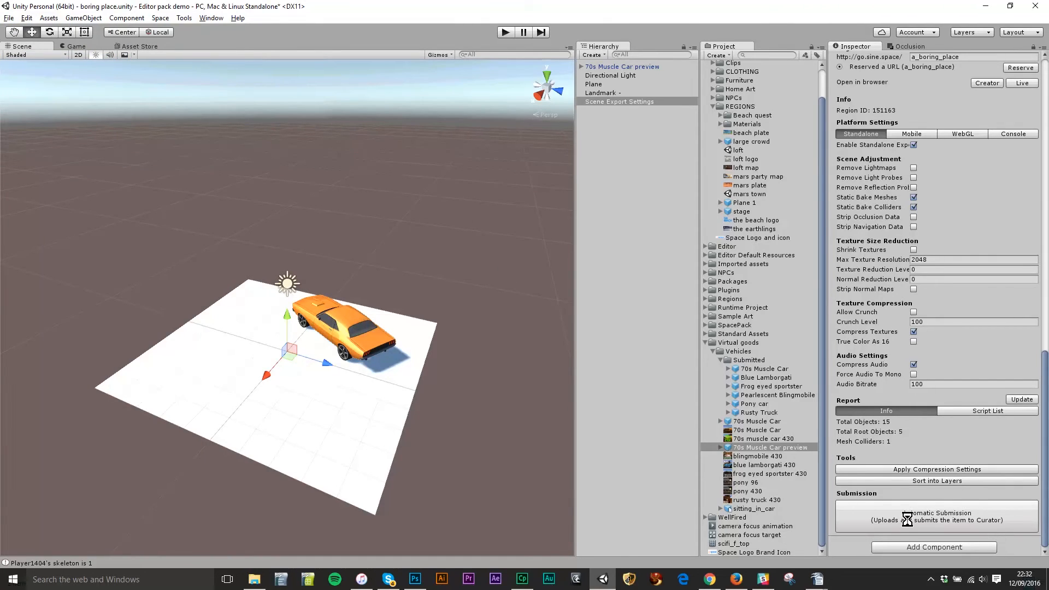
left_click(936, 516)
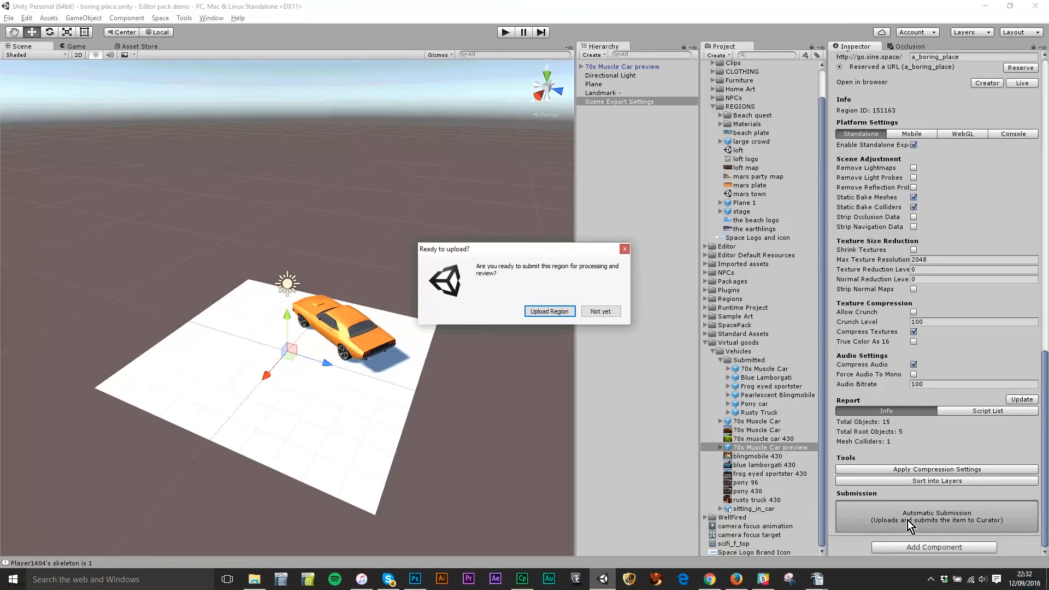
mouse_move(832, 203)
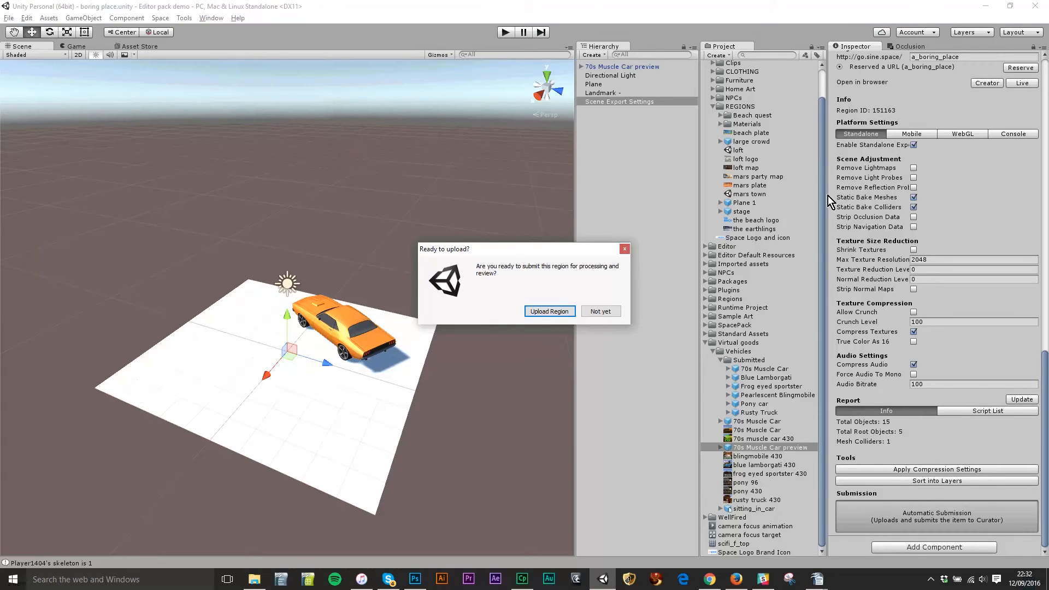
mouse_move(594, 92)
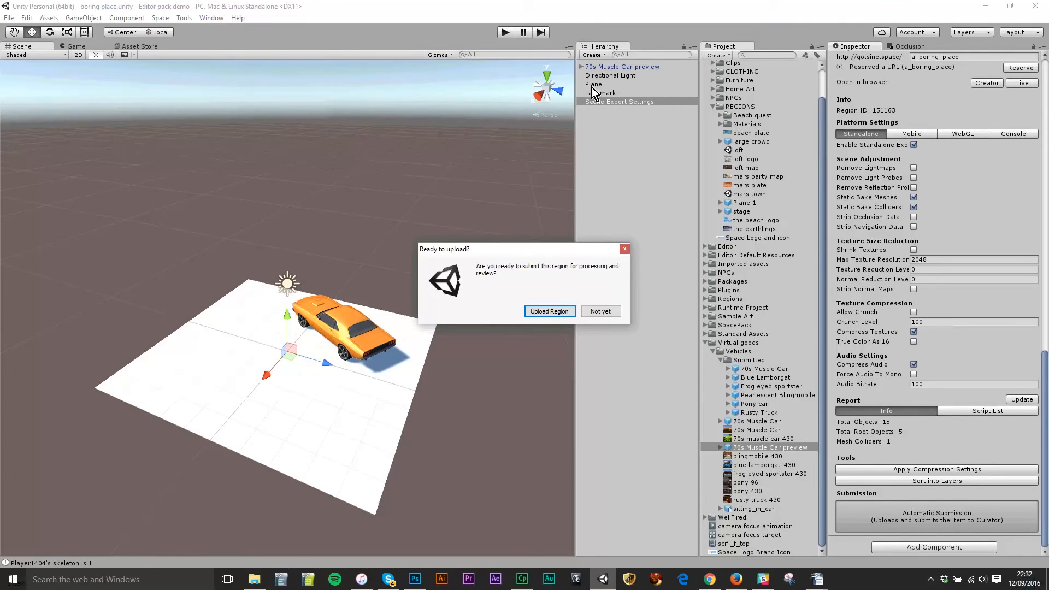
mouse_move(547, 274)
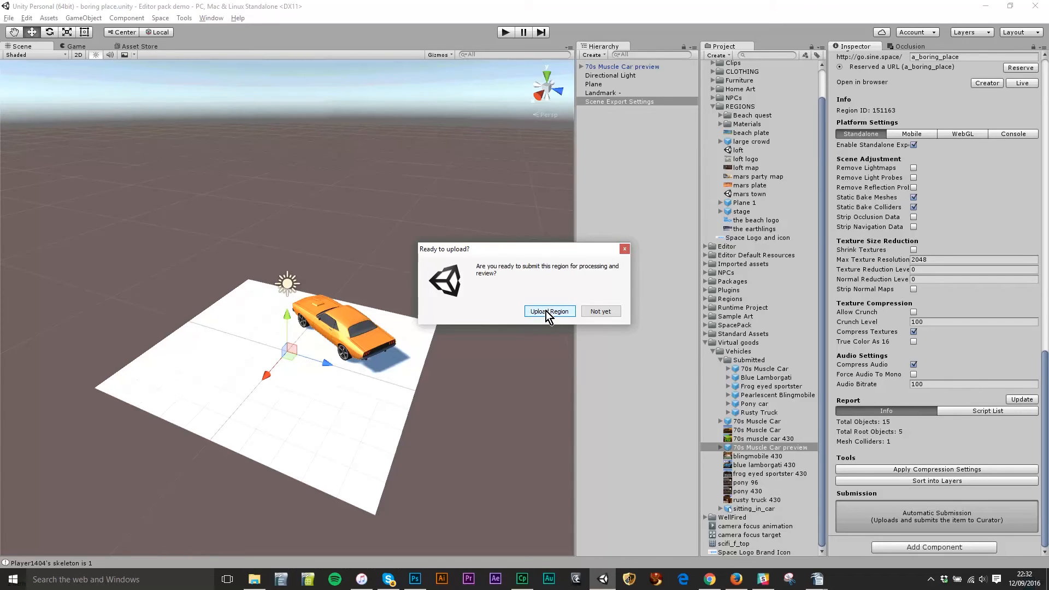
left_click(549, 311)
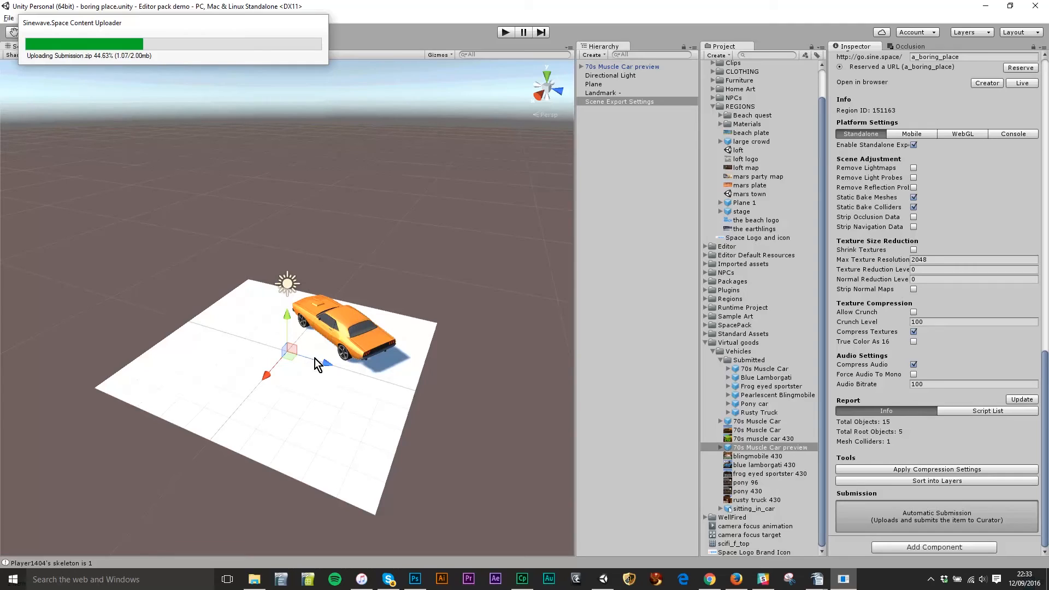
mouse_move(426, 338)
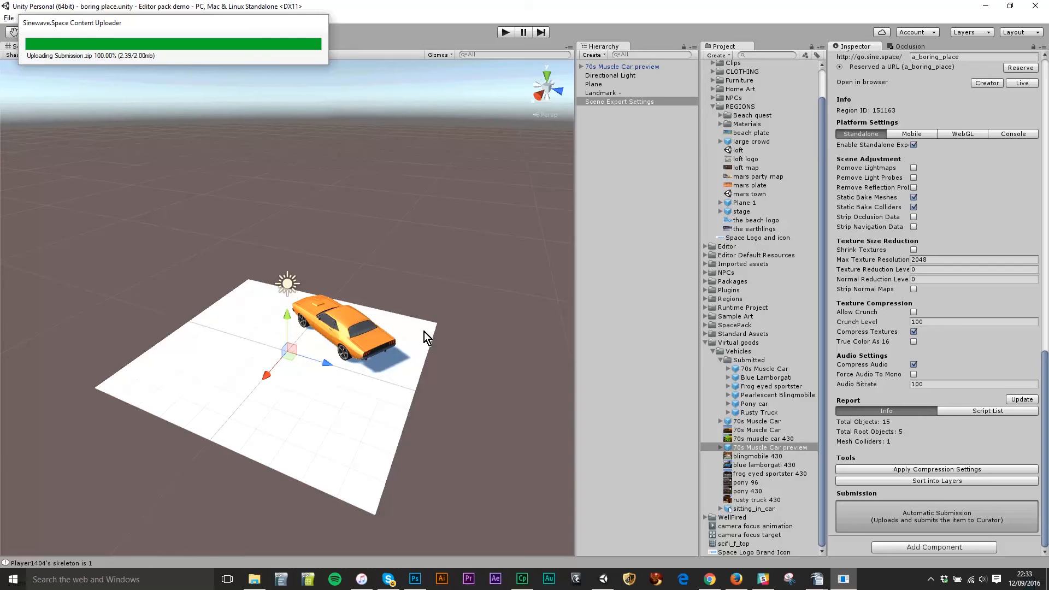
mouse_move(399, 390)
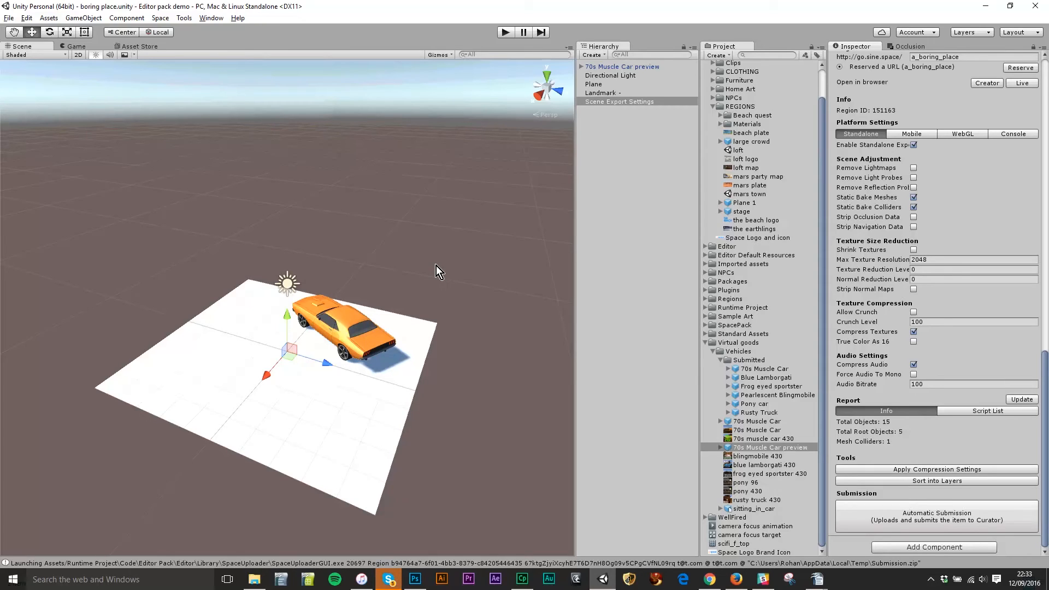
mouse_move(365, 324)
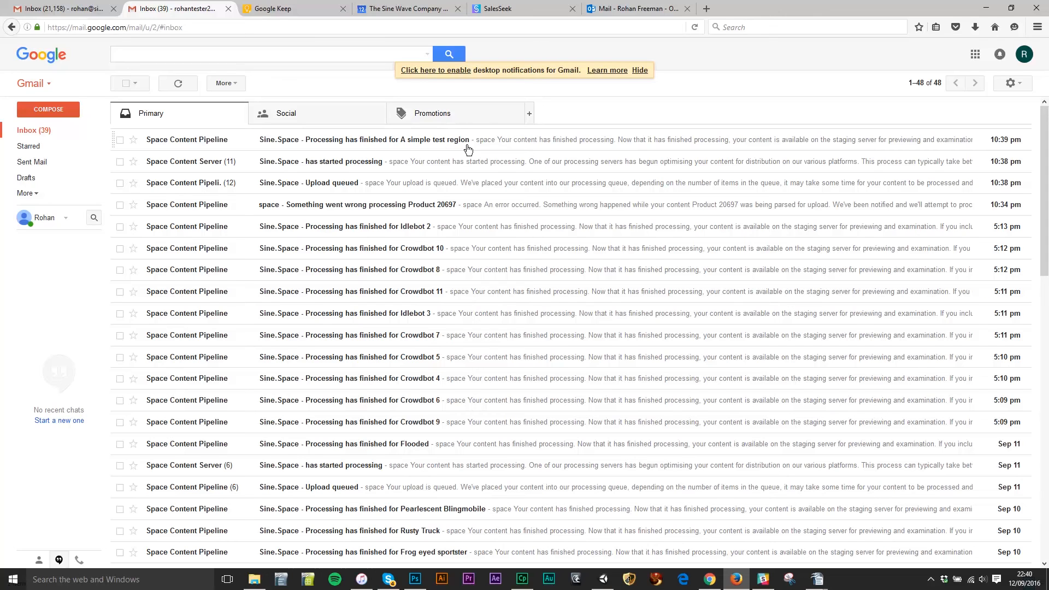
mouse_move(521, 163)
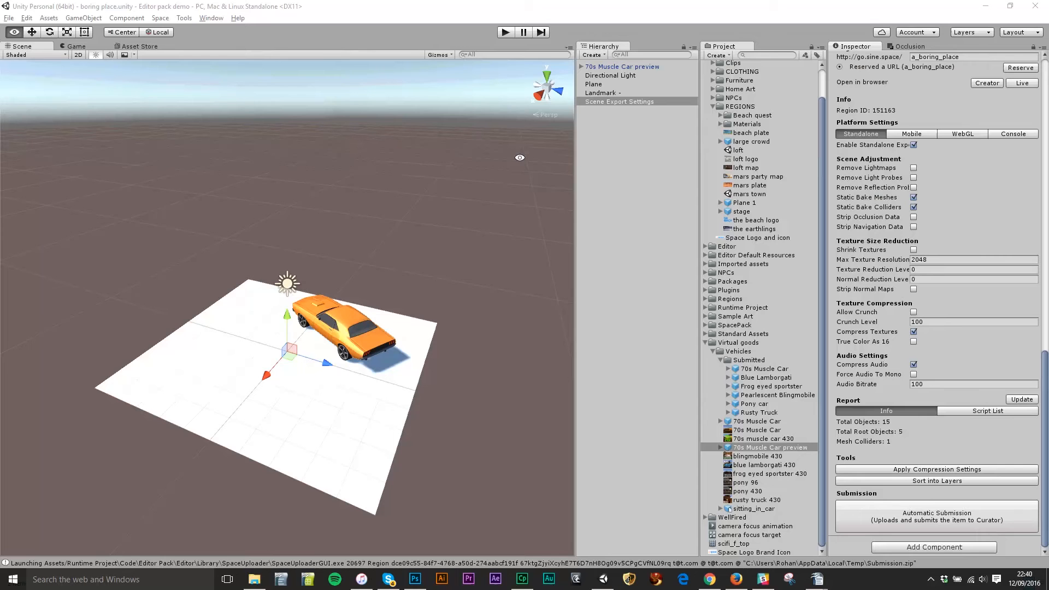
mouse_move(942, 261)
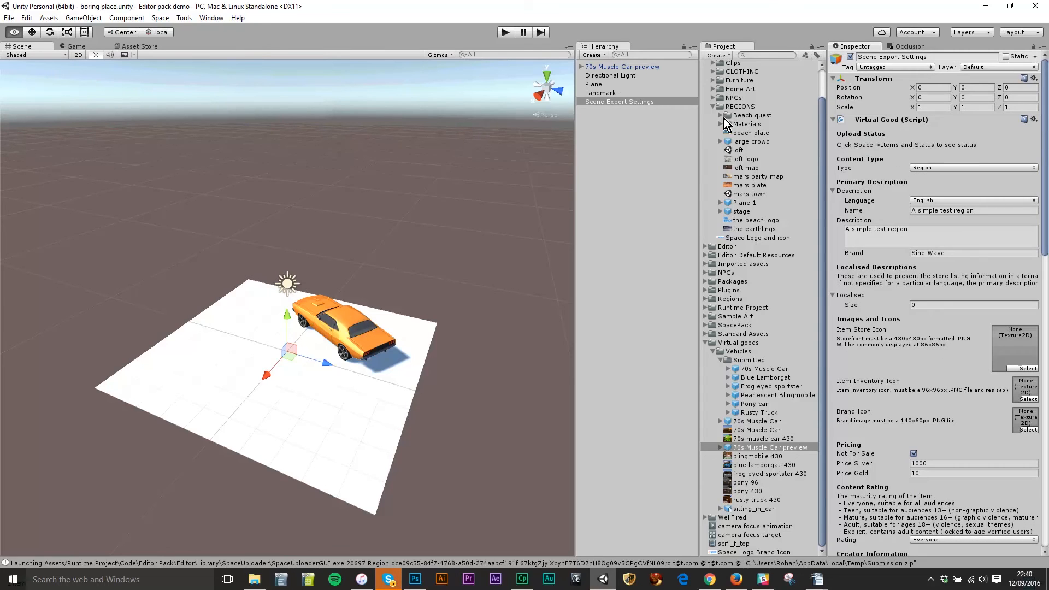
Open a_boring_place in the browser Creator client from Open in browser.
scroll("down", 3)
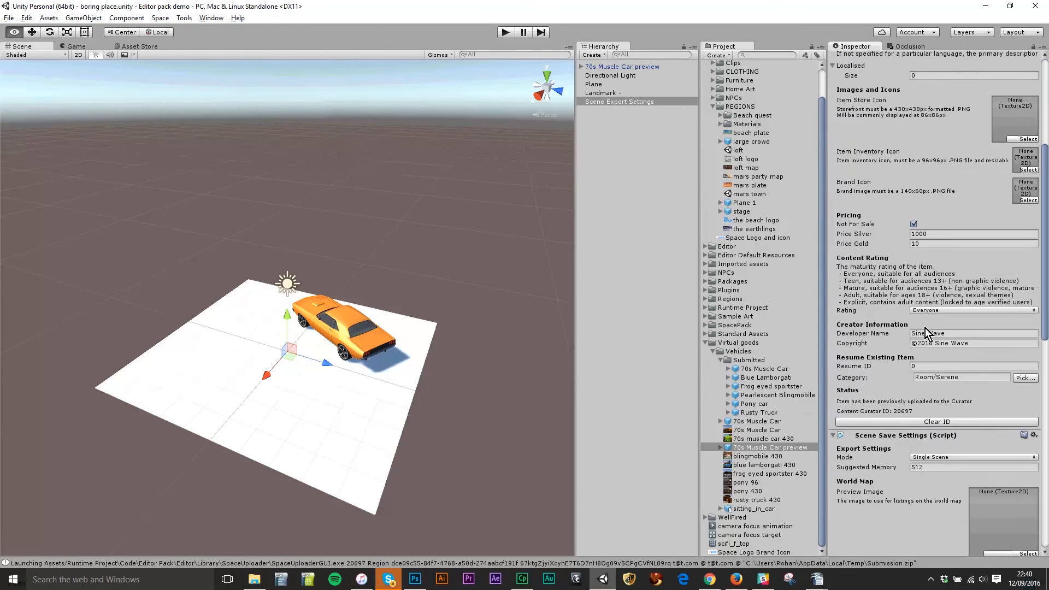
scroll("down", 3)
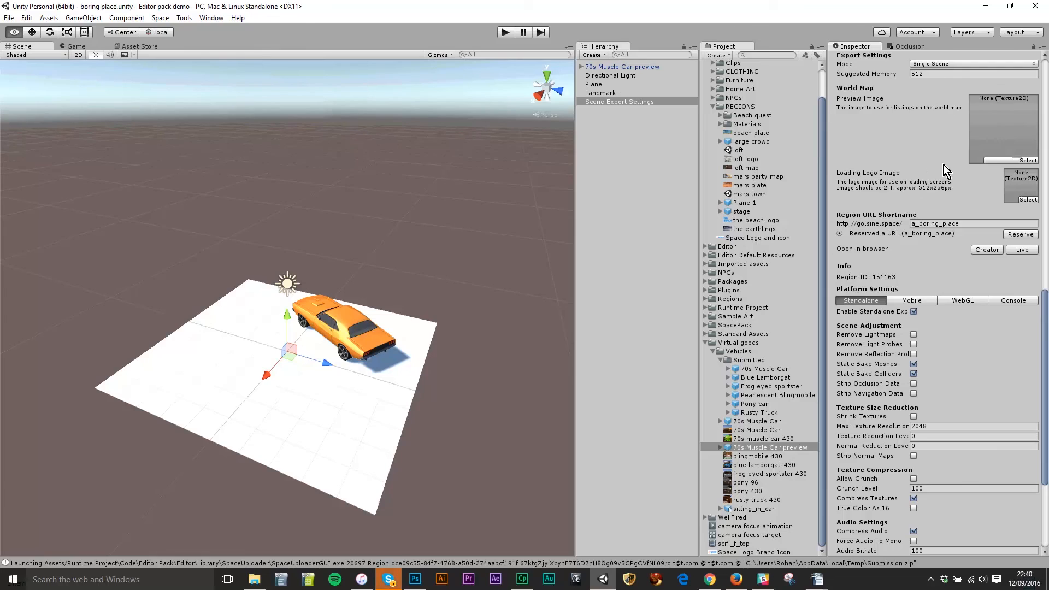
mouse_move(990, 256)
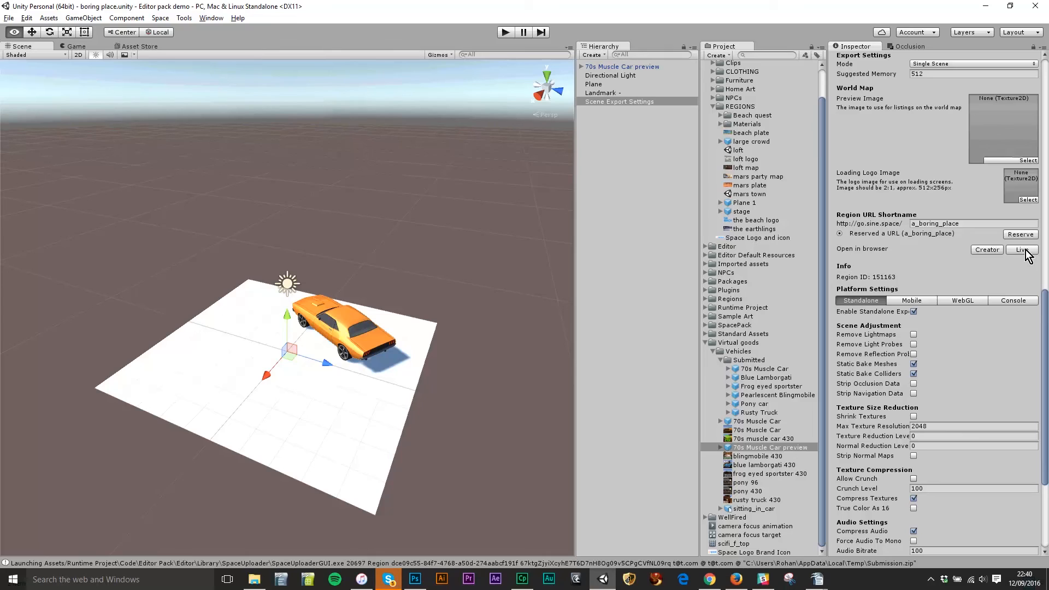
mouse_move(990, 258)
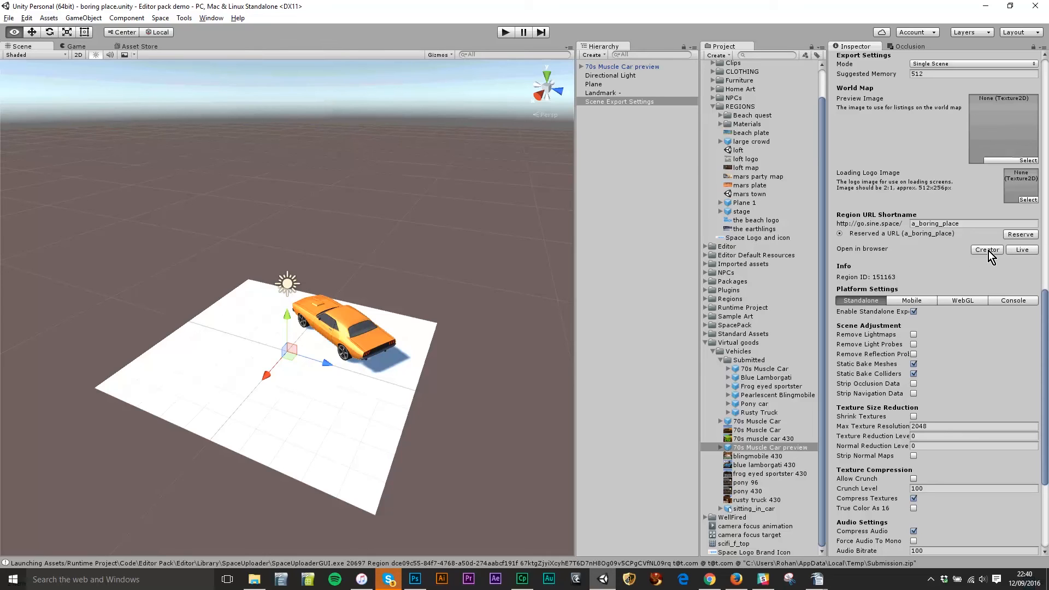
left_click(986, 249)
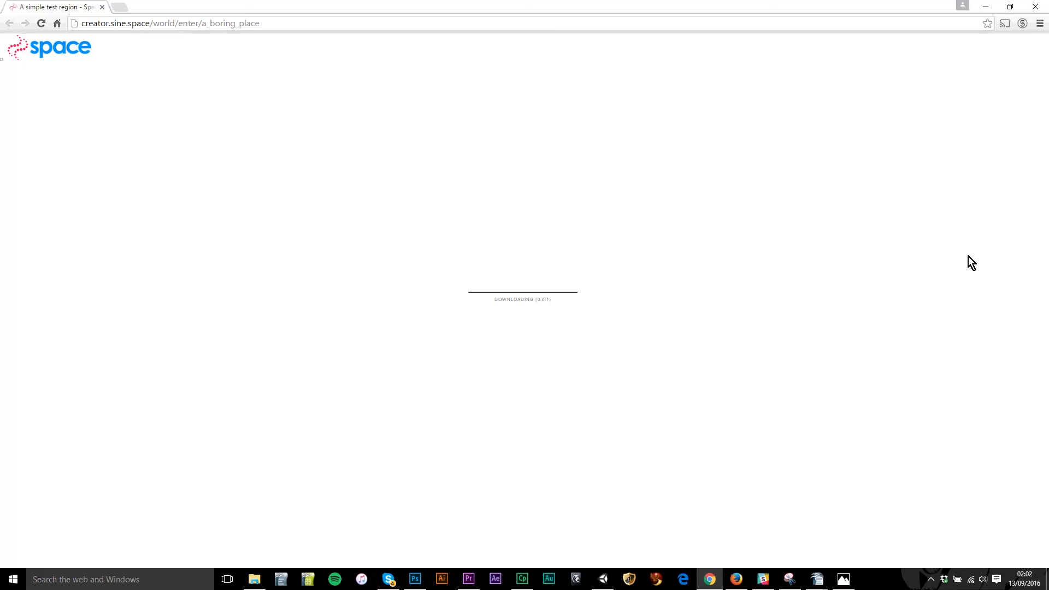
mouse_move(717, 250)
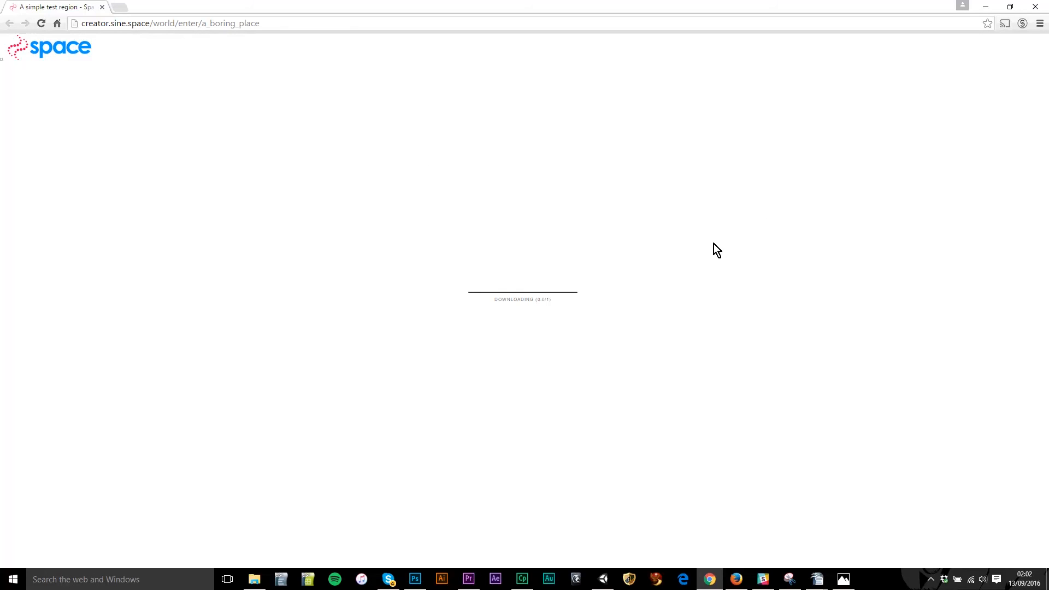
mouse_move(626, 229)
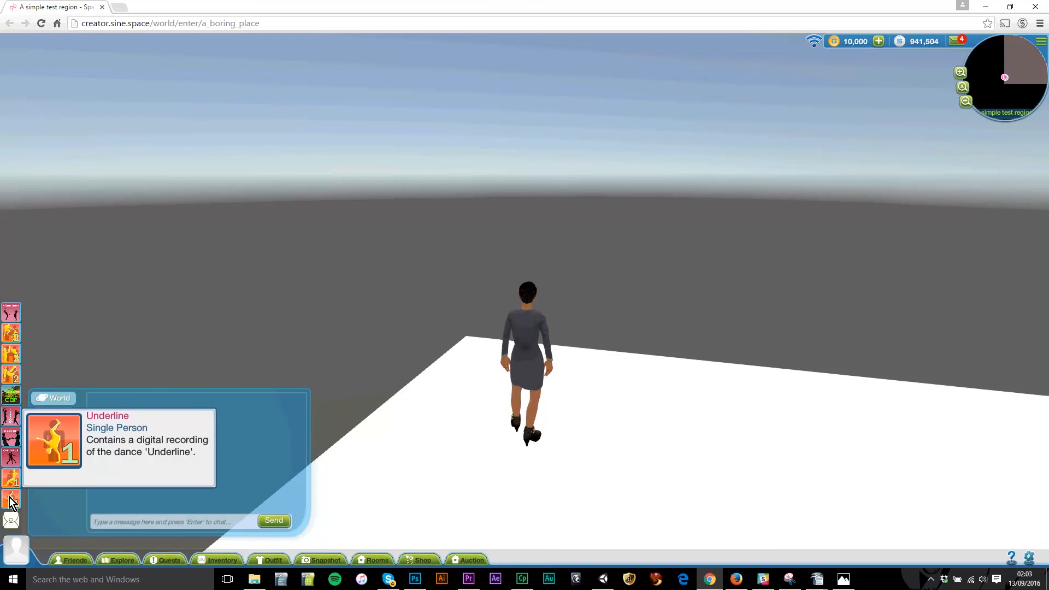
Play the Underline dance on the avatar, then stop it looping.
left_click(11, 501)
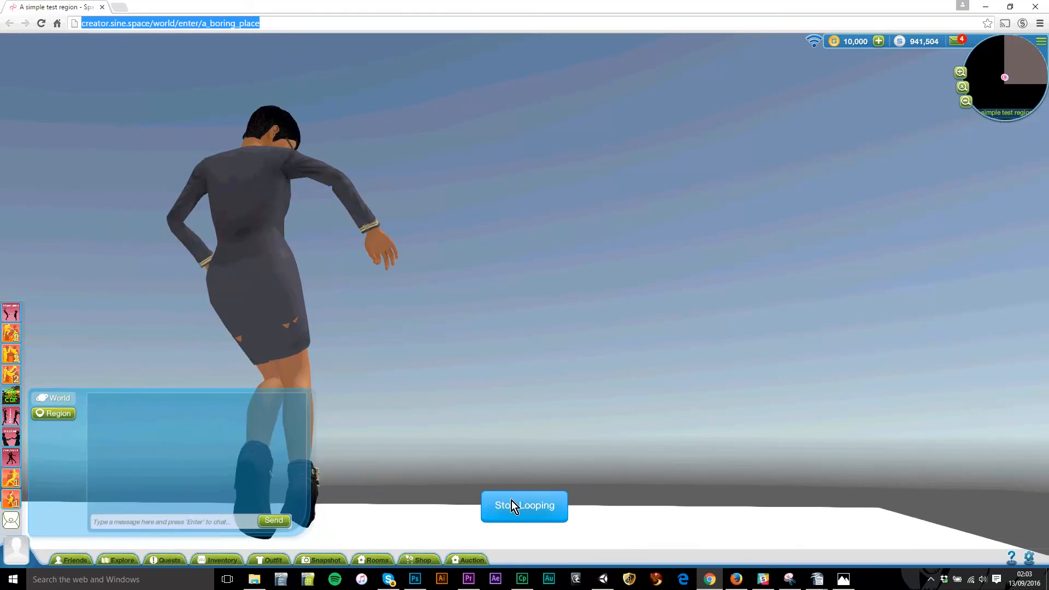
left_click(524, 505)
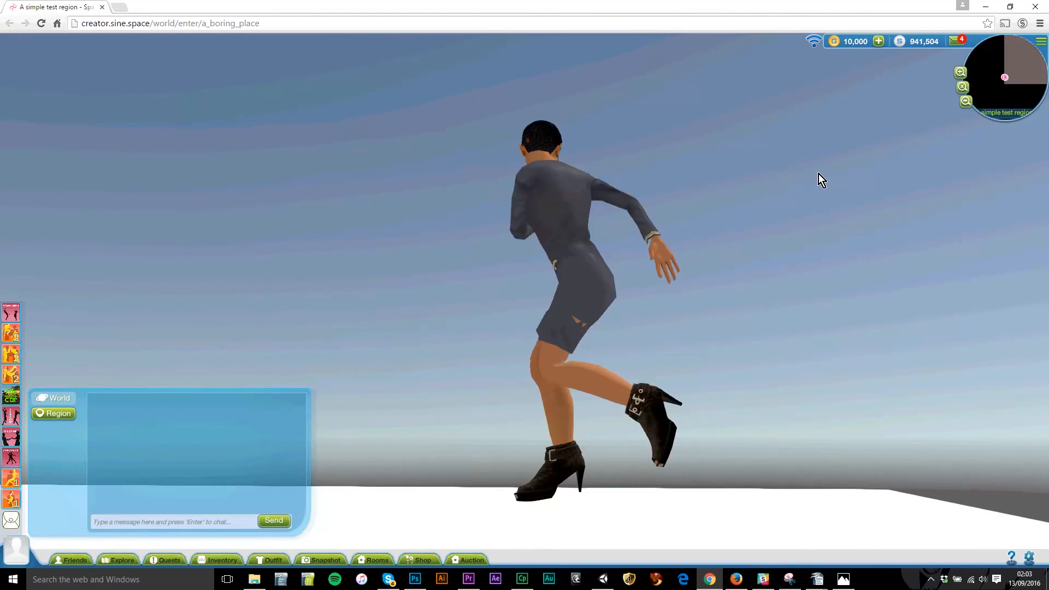